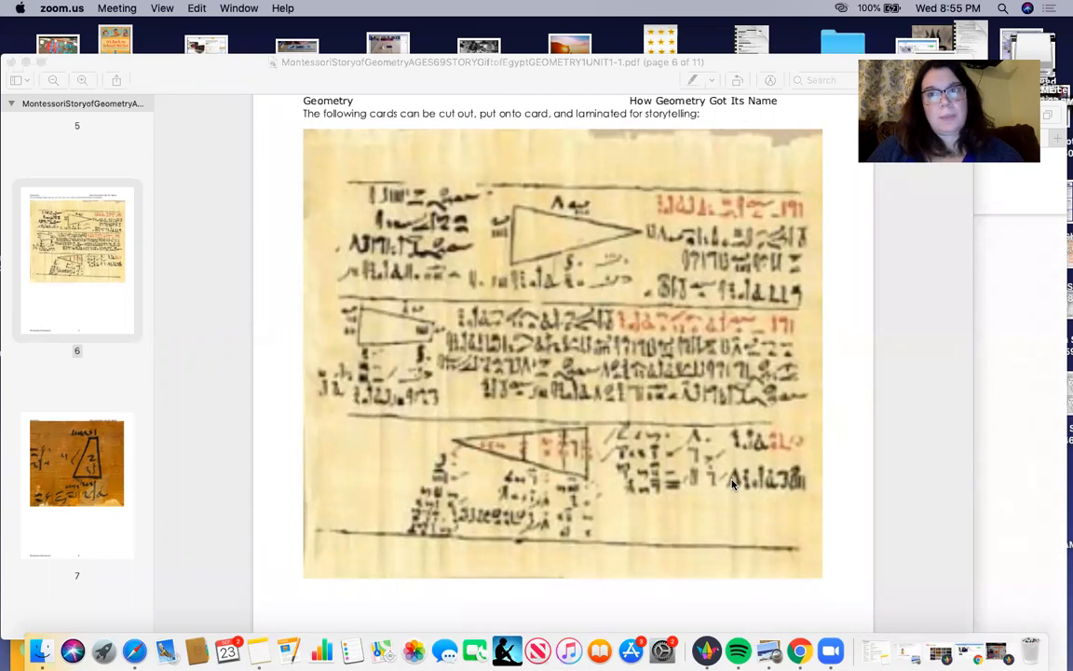
pyautogui.moveTo(708, 435)
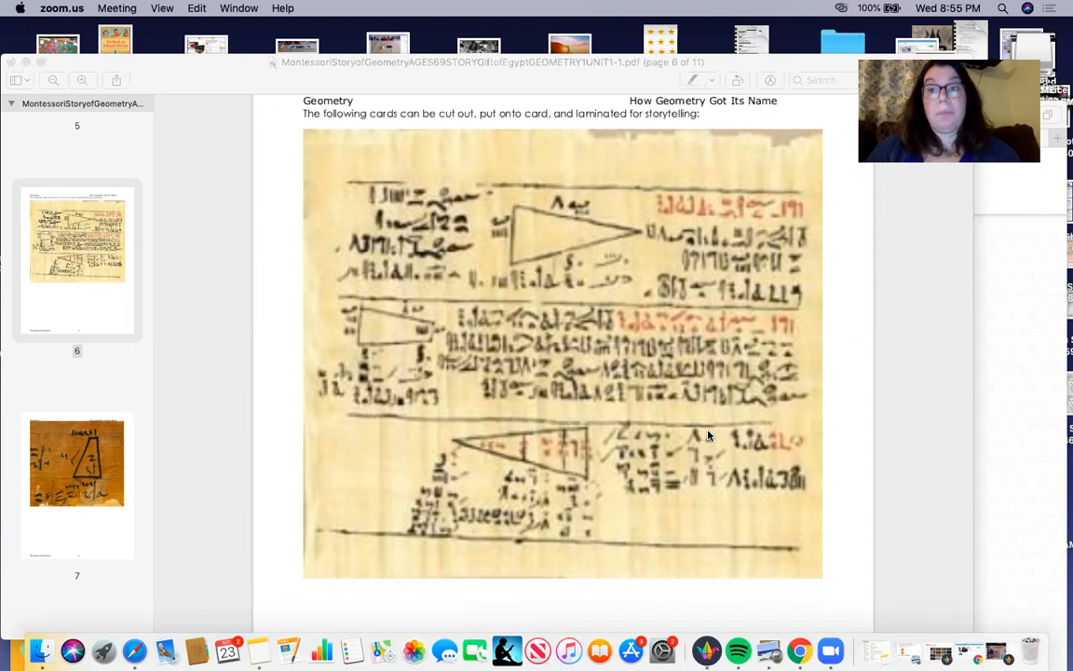
pyautogui.moveTo(677, 415)
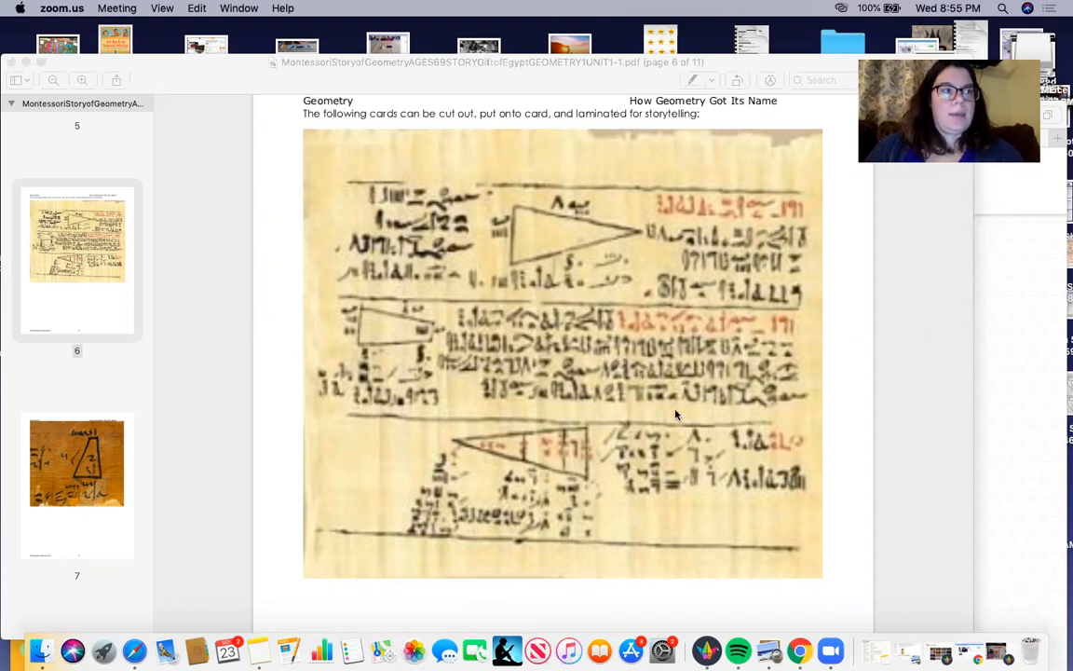
pyautogui.moveTo(741, 332)
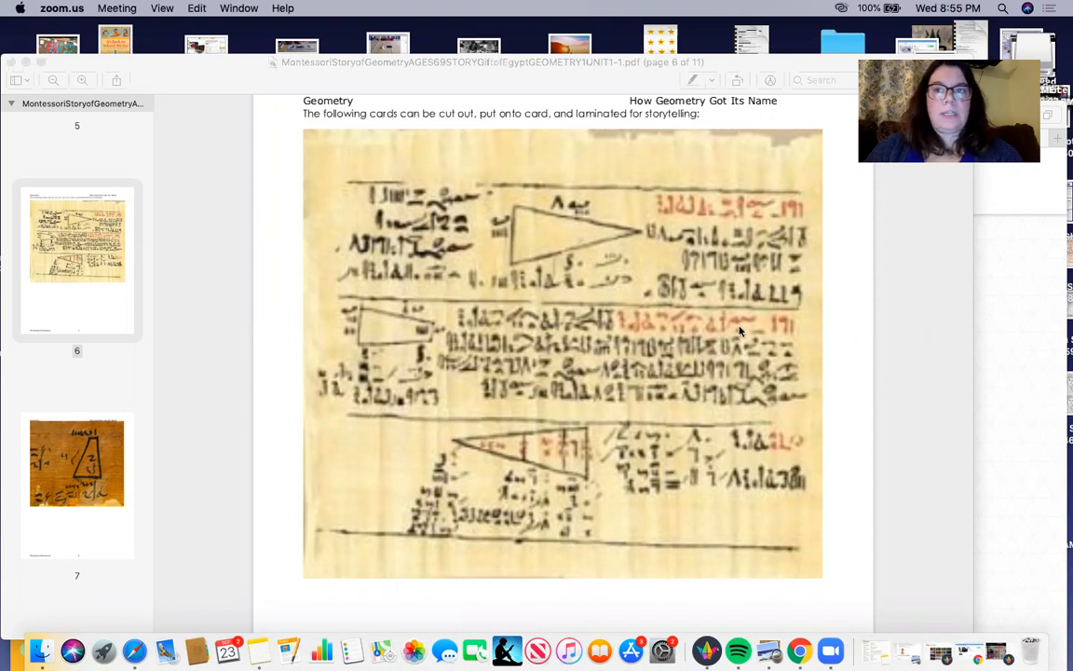
pyautogui.moveTo(689, 298)
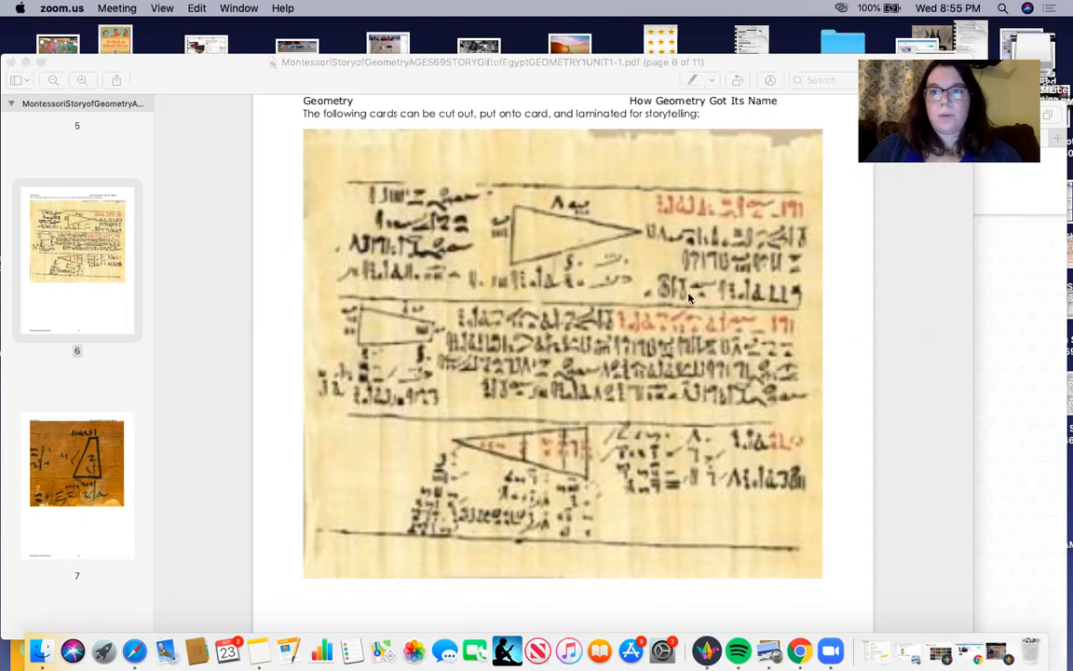
pyautogui.moveTo(606, 267)
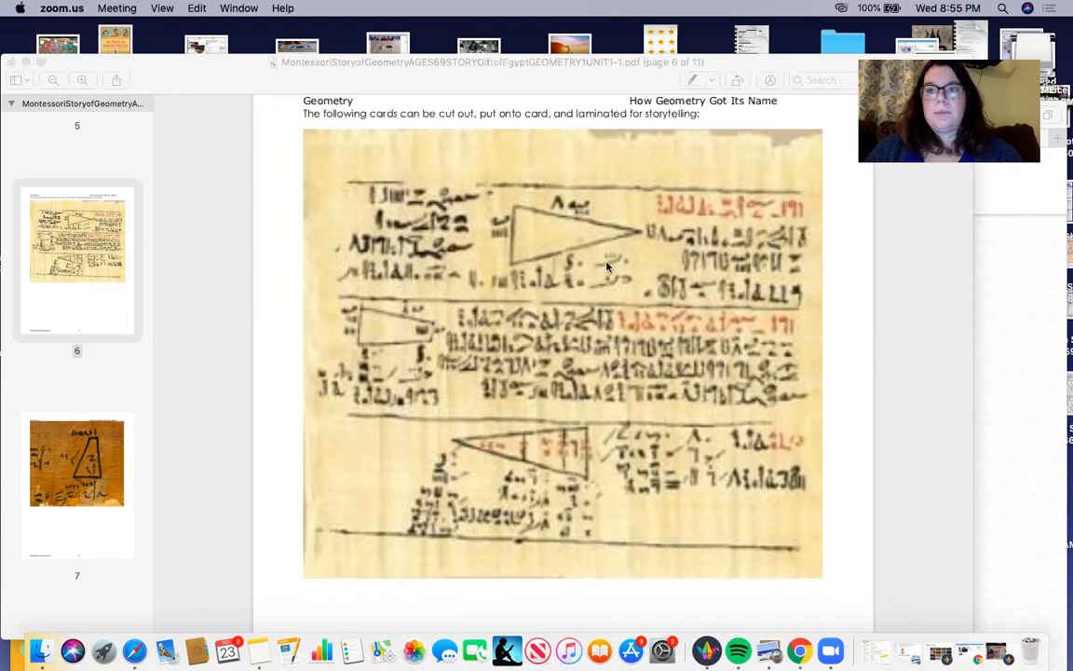
pyautogui.moveTo(542, 222)
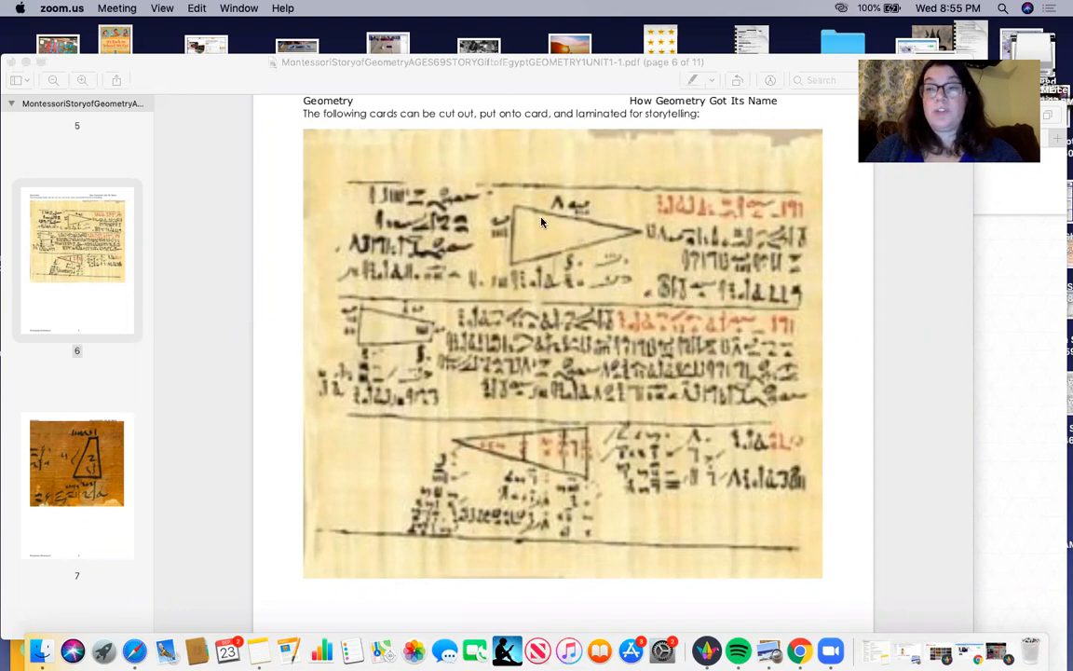
pyautogui.moveTo(533, 305)
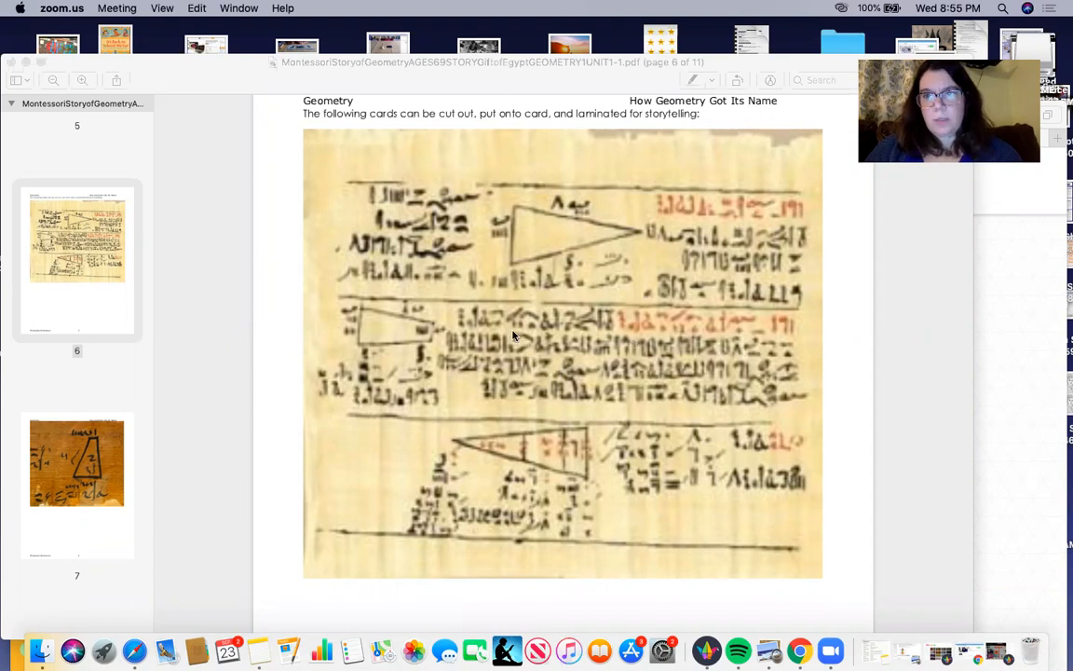
pyautogui.moveTo(522, 229)
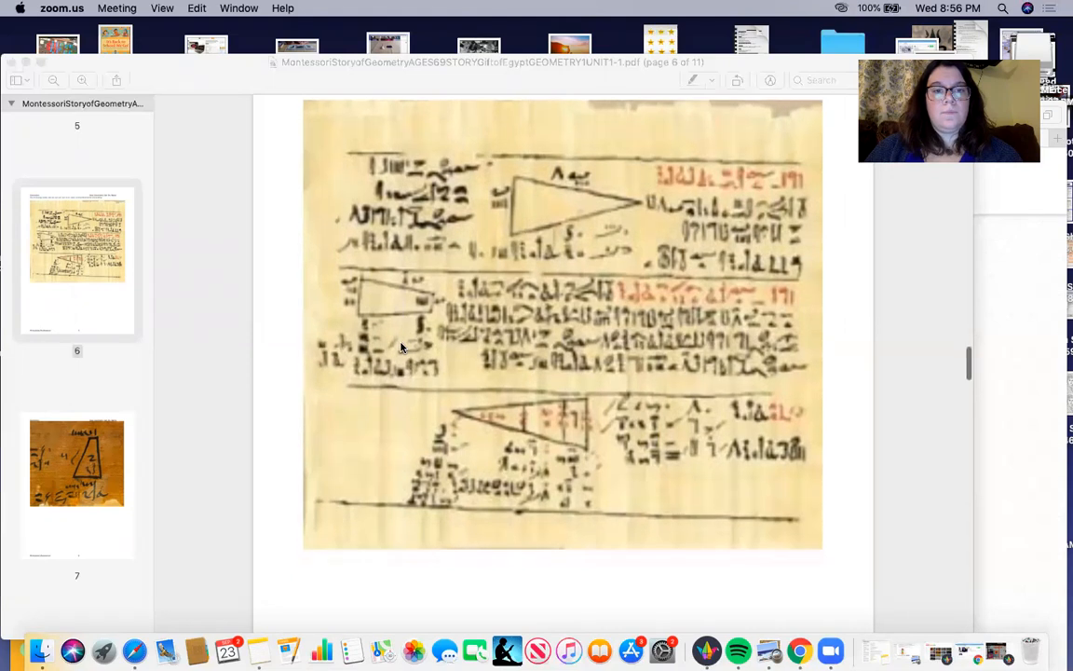
# Step: Scroll past the Egyptian papyrus card to page 6's footer in the geometry PDF
pyautogui.scroll(-3)
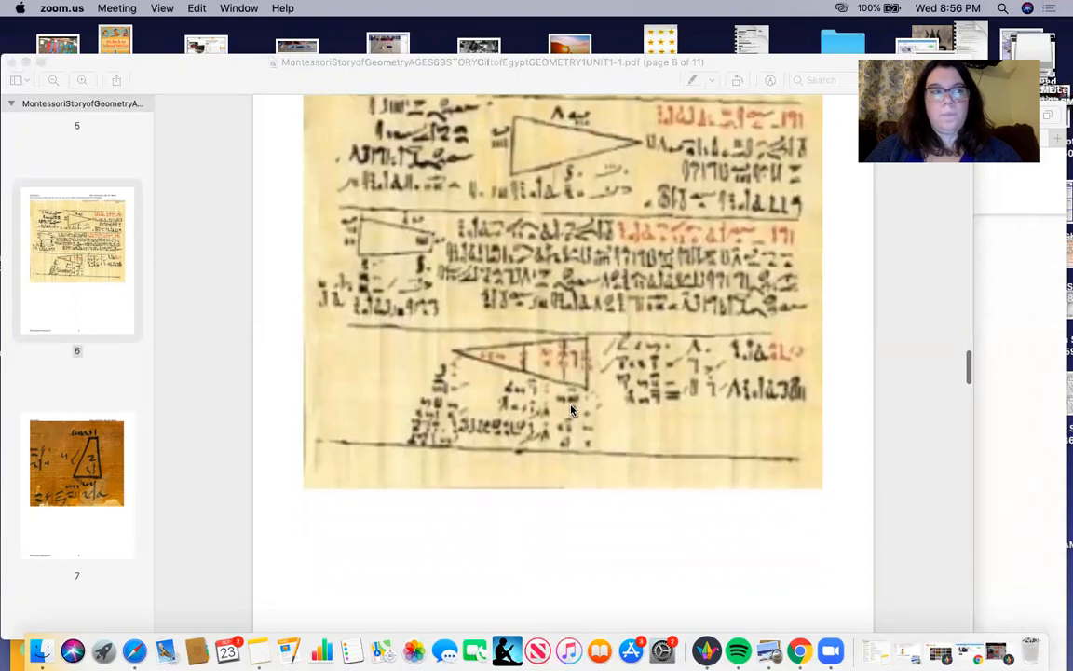
pyautogui.scroll(-3)
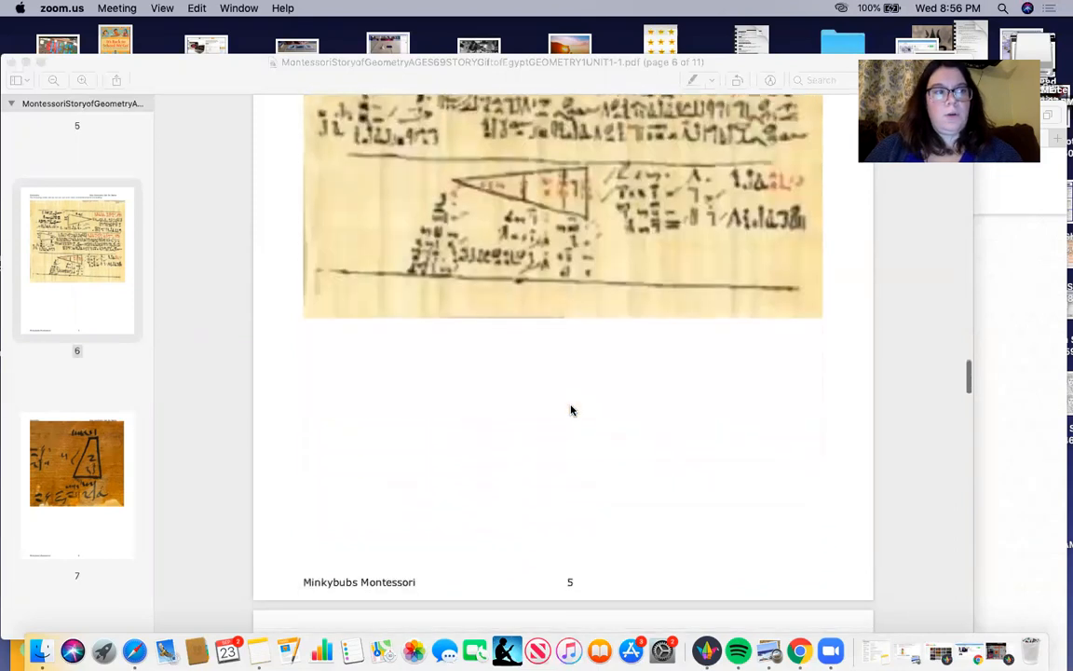
# Step: Scroll down to page 7's papyrus card showing a trapezoid drawing
pyautogui.scroll(-3)
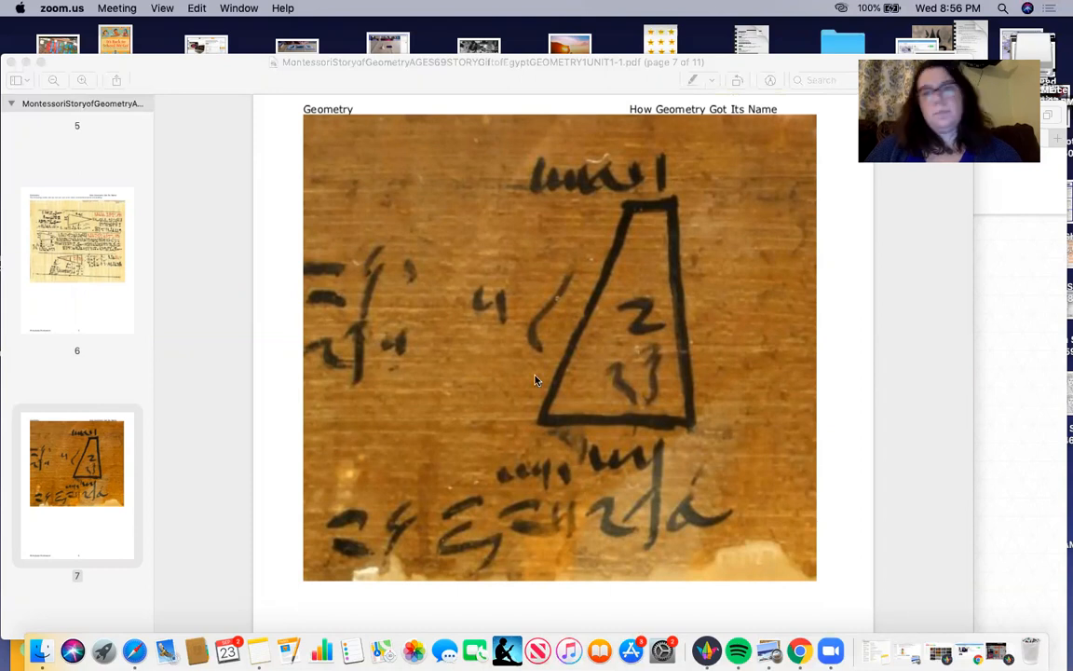
pyautogui.moveTo(522, 384)
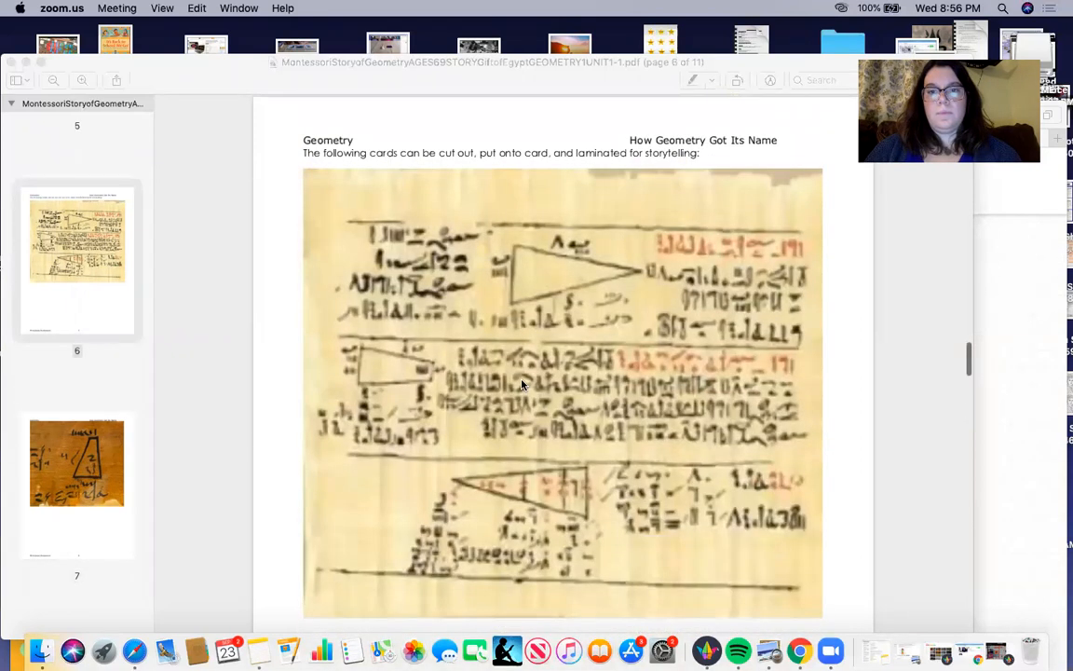
pyautogui.scroll(-3)
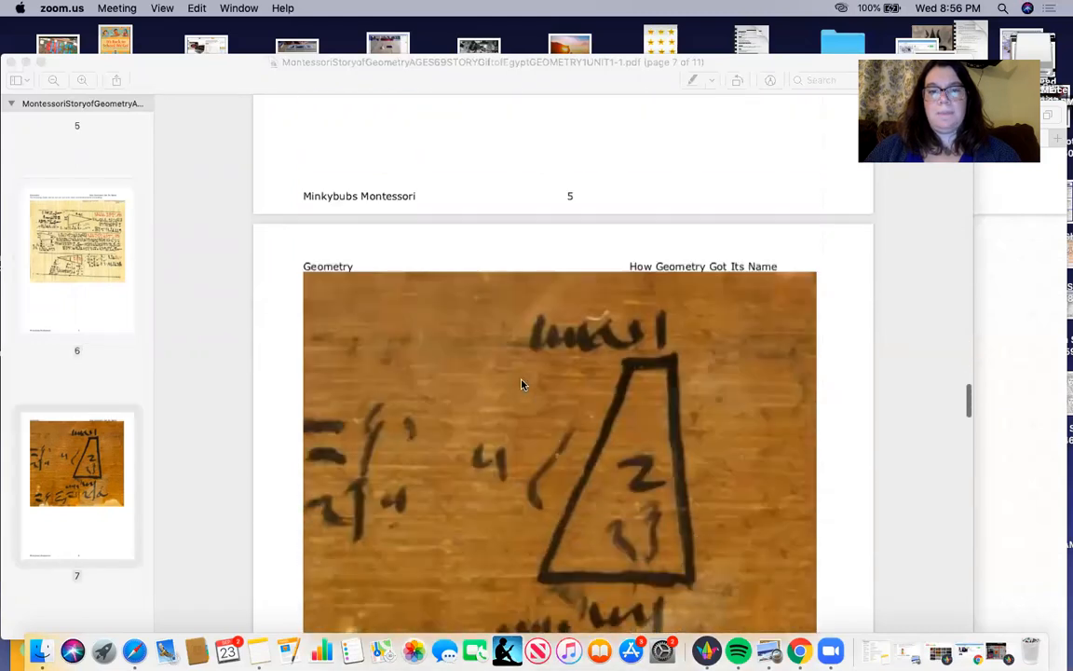
pyautogui.scroll(-3)
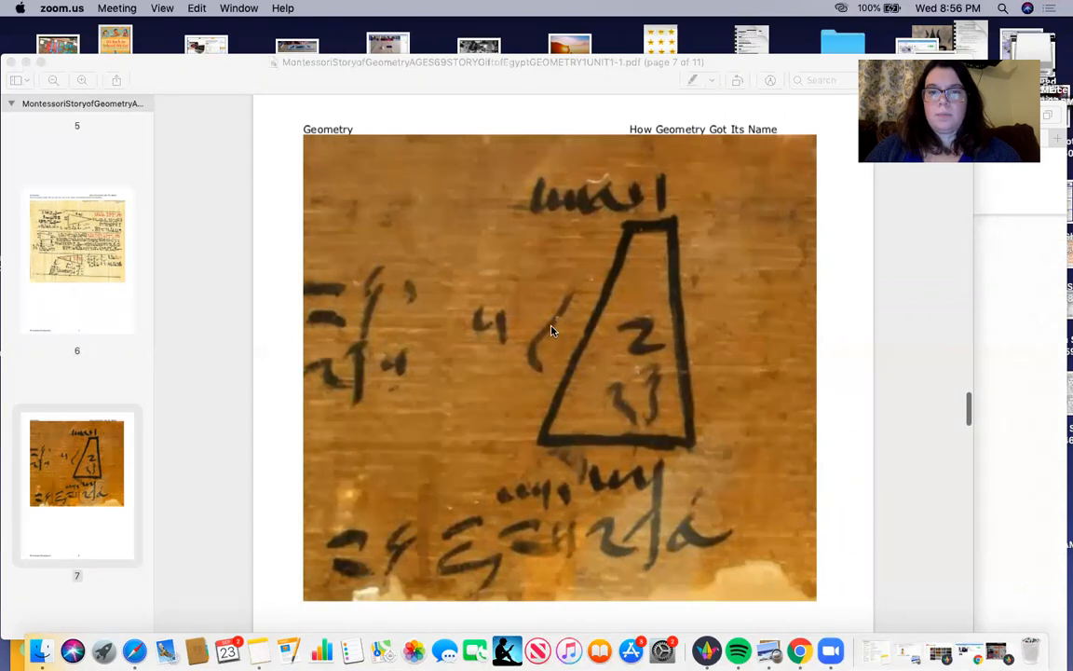
pyautogui.scroll(-3)
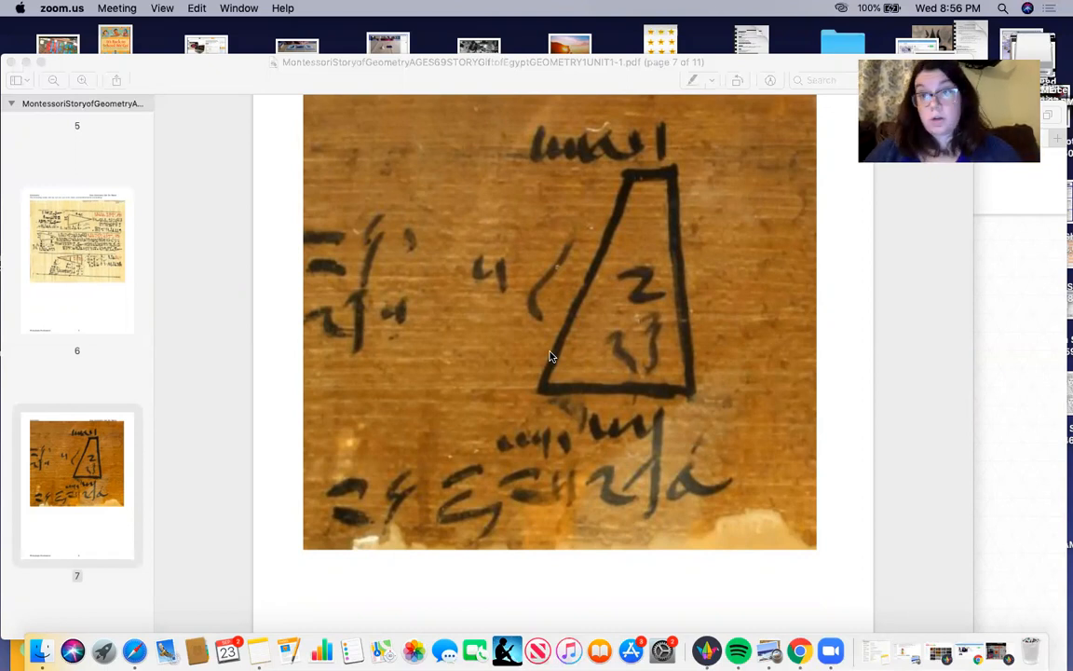
pyautogui.scroll(-3)
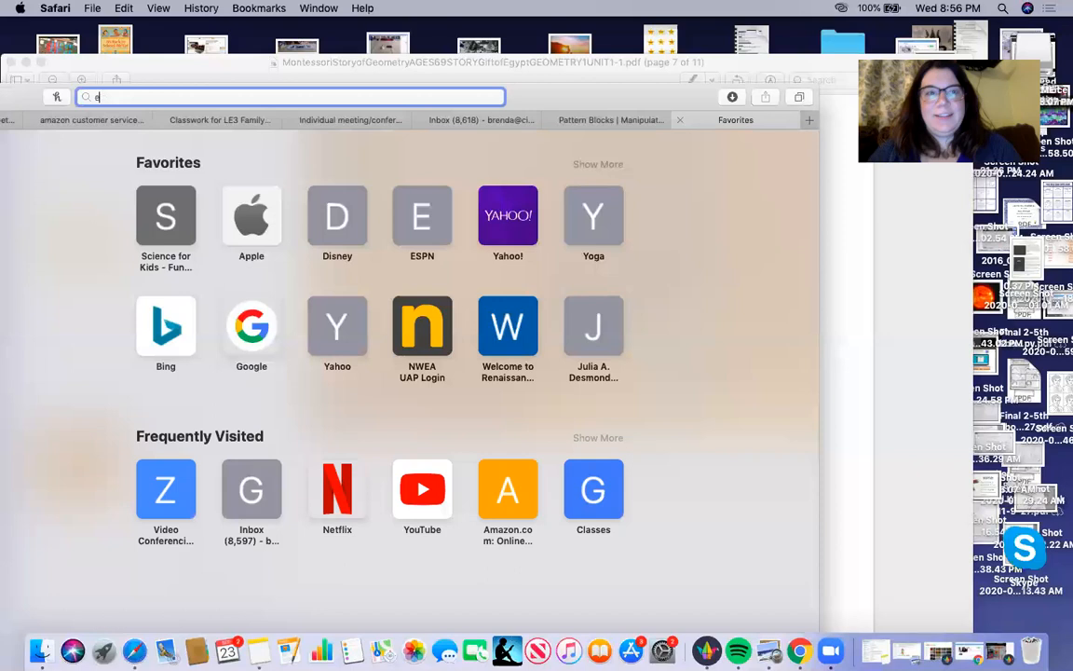
# Step: Image-search 'egypt map' and enlarge the labelled ePhotoPix map of Egypt
pyautogui.write('egypt map')
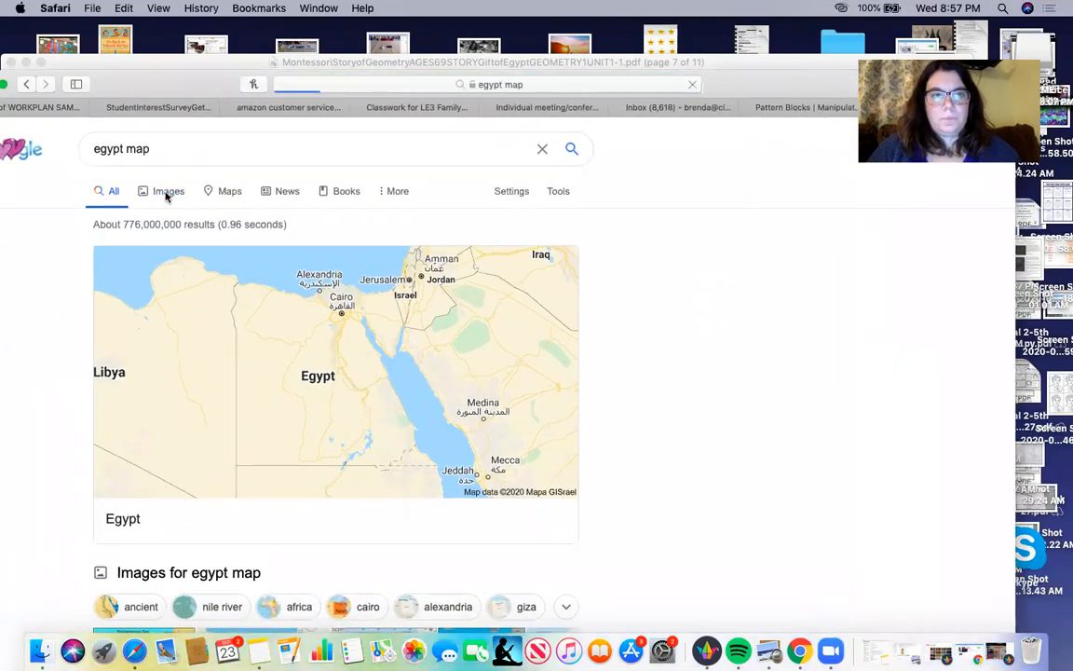
pyautogui.click(167, 191)
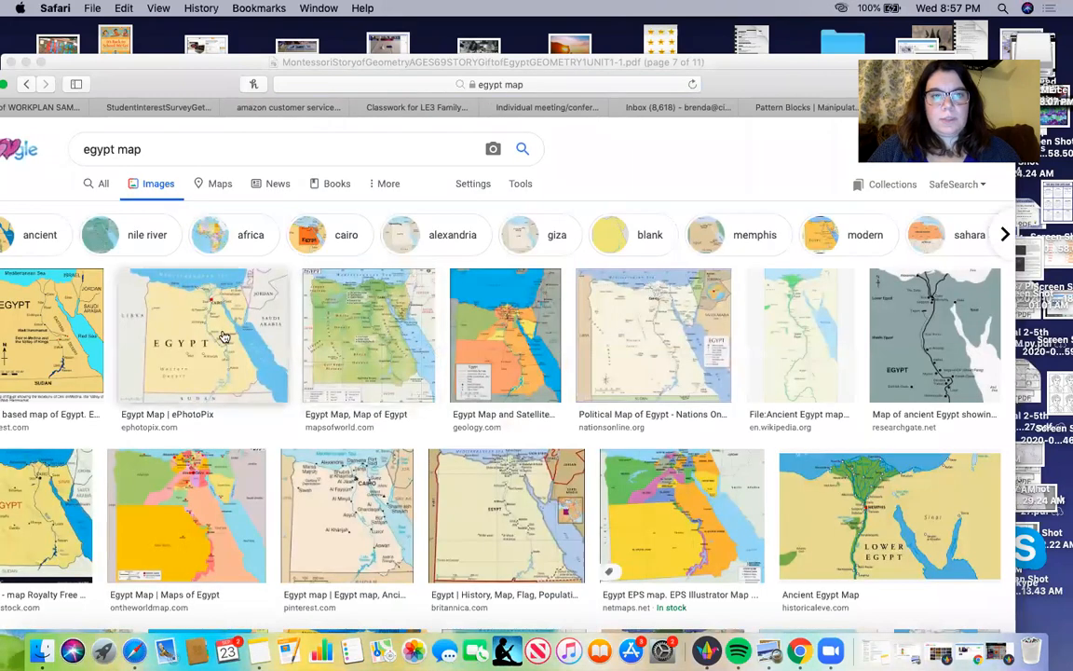
pyautogui.click(224, 335)
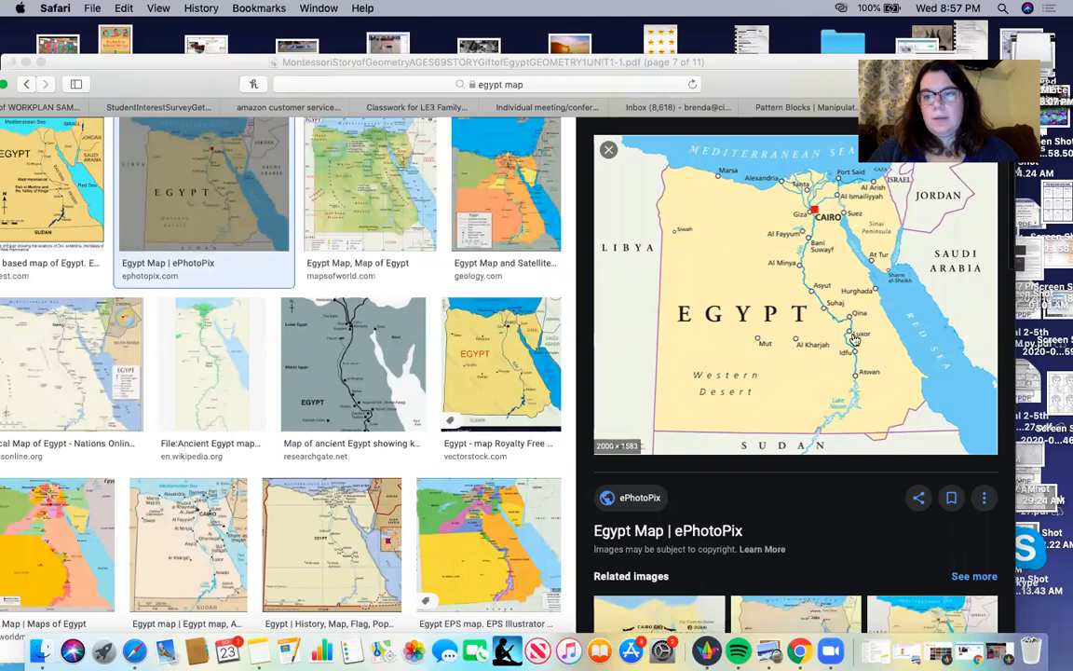
pyautogui.moveTo(815, 411)
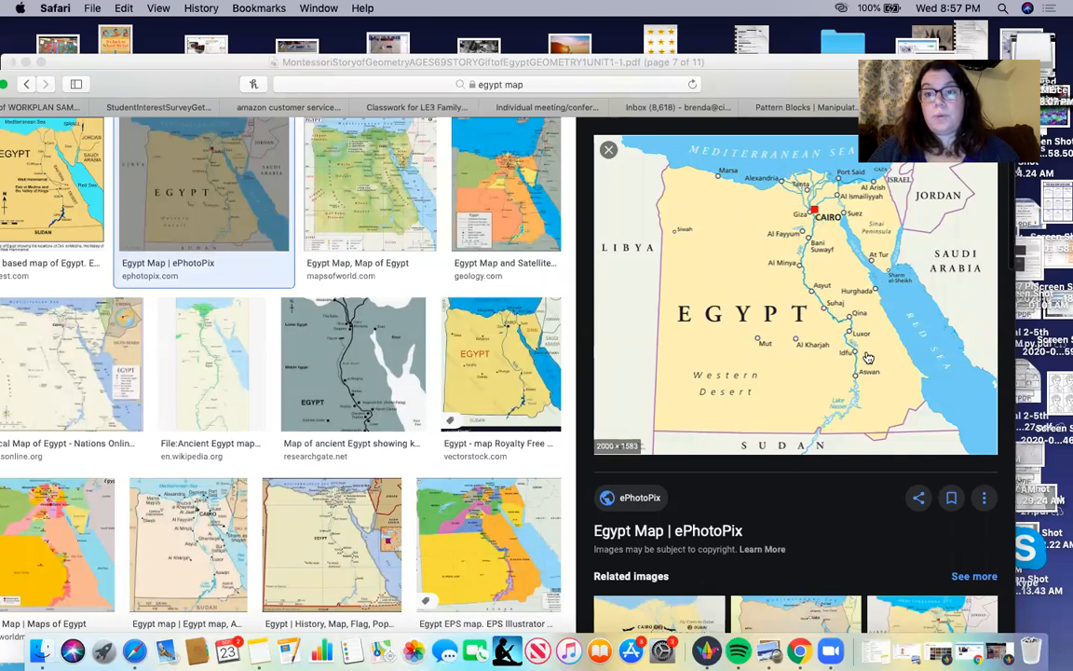
pyautogui.moveTo(697, 222)
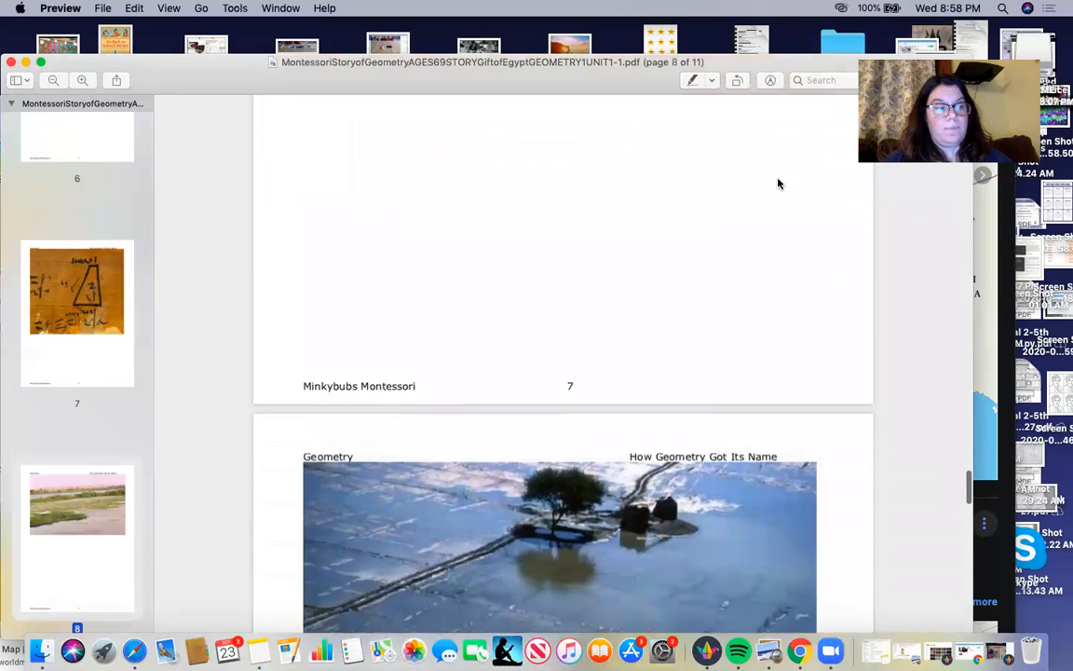
# Step: Scroll to page 9 with the flooded-fields photo above the rope triangle
pyautogui.scroll(-3)
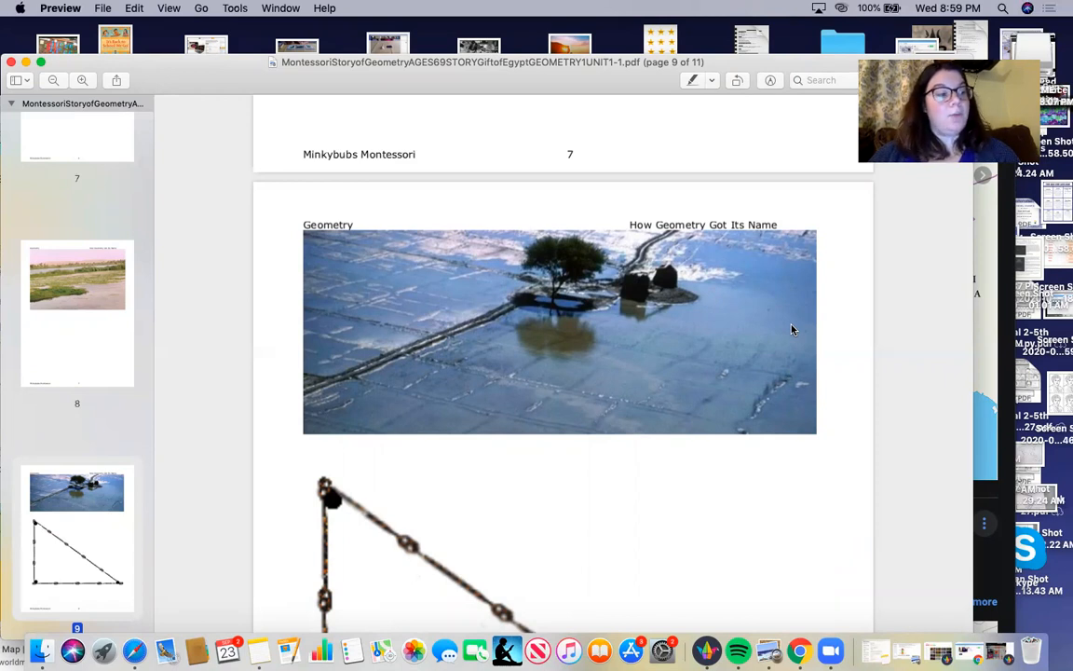
# Step: Scroll until page 9's knotted-rope triangle is fully shown with the footer visible
pyautogui.scroll(-3)
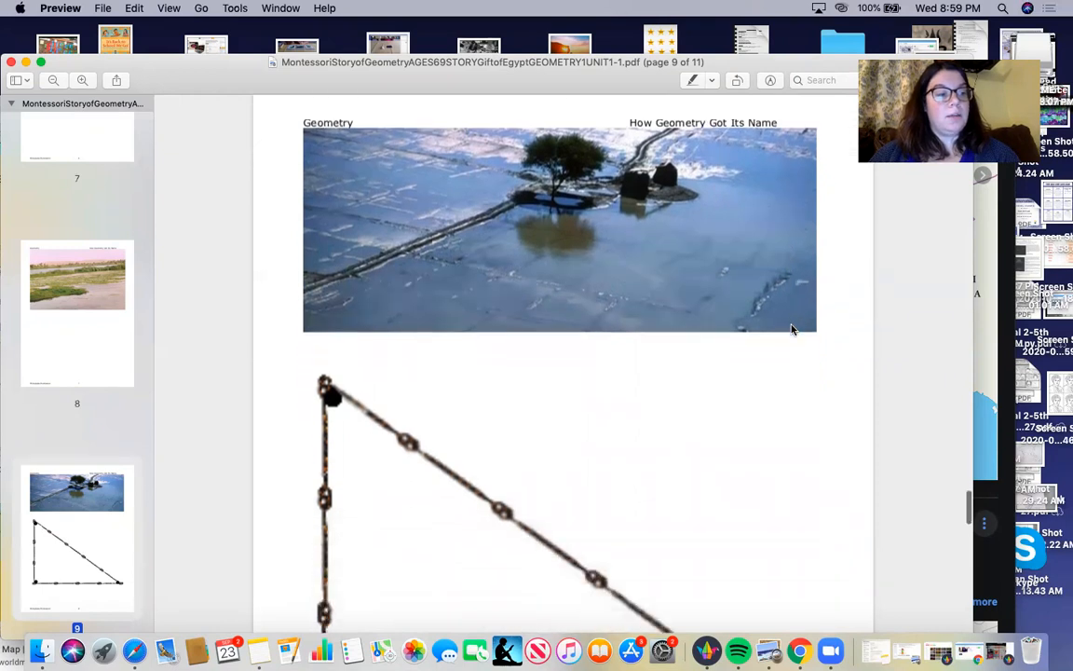
pyautogui.scroll(-3)
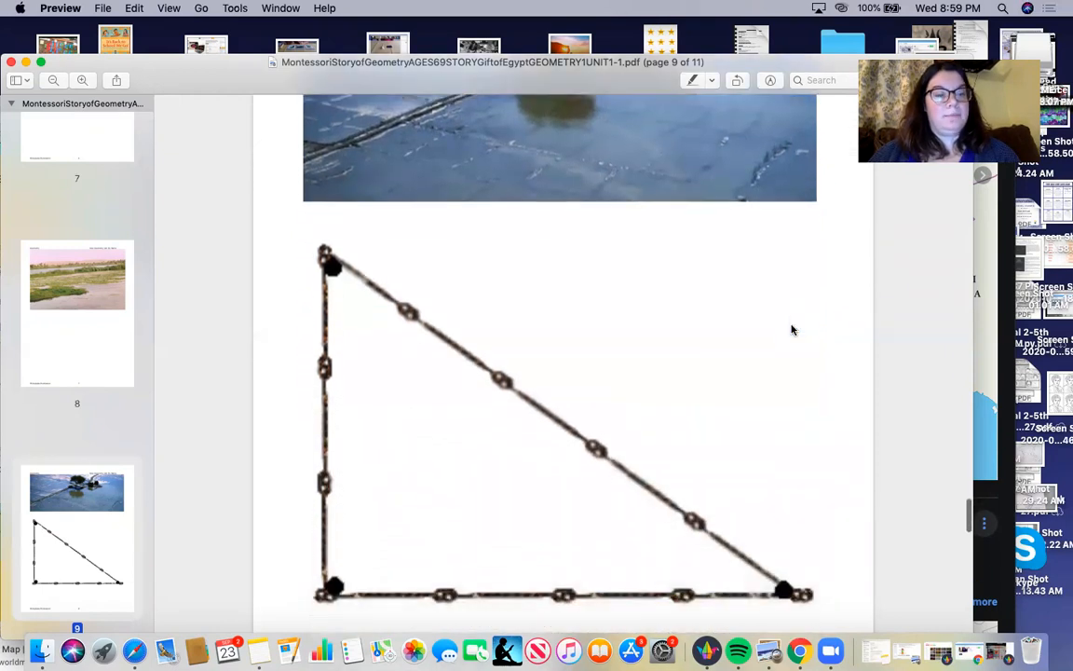
pyautogui.scroll(-3)
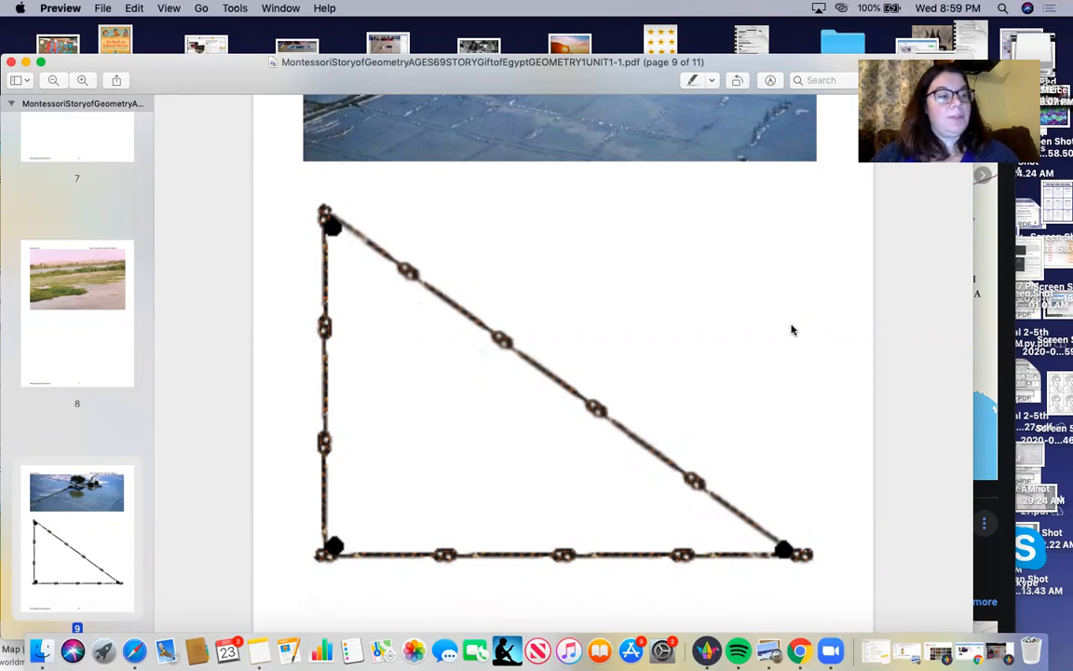
pyautogui.moveTo(720, 315)
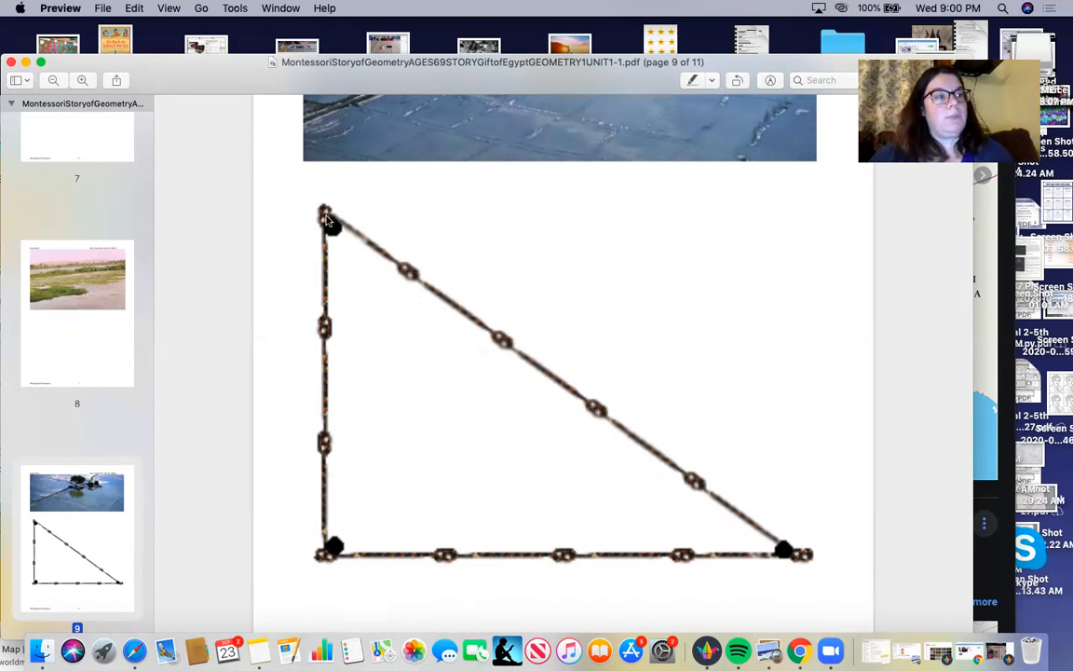
pyautogui.moveTo(576, 360)
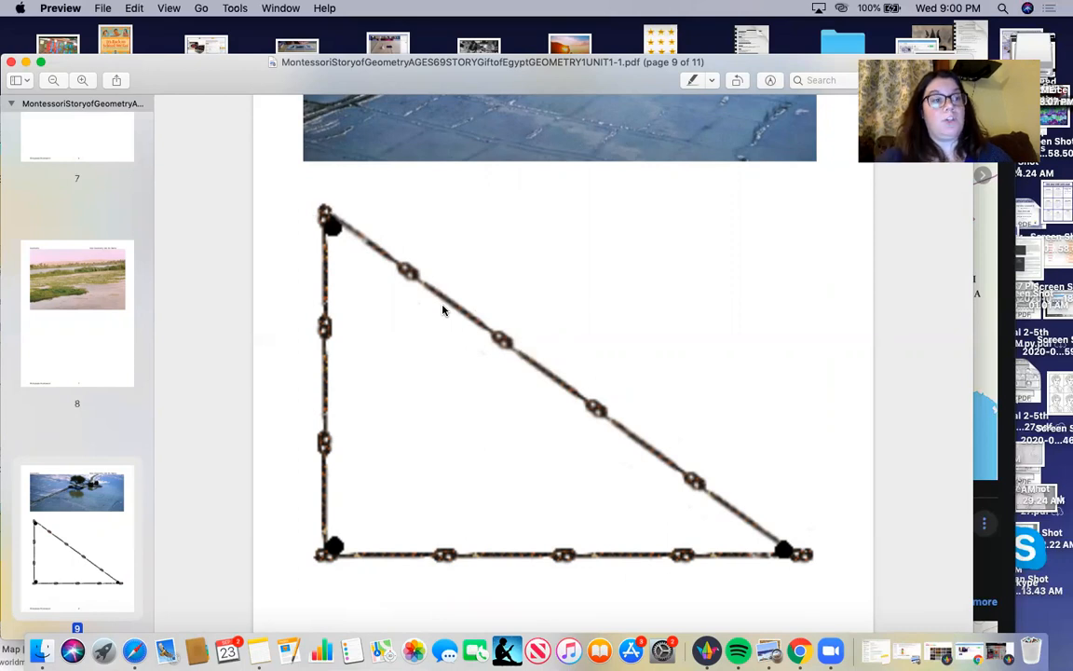
pyautogui.moveTo(433, 303)
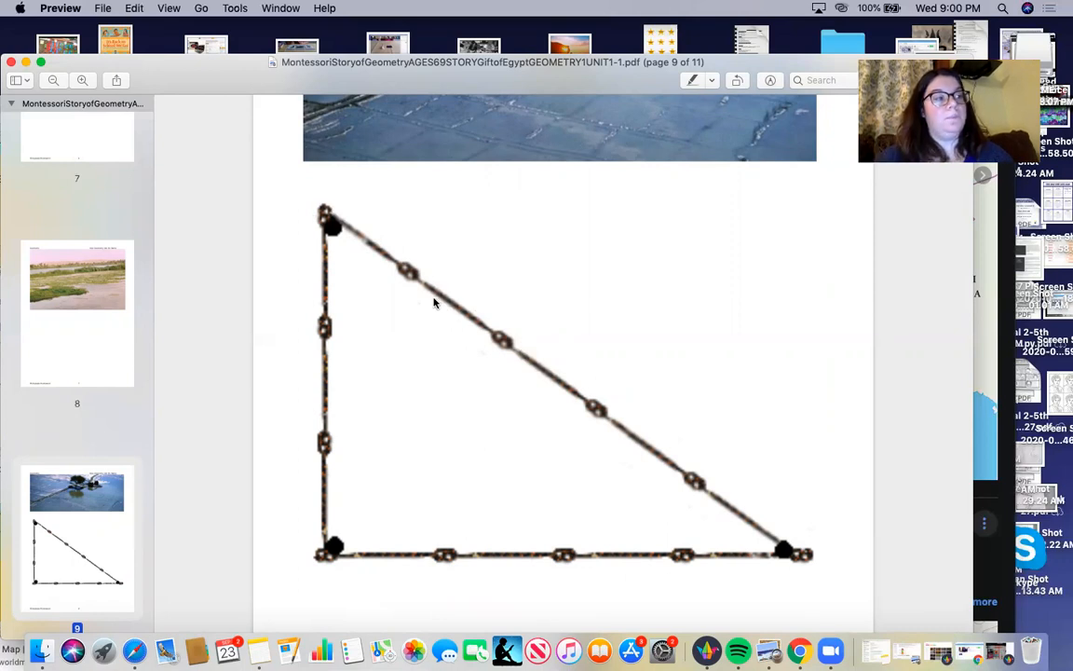
pyautogui.moveTo(466, 501)
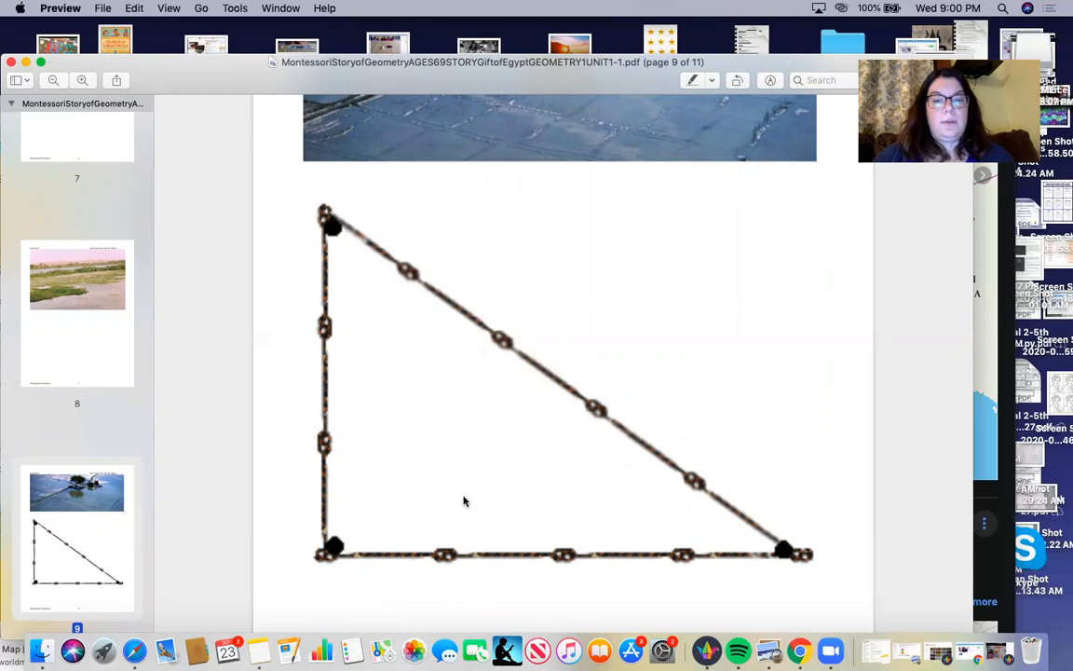
pyautogui.moveTo(785, 551)
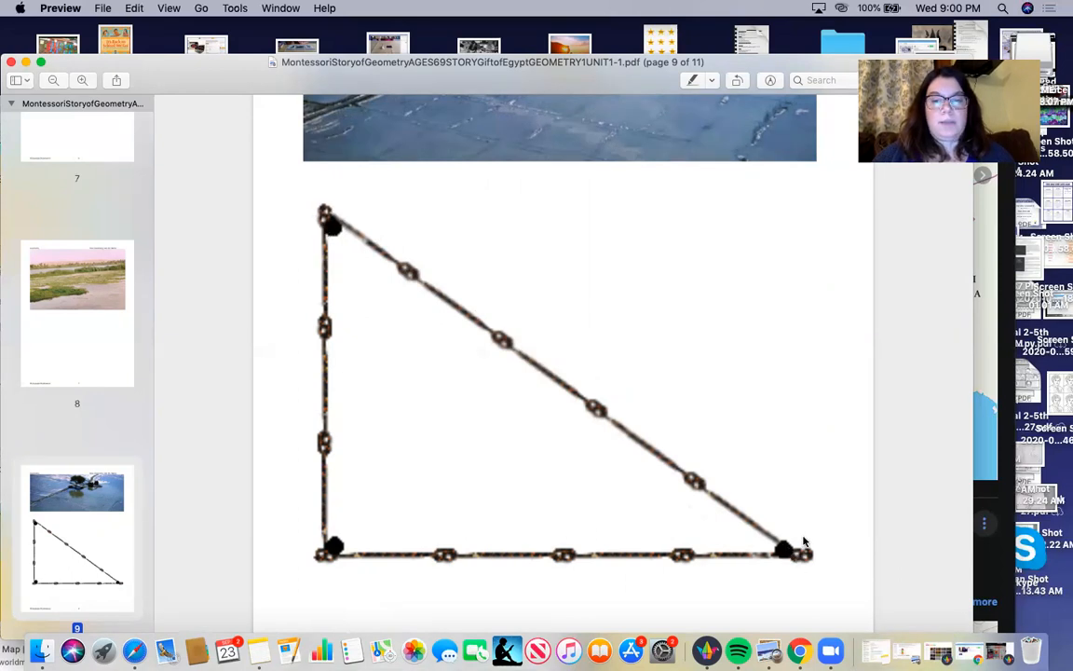
pyautogui.scroll(-3)
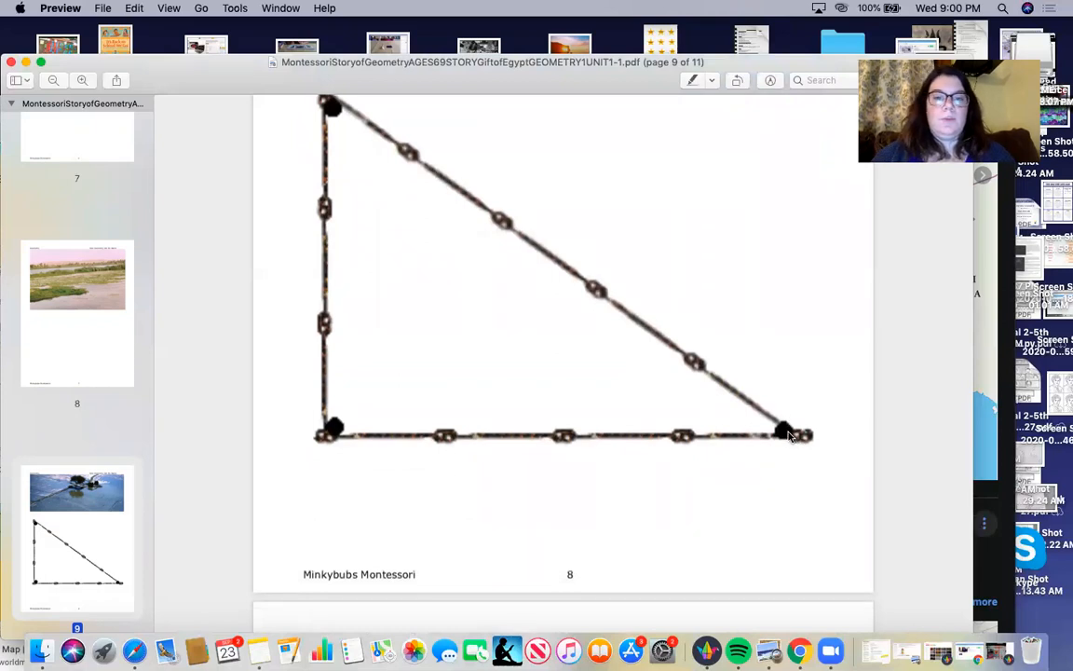
pyautogui.moveTo(547, 435)
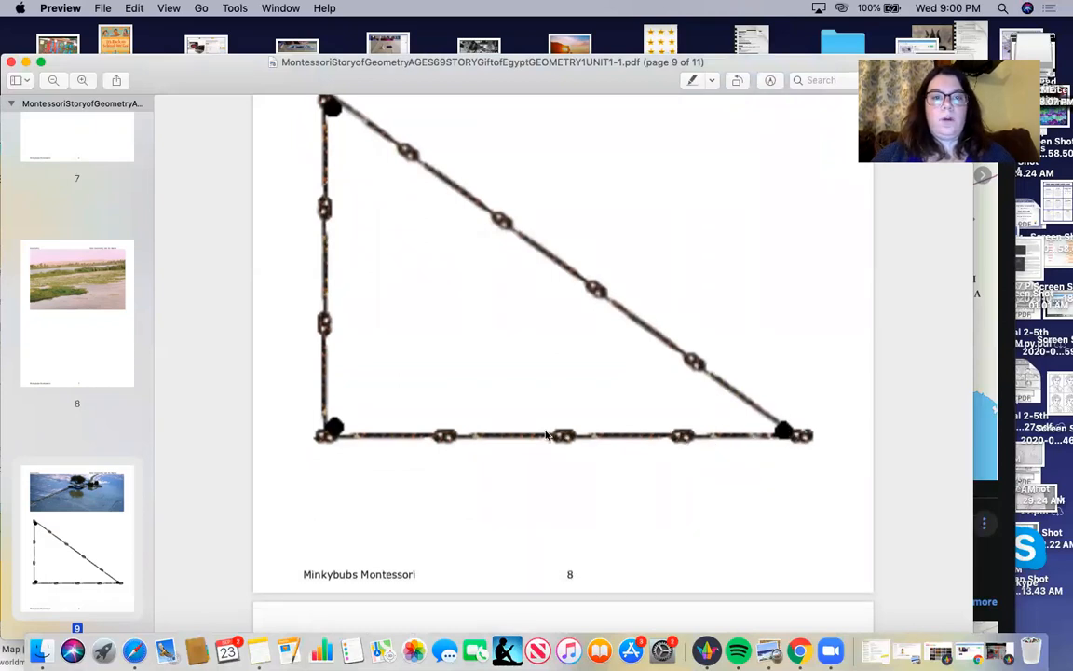
pyautogui.moveTo(323, 363)
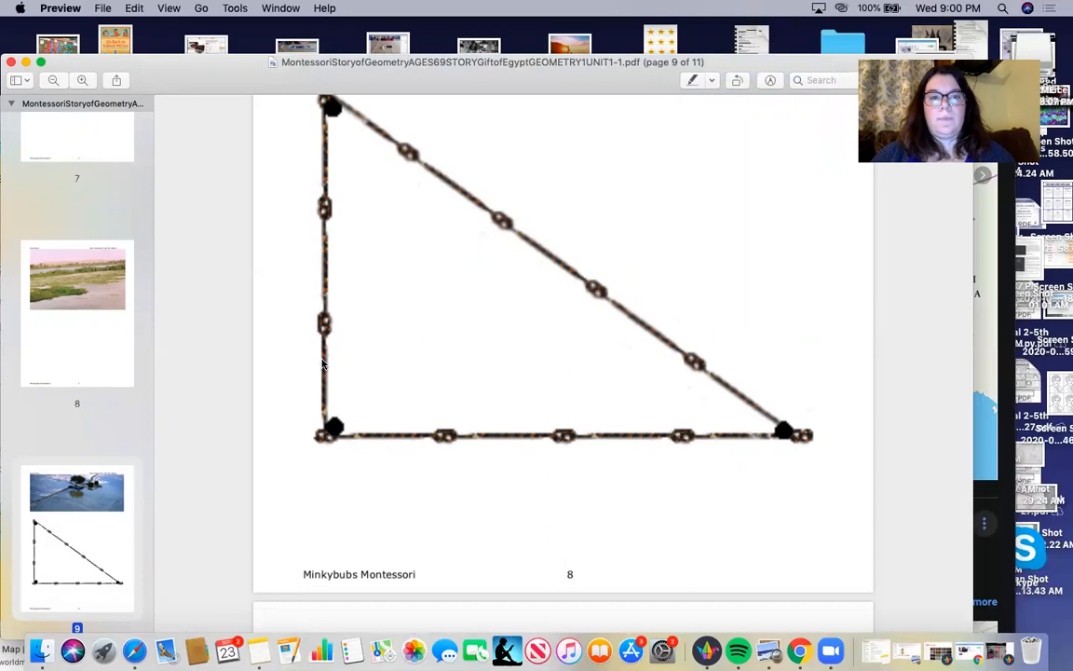
pyautogui.moveTo(327, 102)
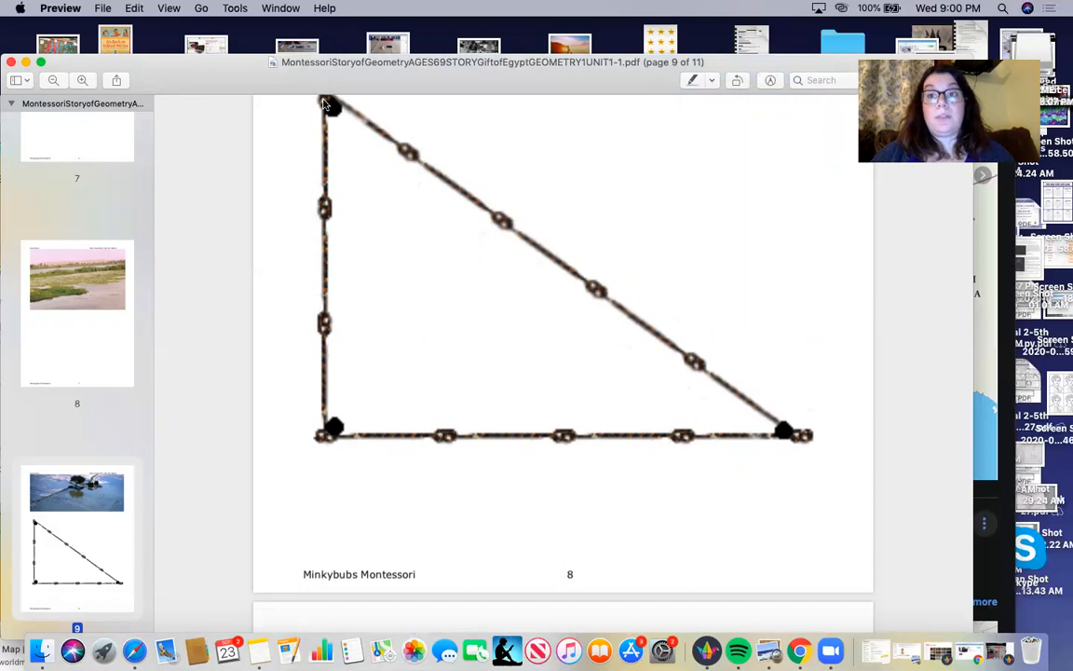
pyautogui.moveTo(377, 149)
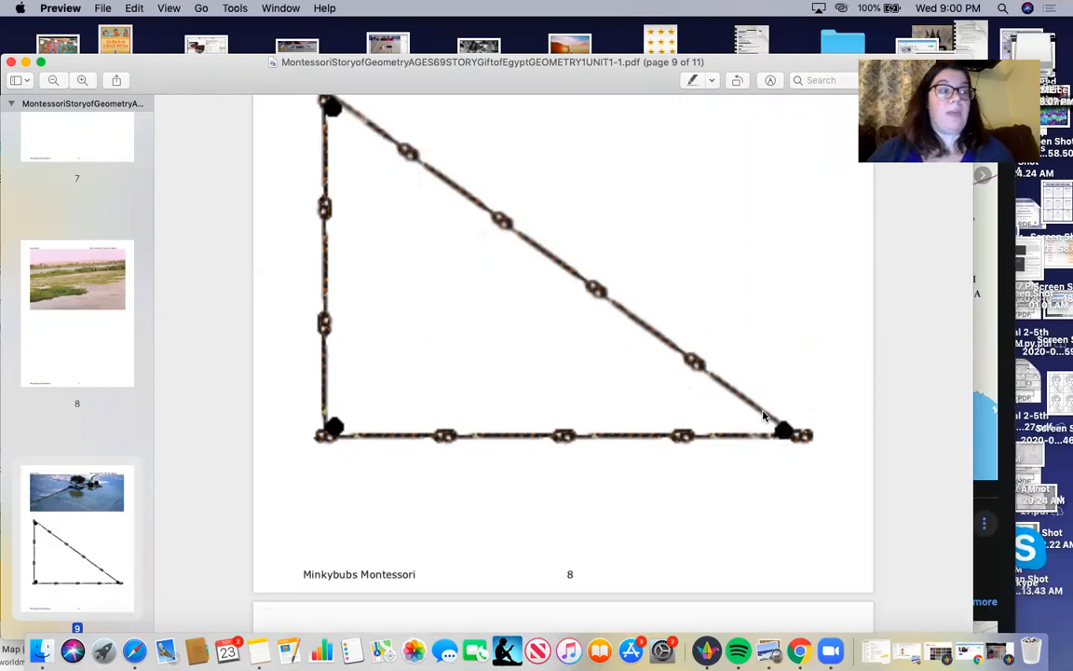
pyautogui.moveTo(284, 311)
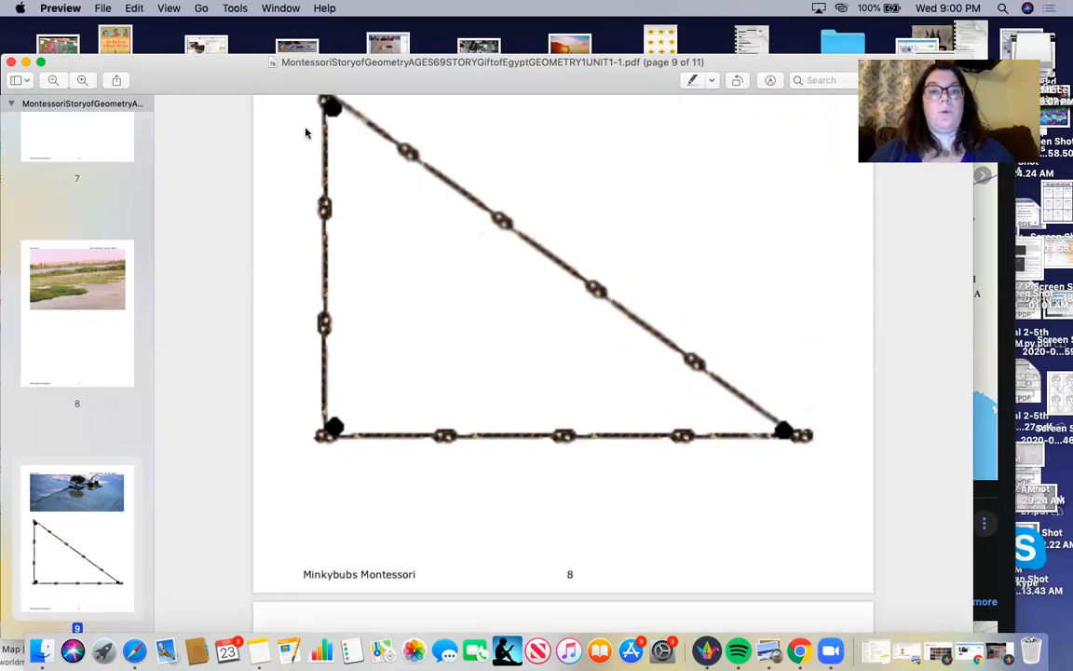
pyautogui.moveTo(455, 250)
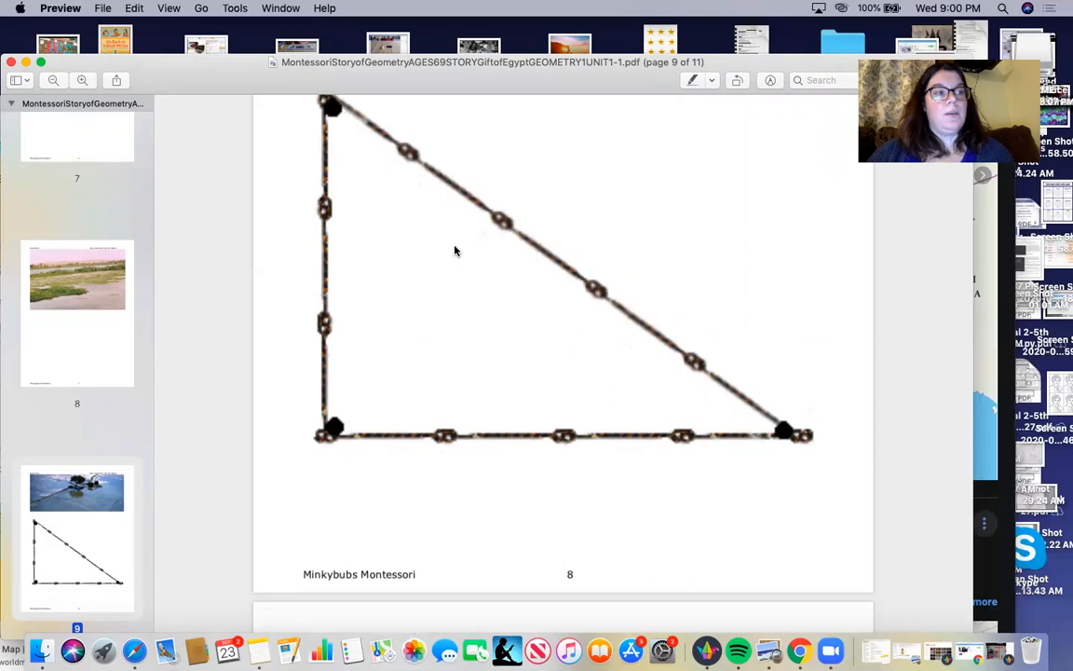
pyautogui.moveTo(417, 330)
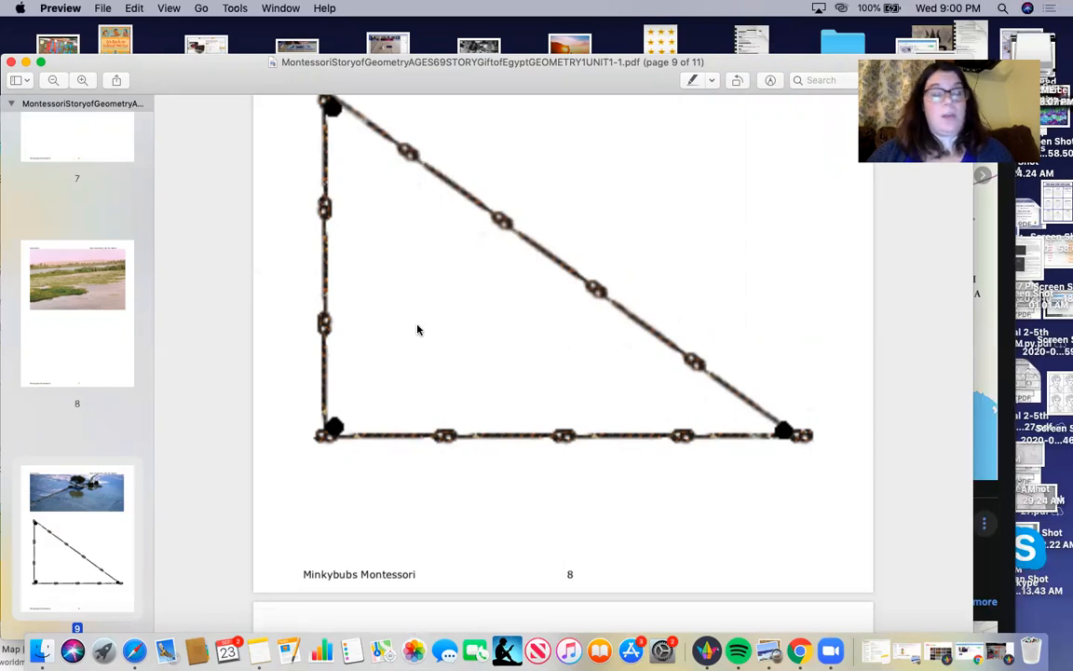
pyautogui.moveTo(397, 324)
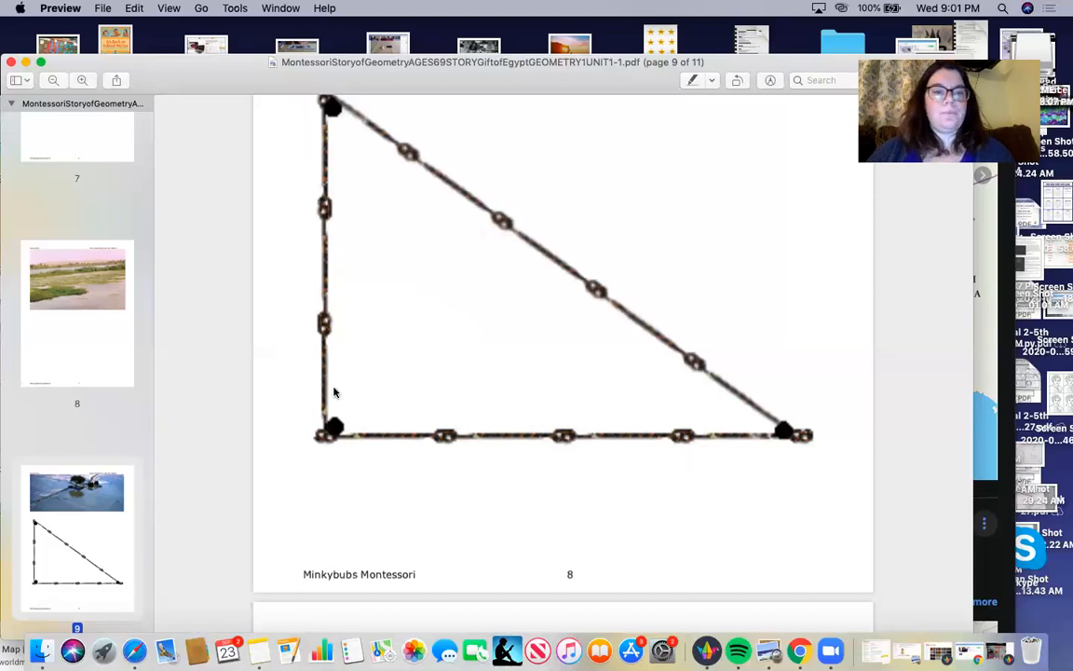
pyautogui.scroll(-3)
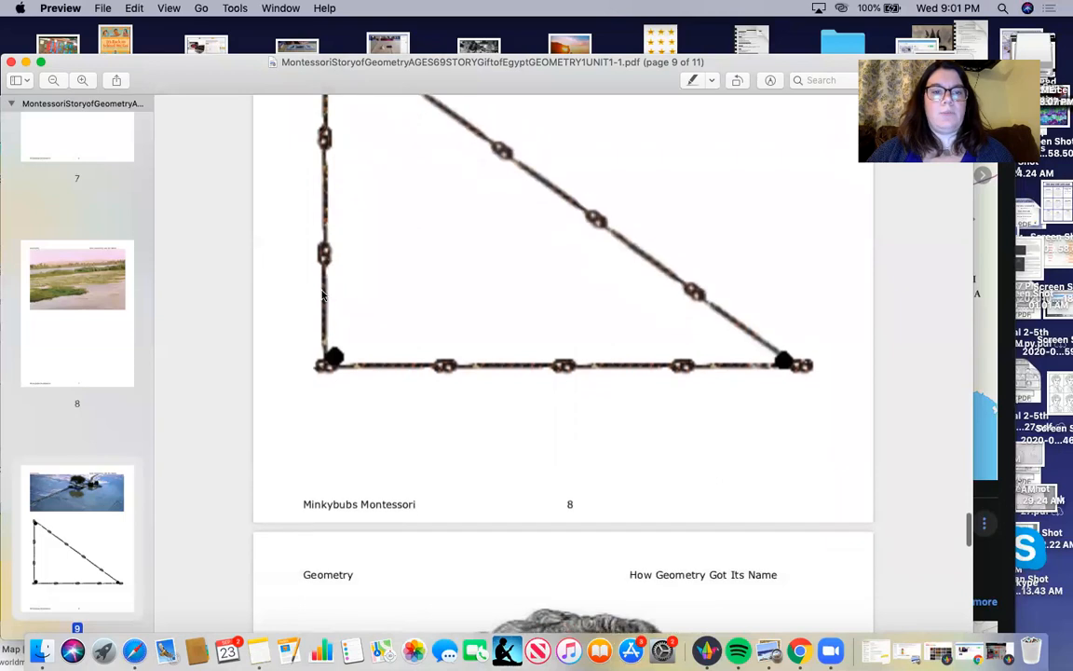
pyautogui.scroll(-3)
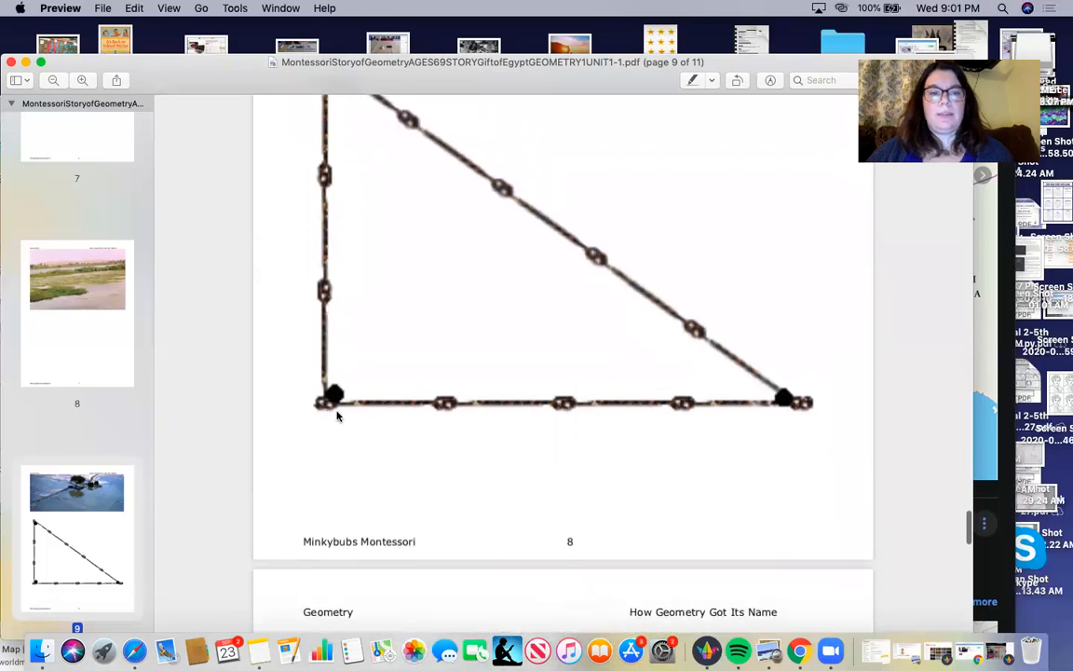
pyautogui.moveTo(378, 320)
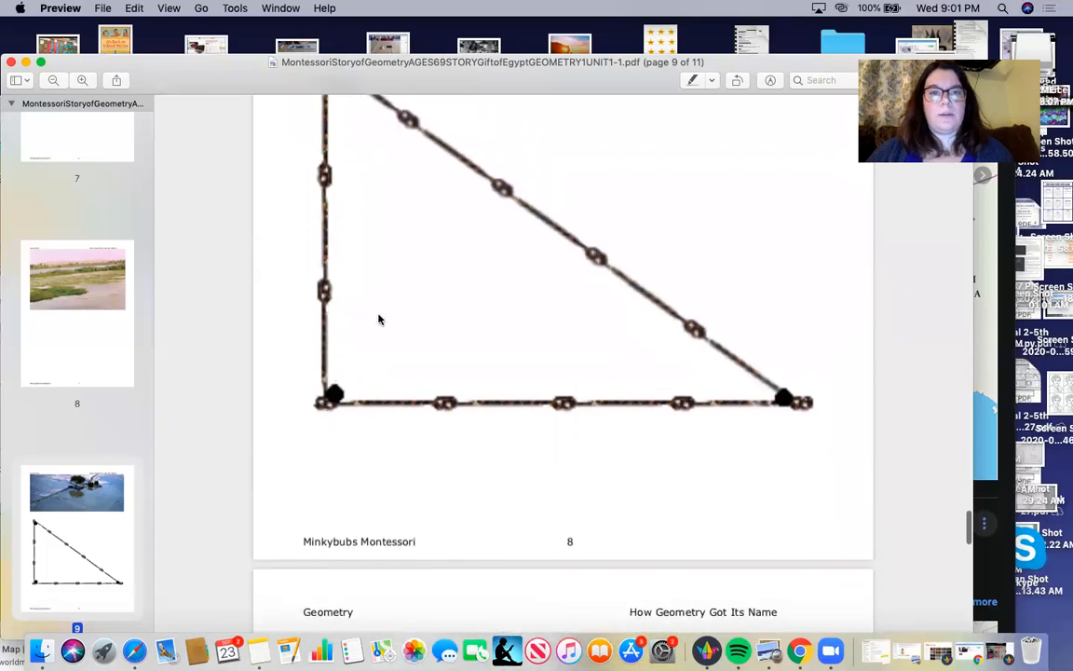
pyautogui.moveTo(334, 360)
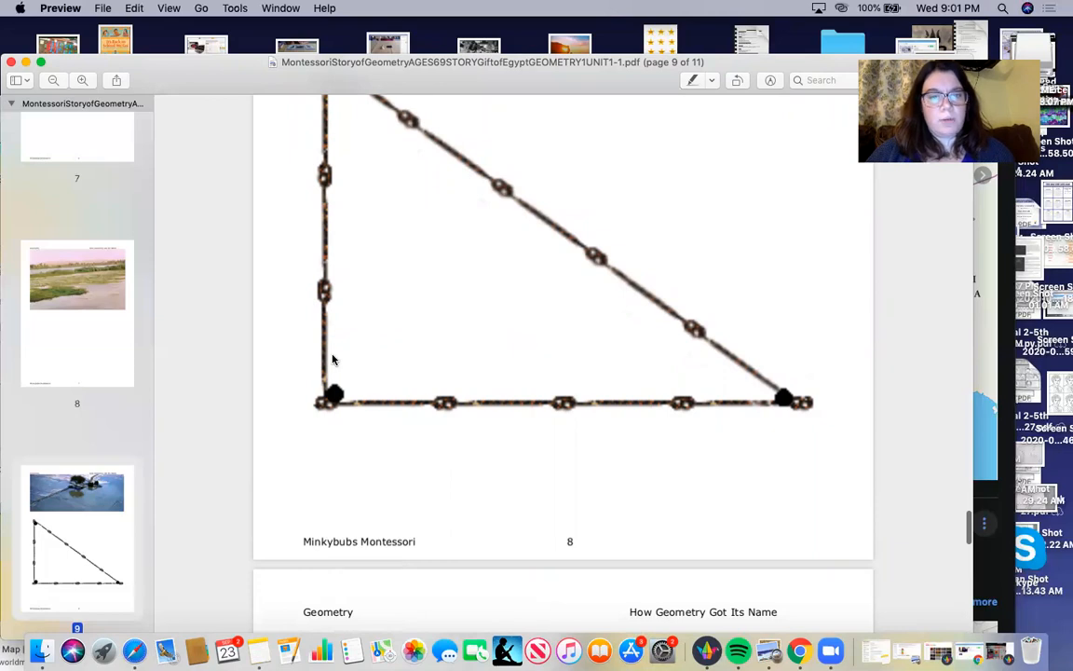
pyautogui.moveTo(337, 346)
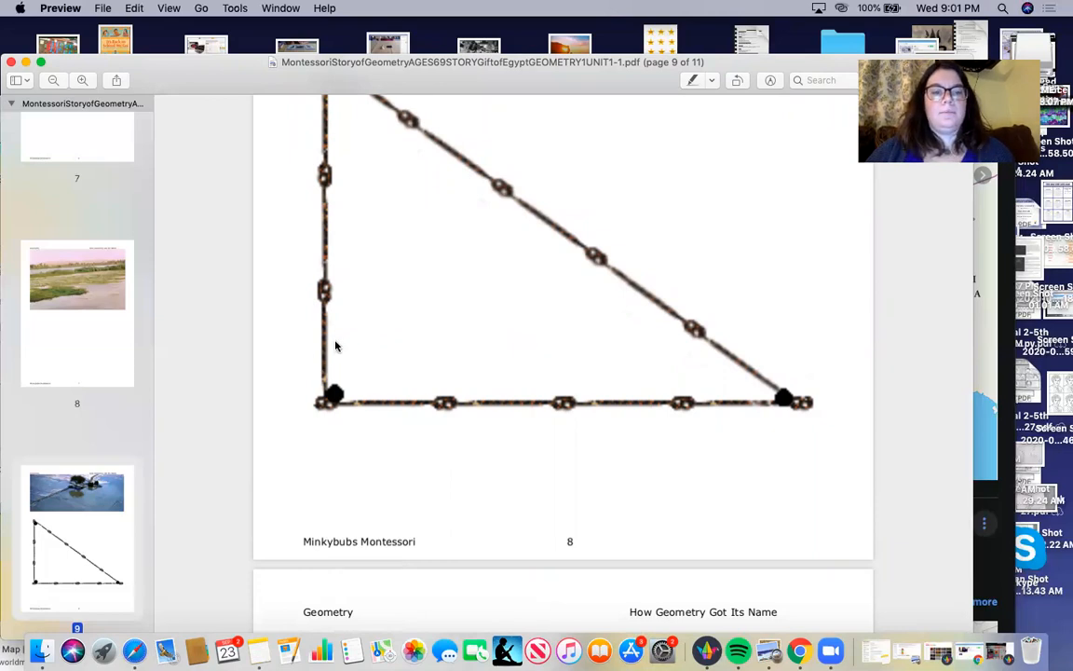
pyautogui.moveTo(378, 425)
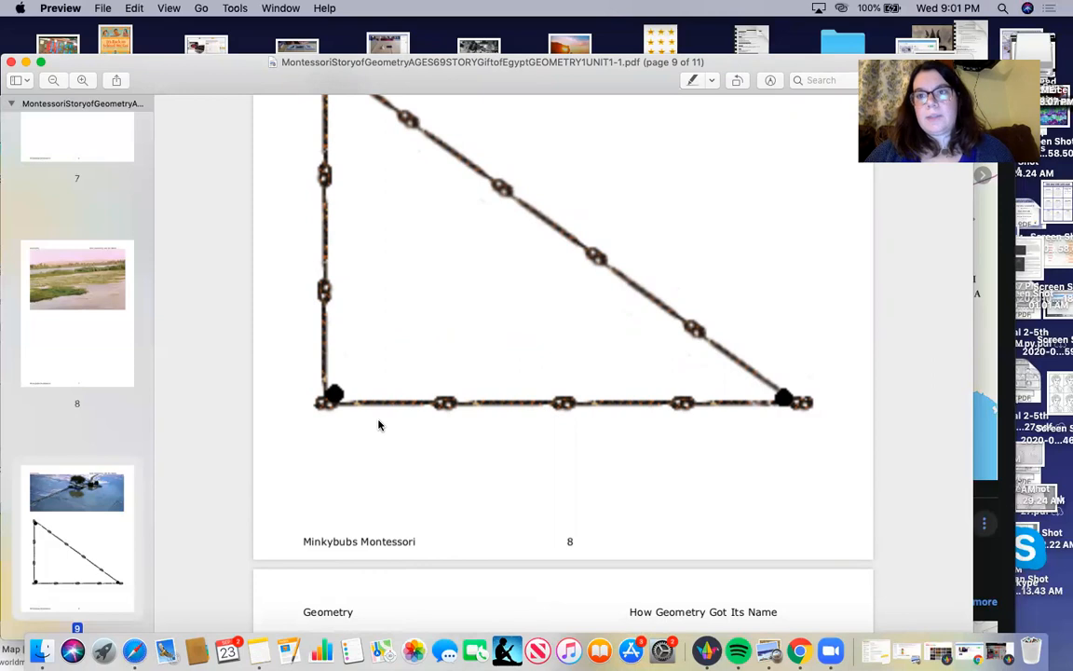
pyautogui.moveTo(328, 362)
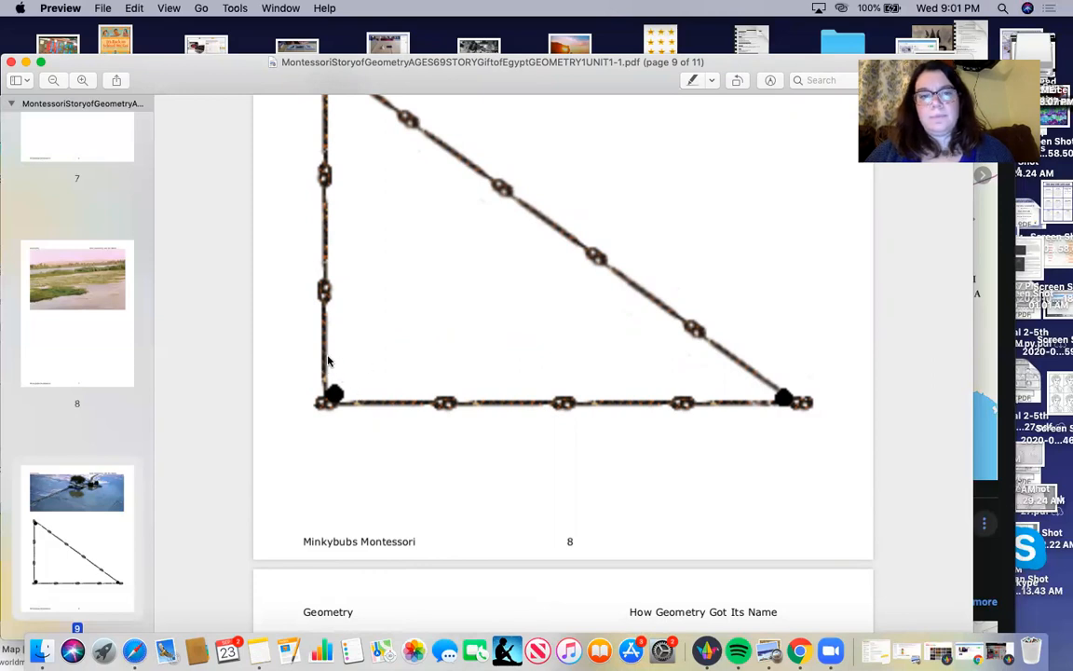
pyautogui.moveTo(342, 403)
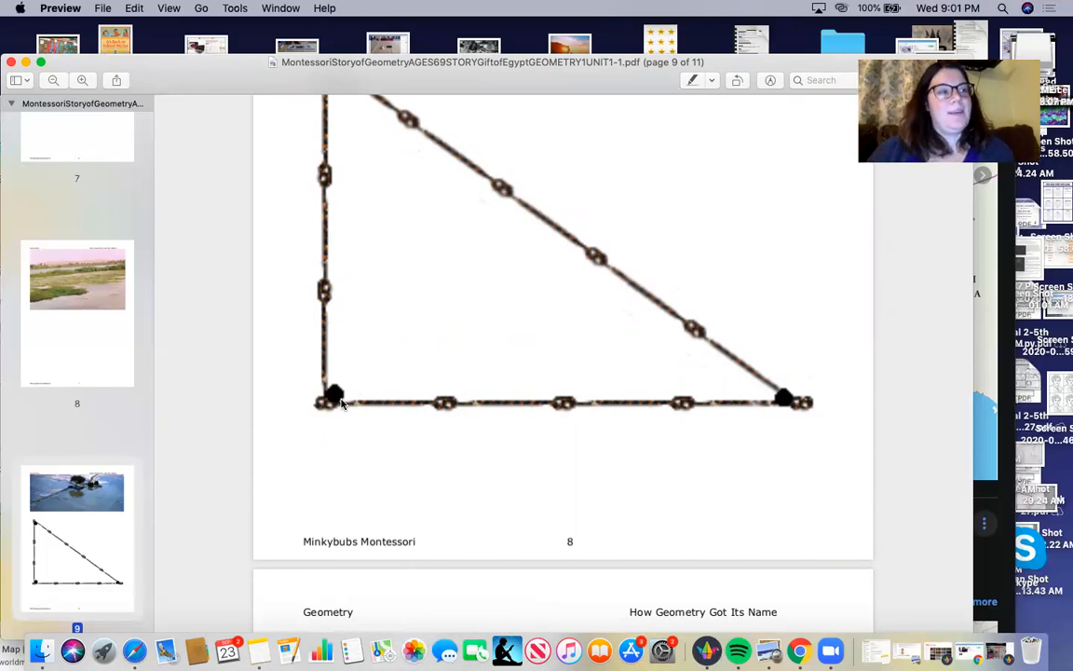
pyautogui.scroll(-3)
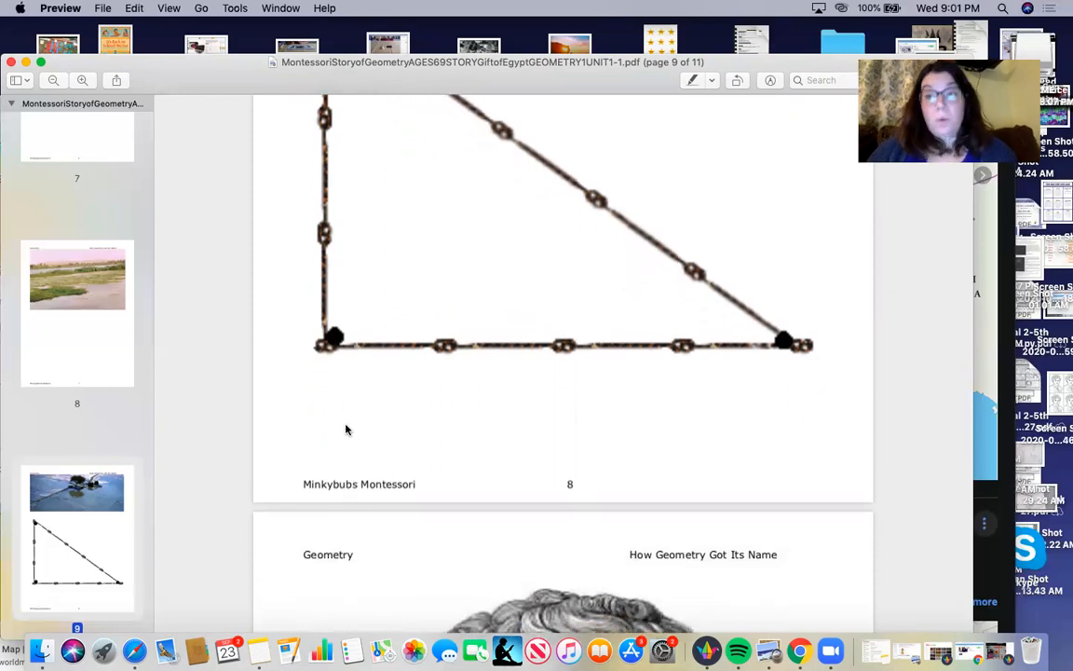
pyautogui.scroll(-3)
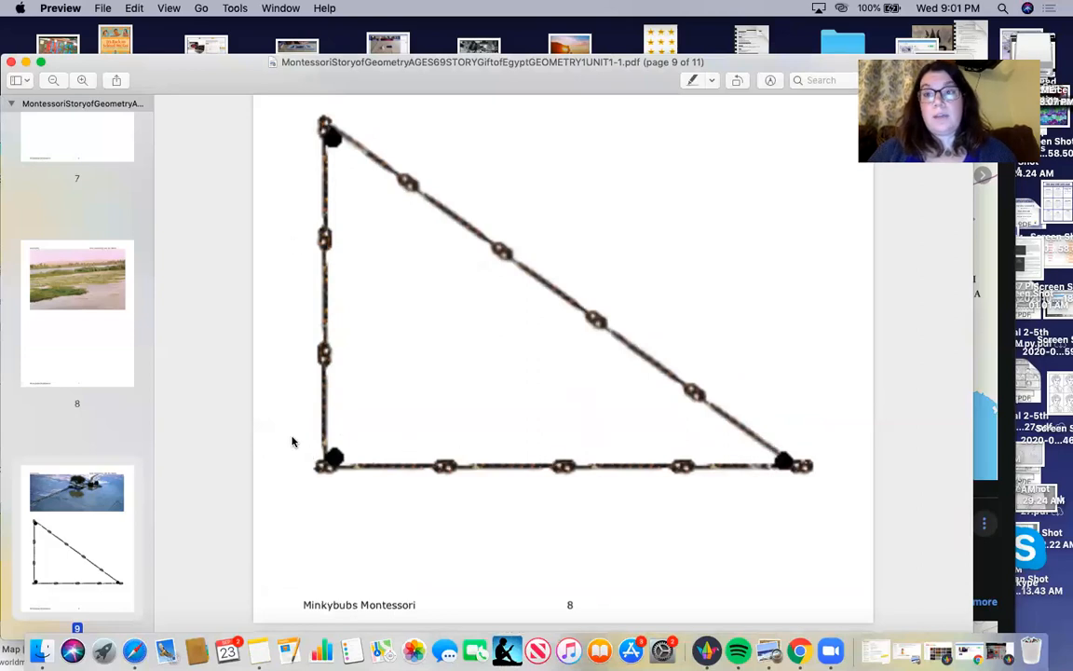
pyautogui.moveTo(357, 421)
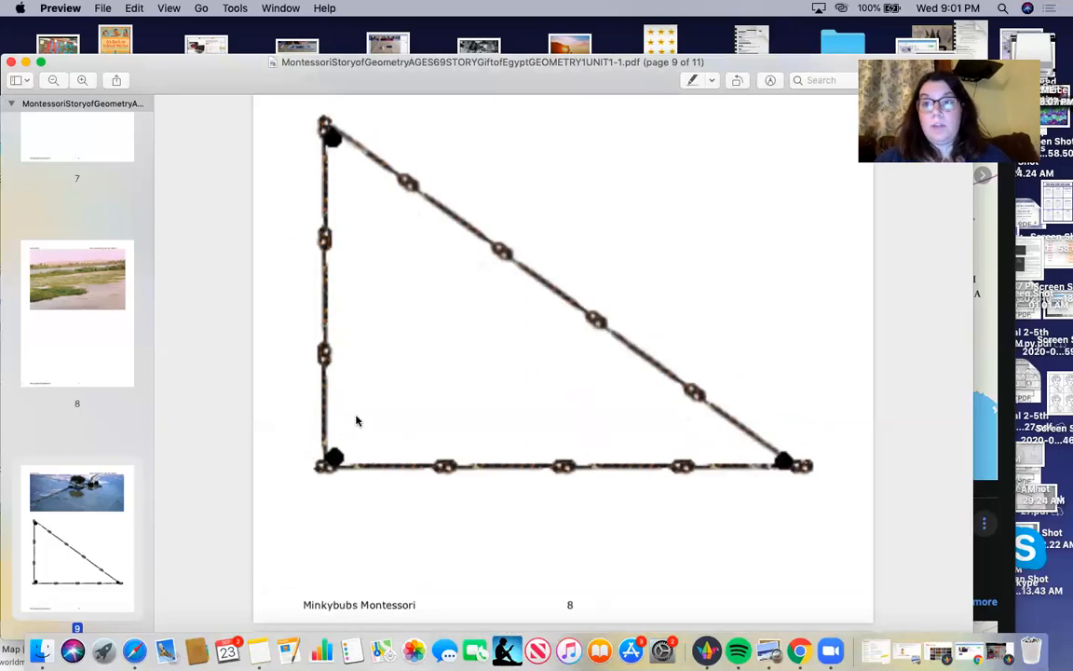
pyautogui.scroll(-3)
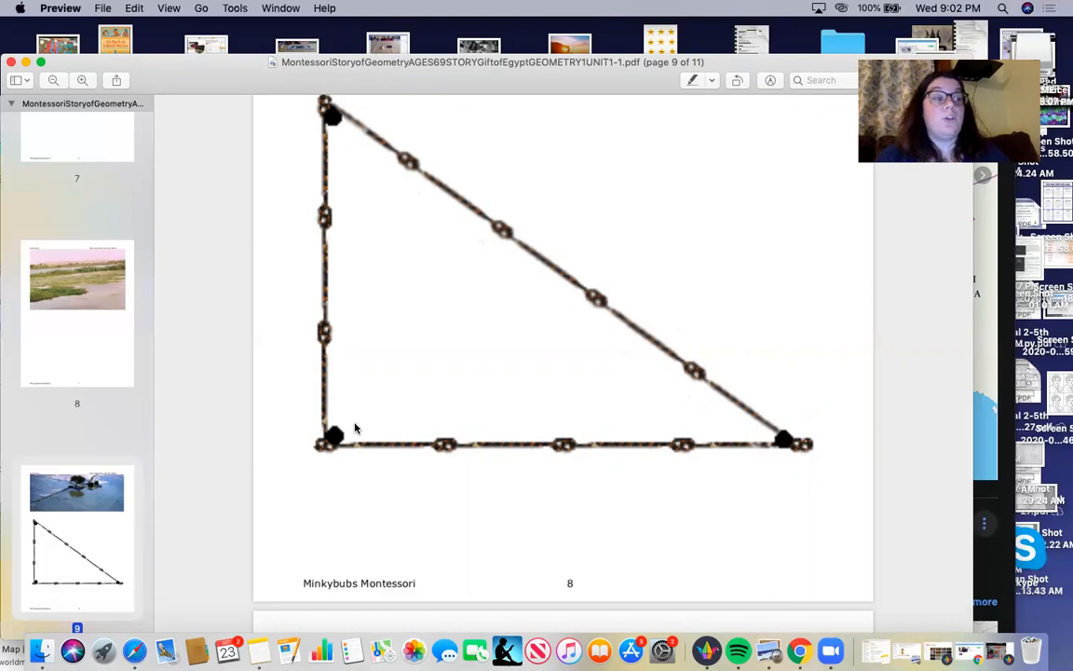
pyautogui.scroll(-3)
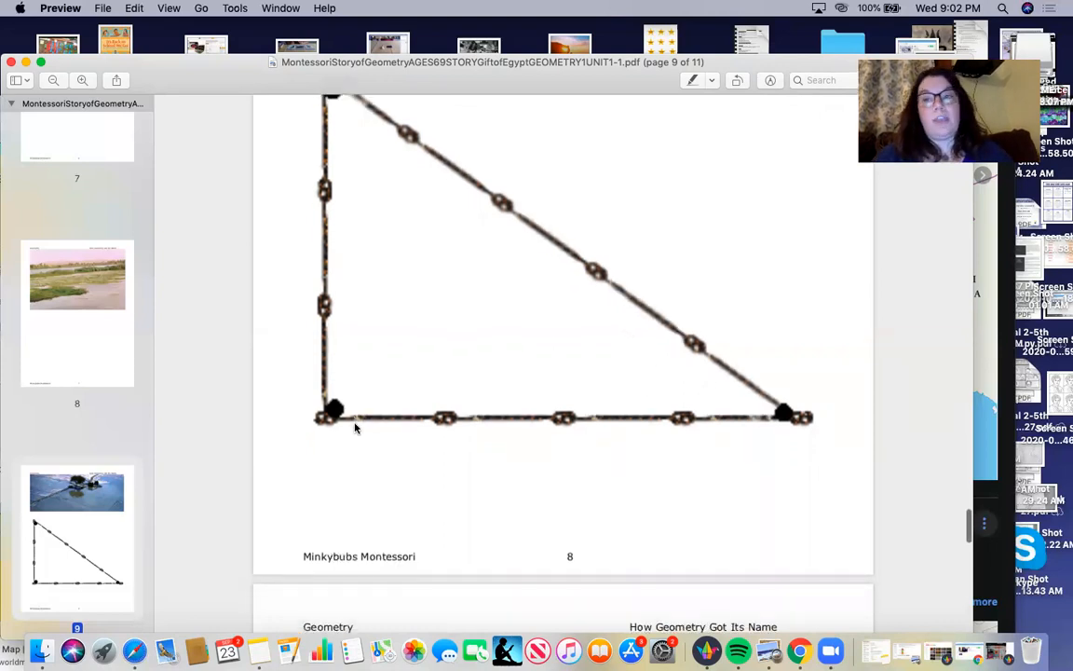
# Step: Scroll past page 10's bearded bust portrait toward page 11
pyautogui.scroll(-3)
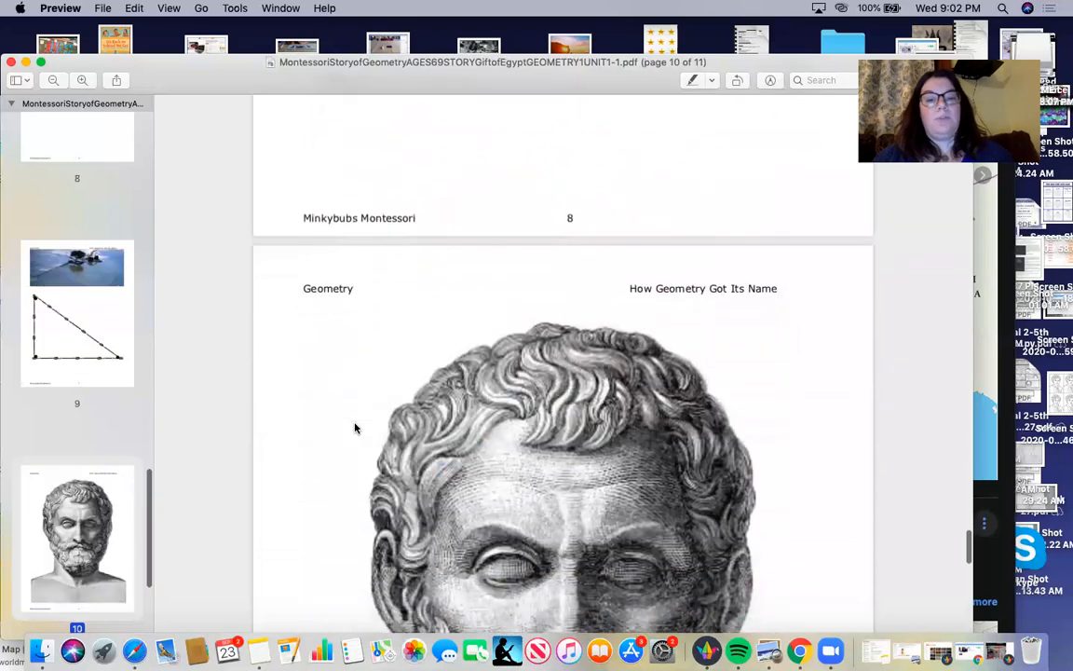
pyautogui.scroll(-3)
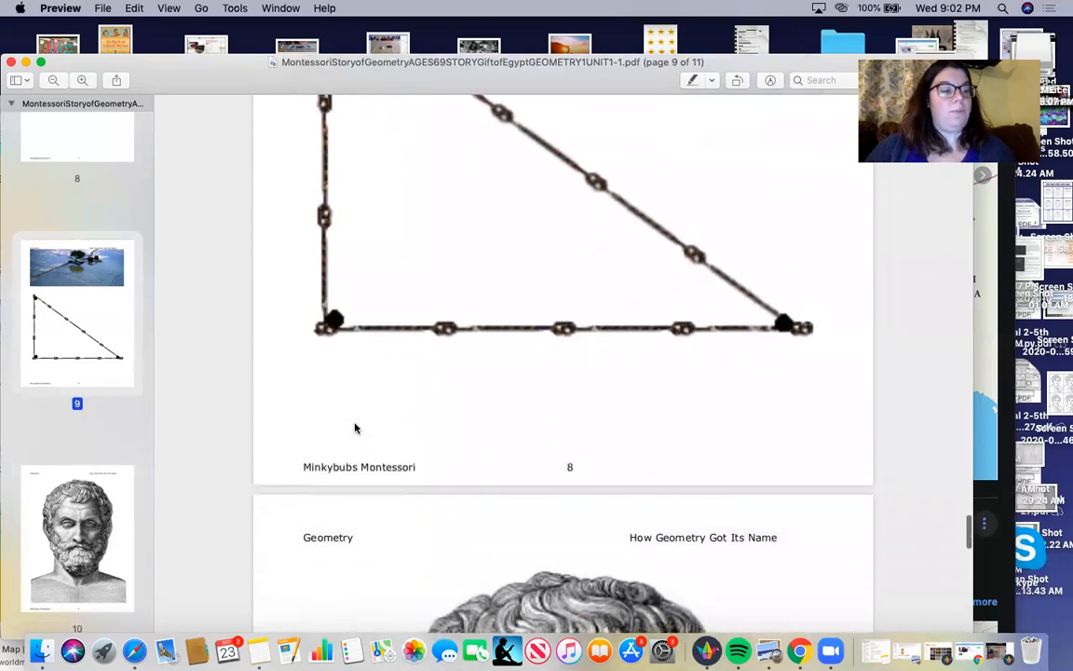
pyautogui.scroll(-3)
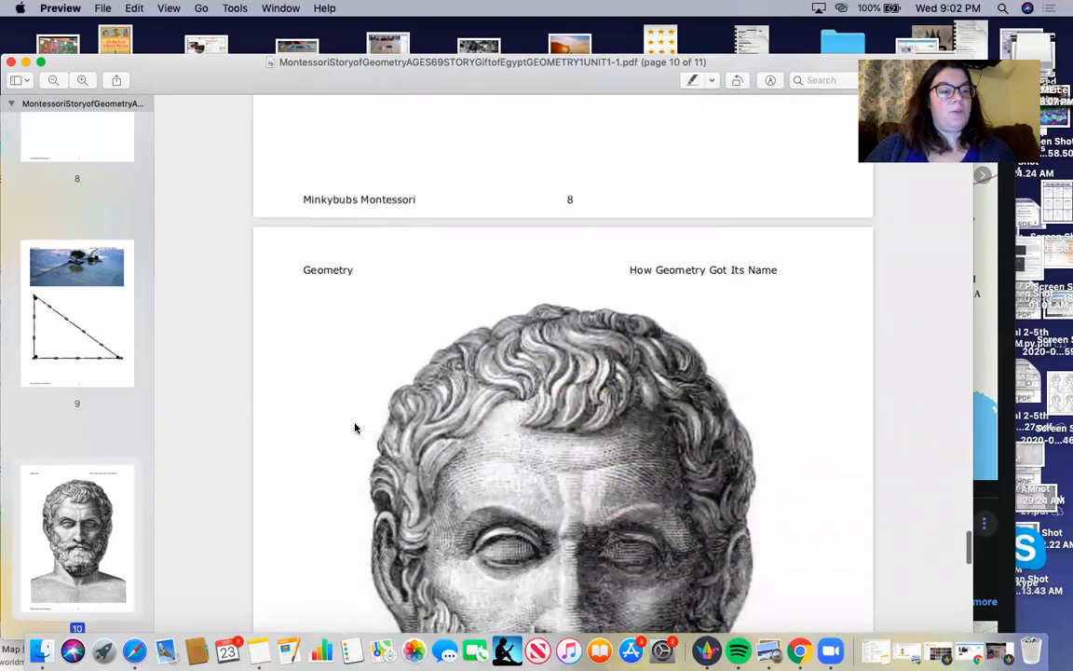
pyautogui.scroll(-3)
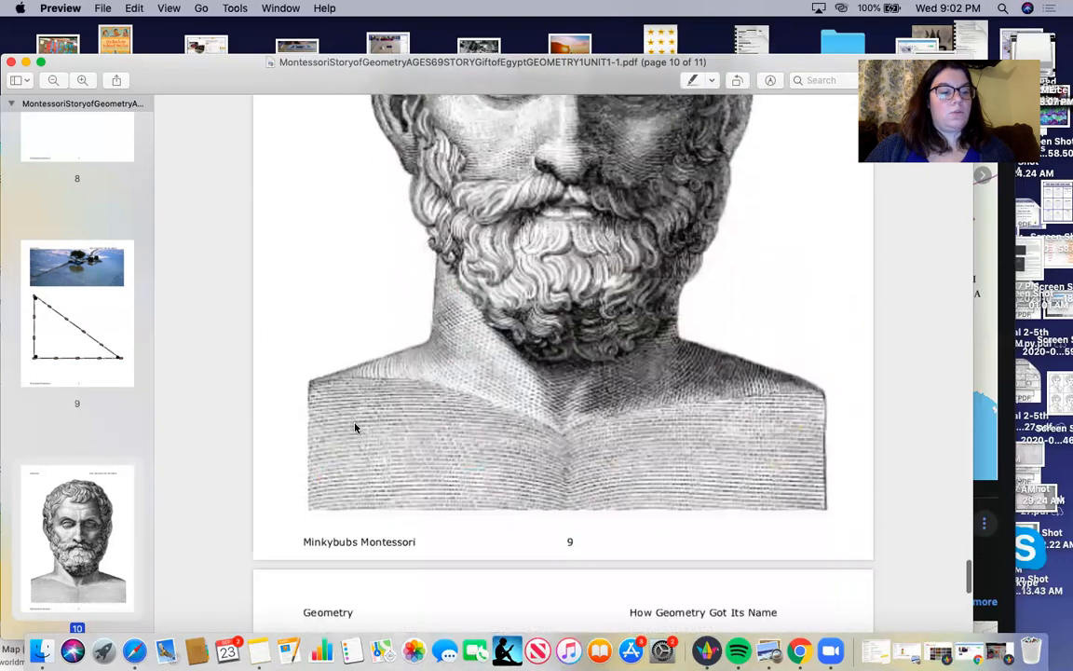
pyautogui.scroll(-3)
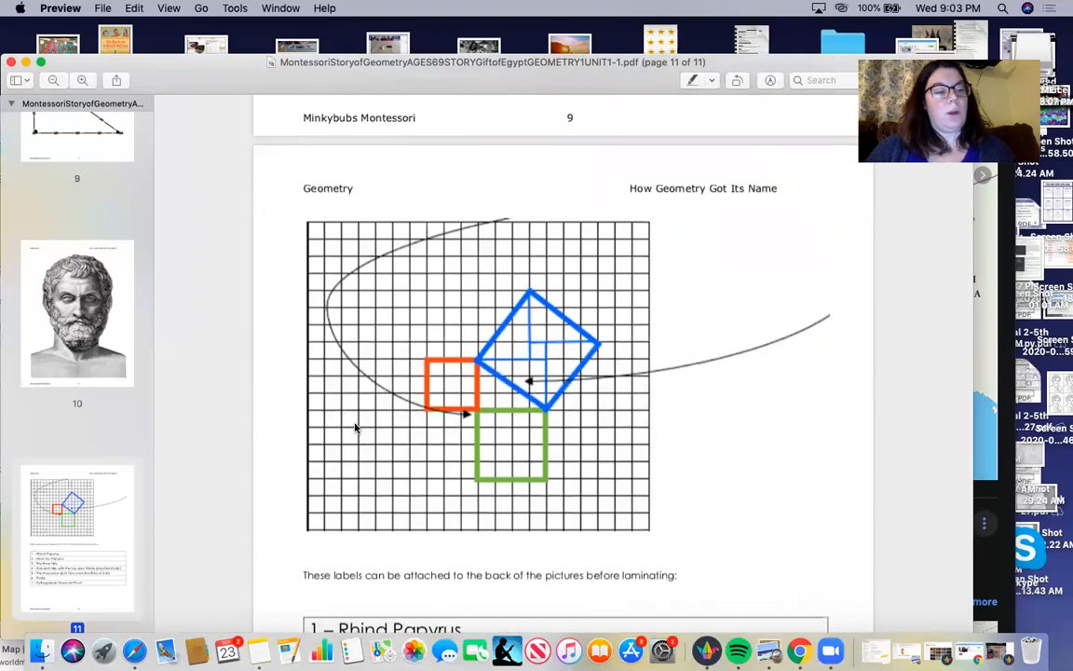
# Step: Scroll to page 11's coloured-squares grid diagram and picture label list
pyautogui.scroll(-3)
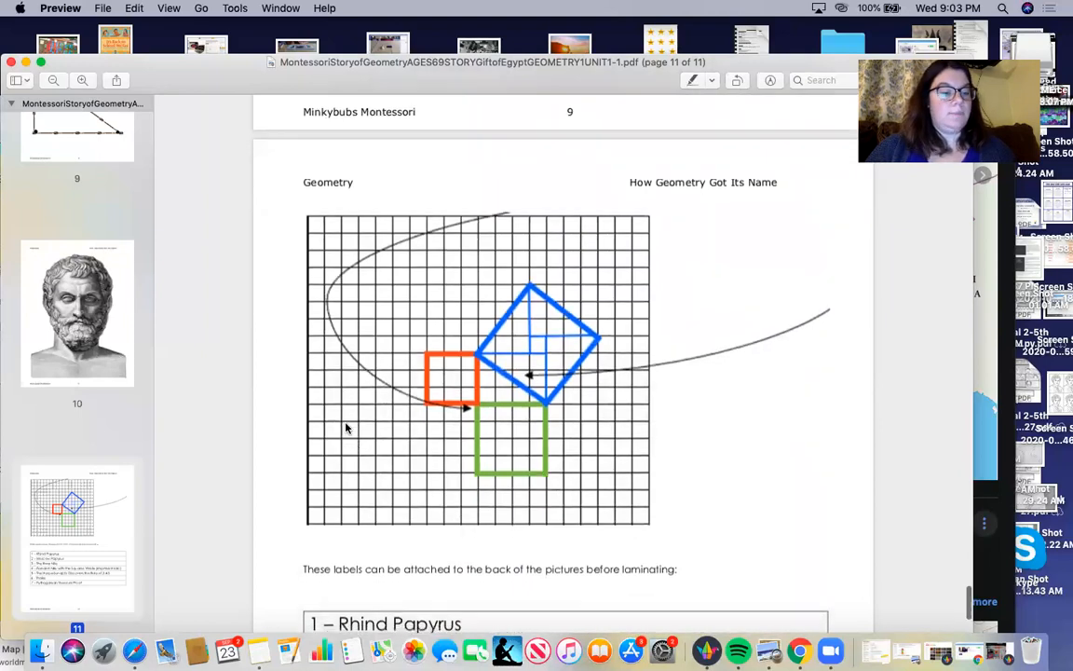
pyautogui.scroll(-3)
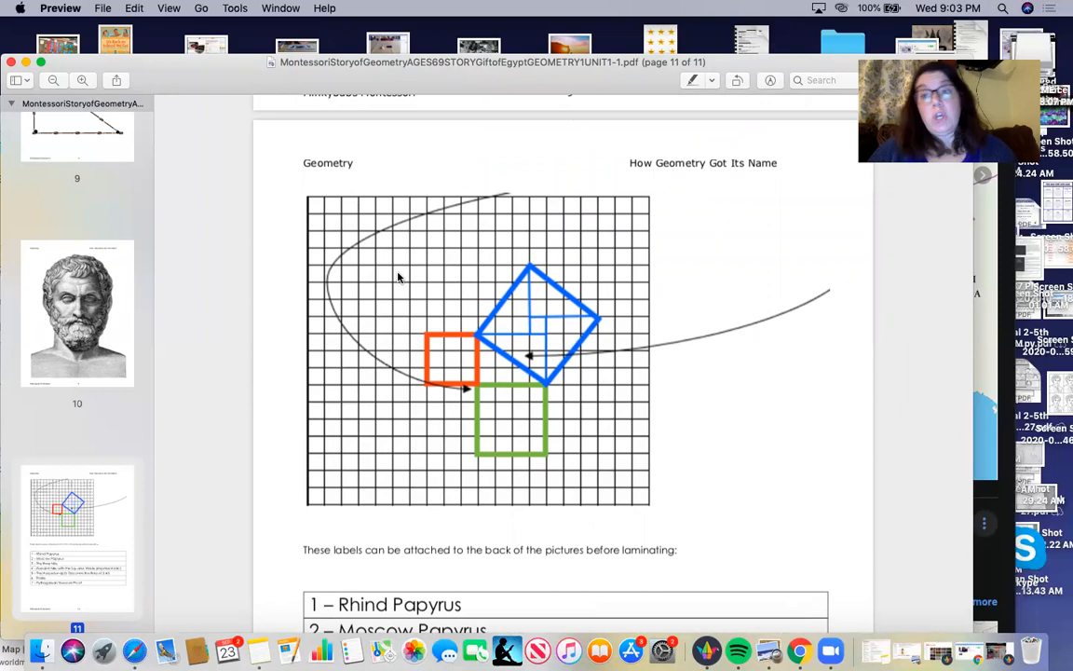
pyautogui.scroll(-3)
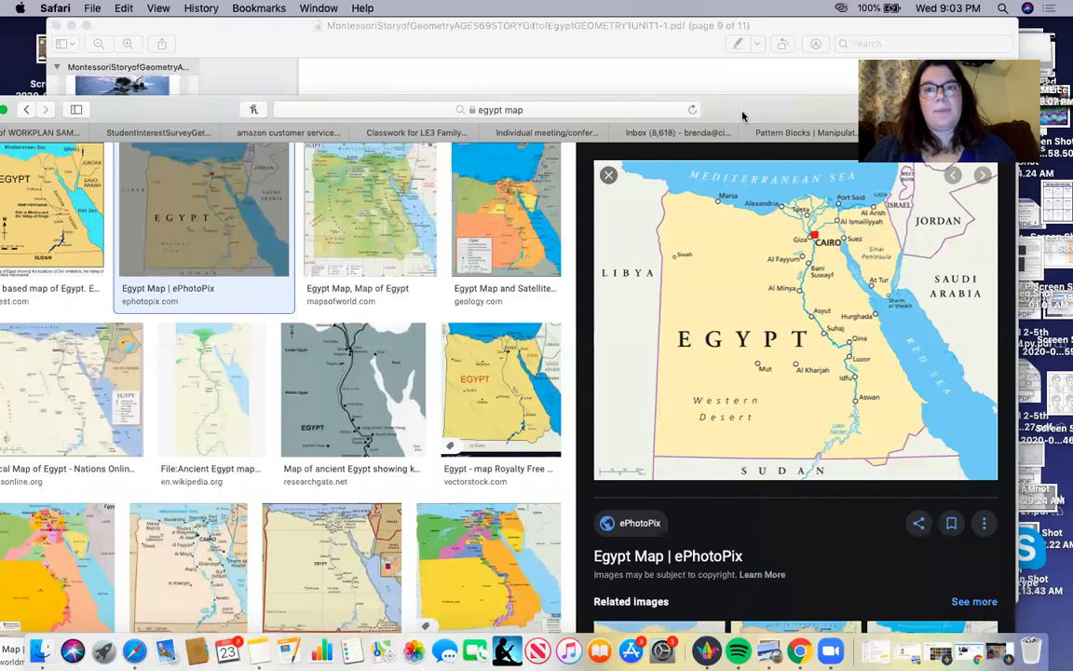
# Step: Switch to the Safari tab with the empty Coolmath4Kids Pattern Blocks canvas
pyautogui.click(791, 66)
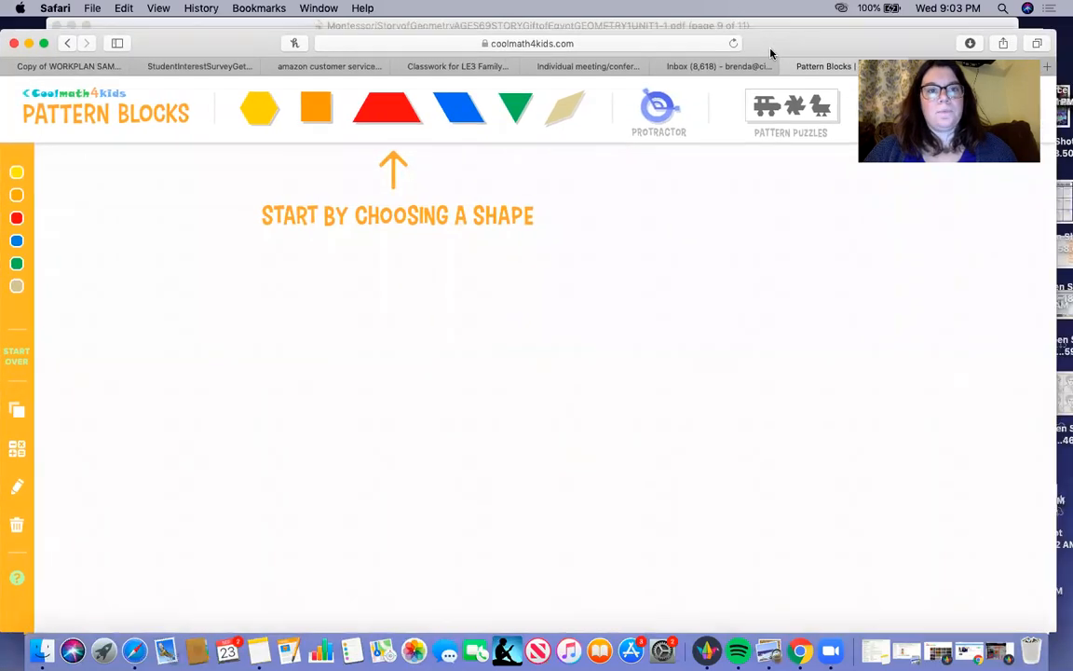
pyautogui.moveTo(416, 146)
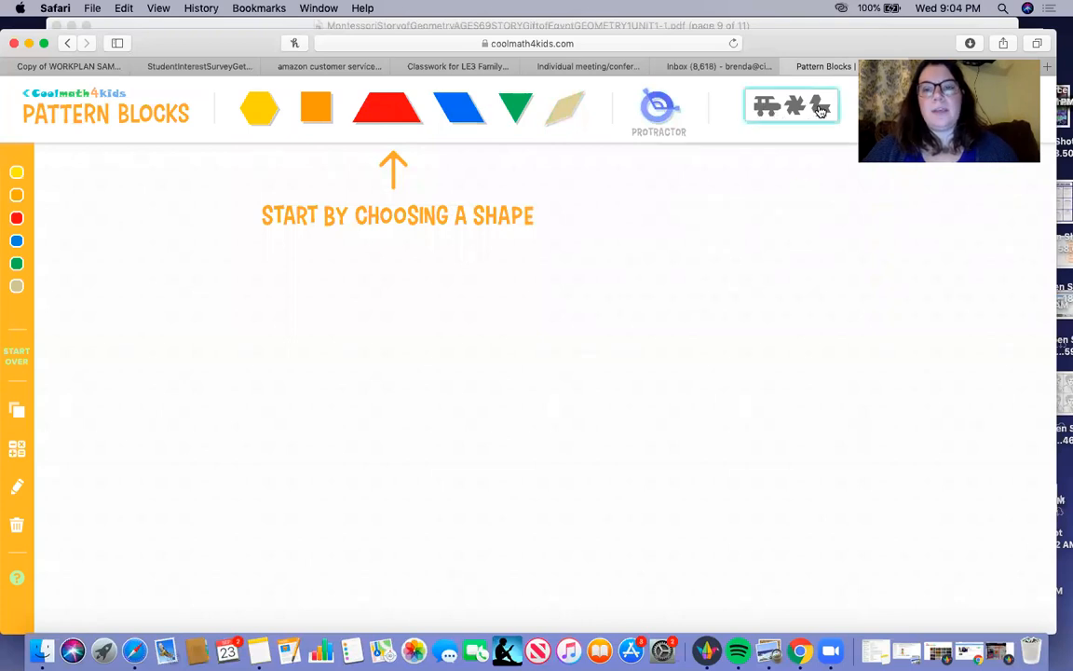
# Step: Load the bunny pattern puzzle and add a red trapezoid on its head
pyautogui.click(792, 105)
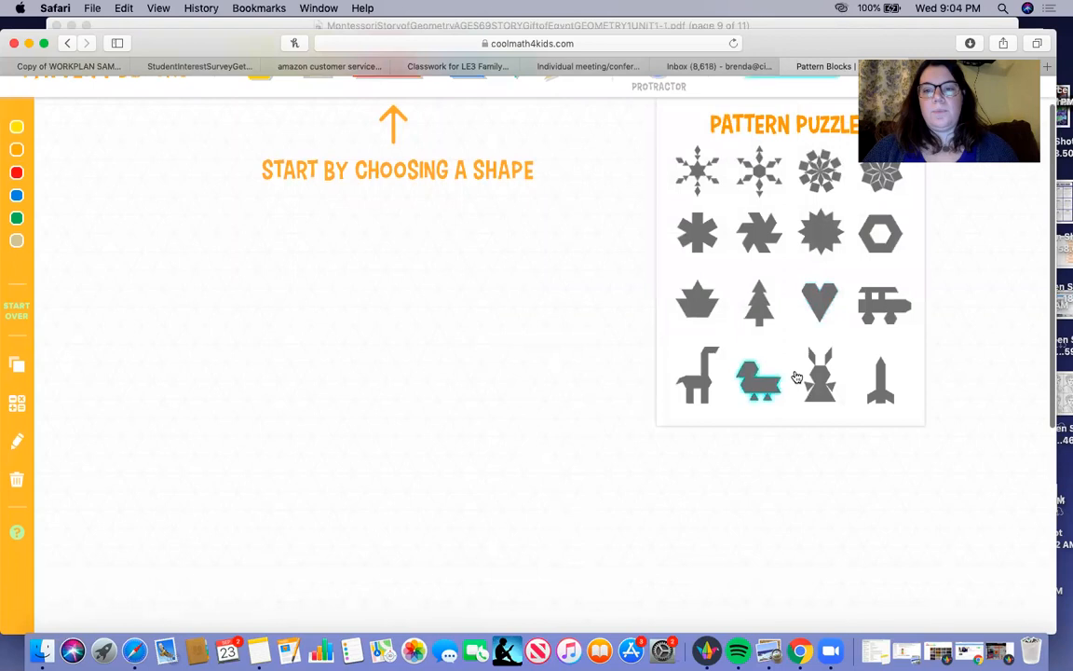
pyautogui.click(819, 378)
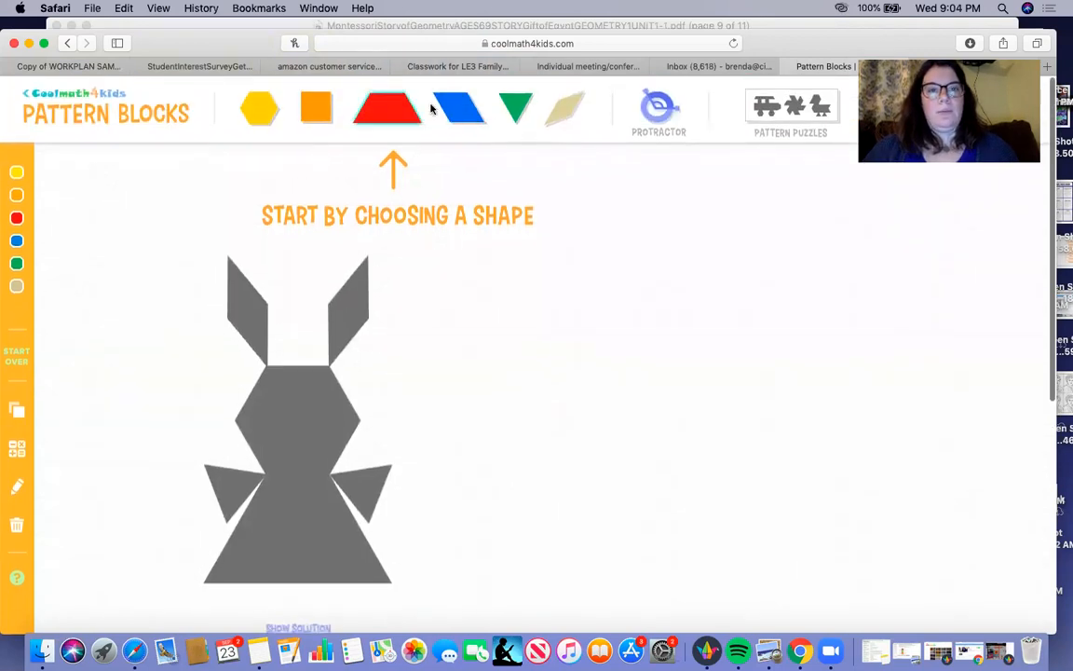
pyautogui.click(385, 109)
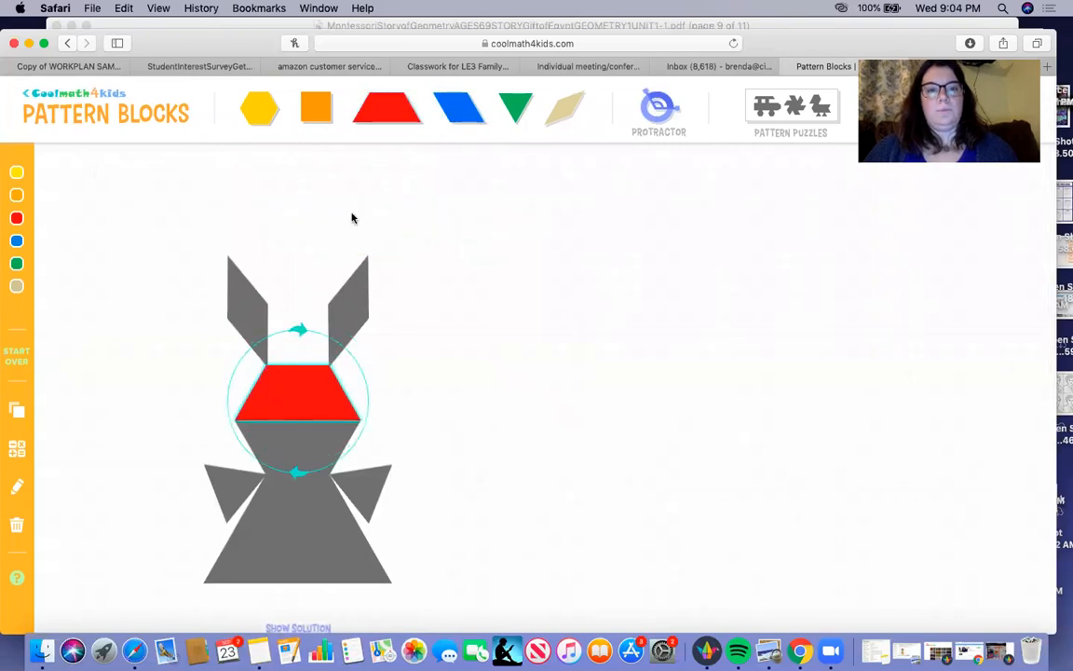
# Step: Place a rhombus on the bunny's right ear and recolour it green
pyautogui.click(566, 108)
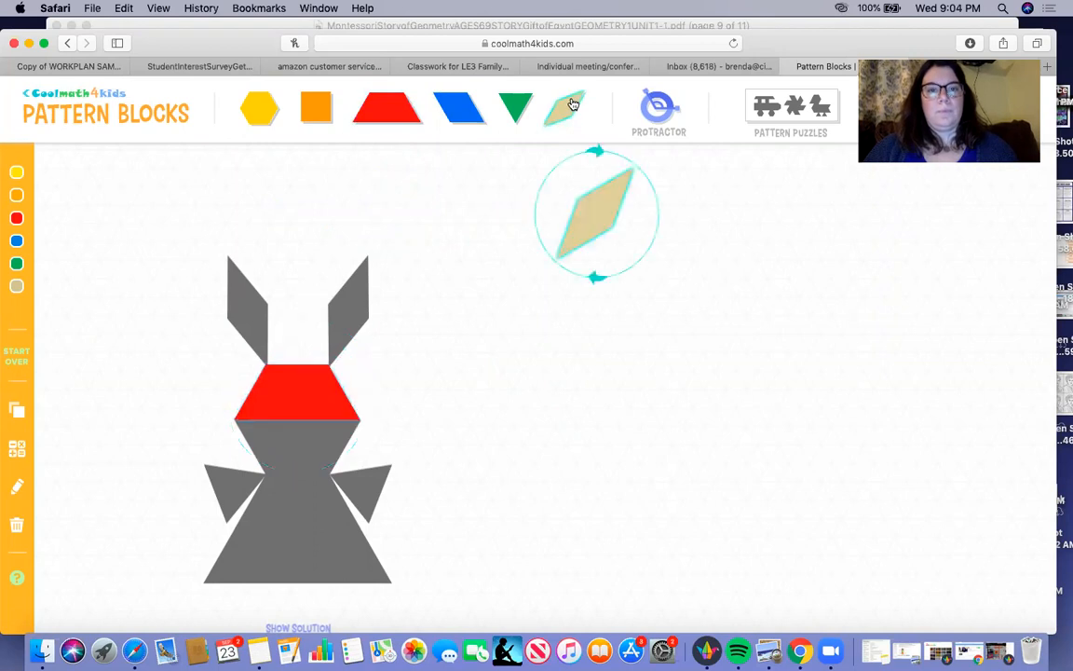
pyautogui.moveTo(597, 214); pyautogui.dragTo(363, 275)
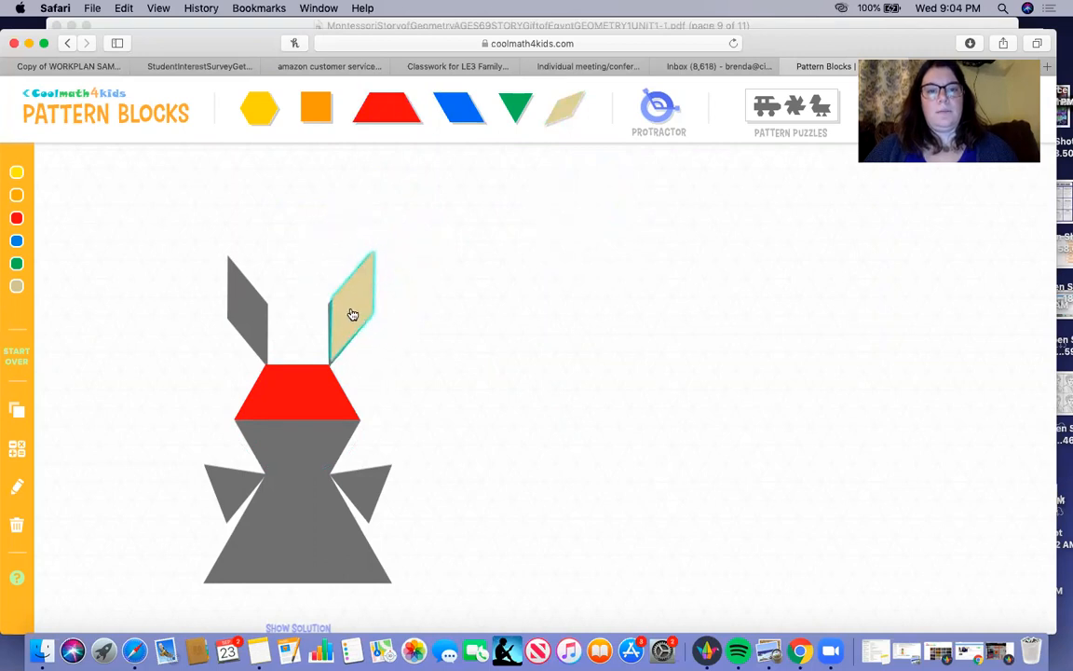
pyautogui.click(352, 307)
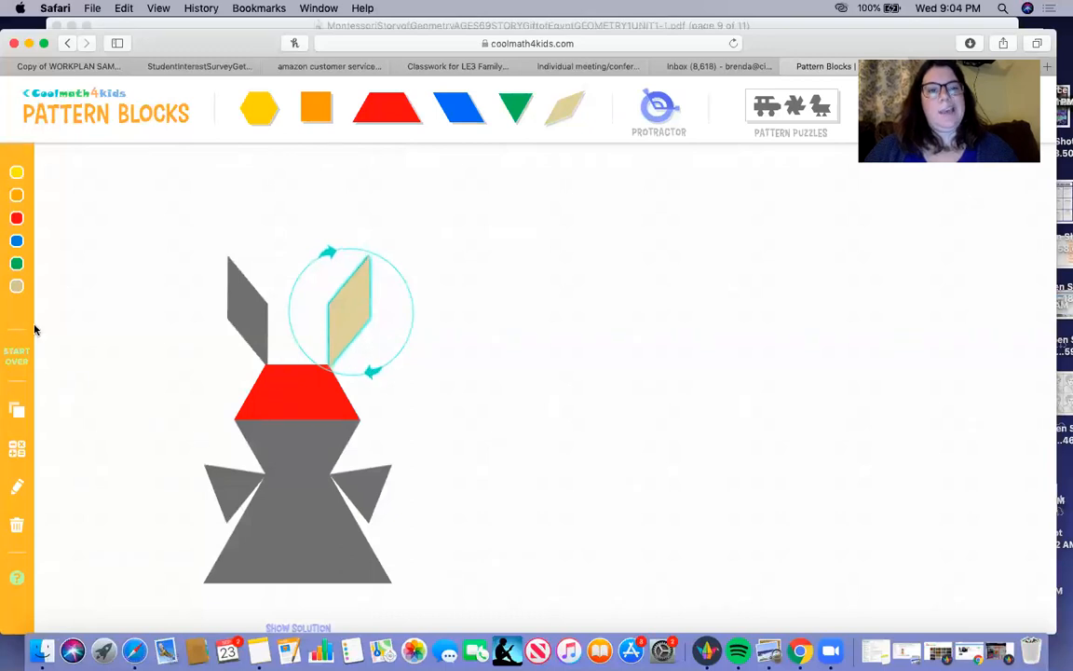
pyautogui.moveTo(16, 263)
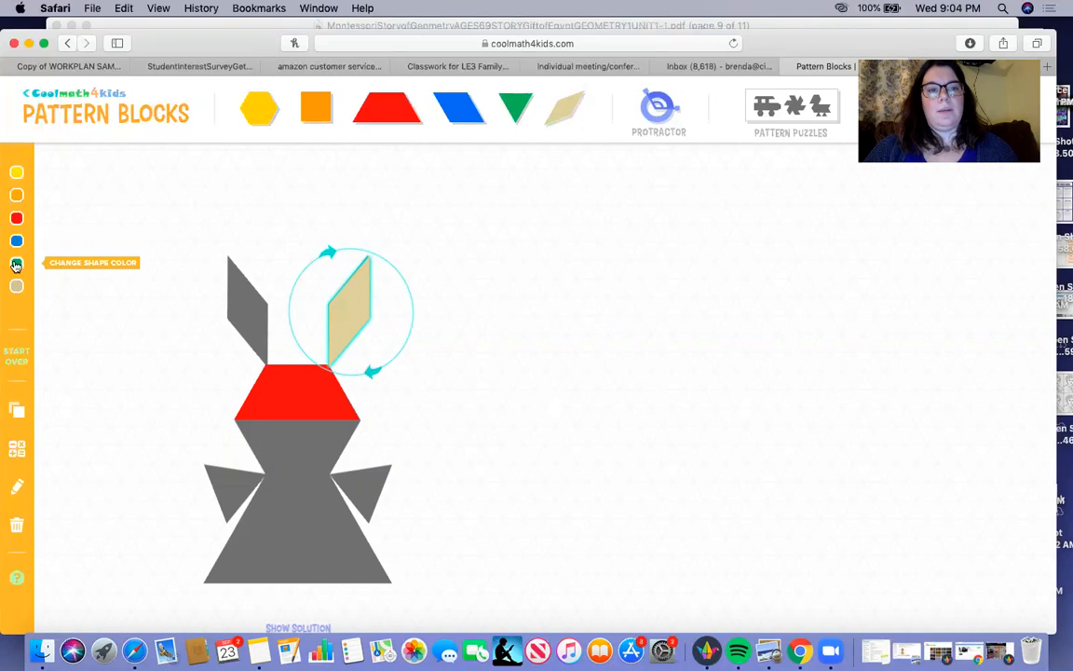
pyautogui.click(16, 264)
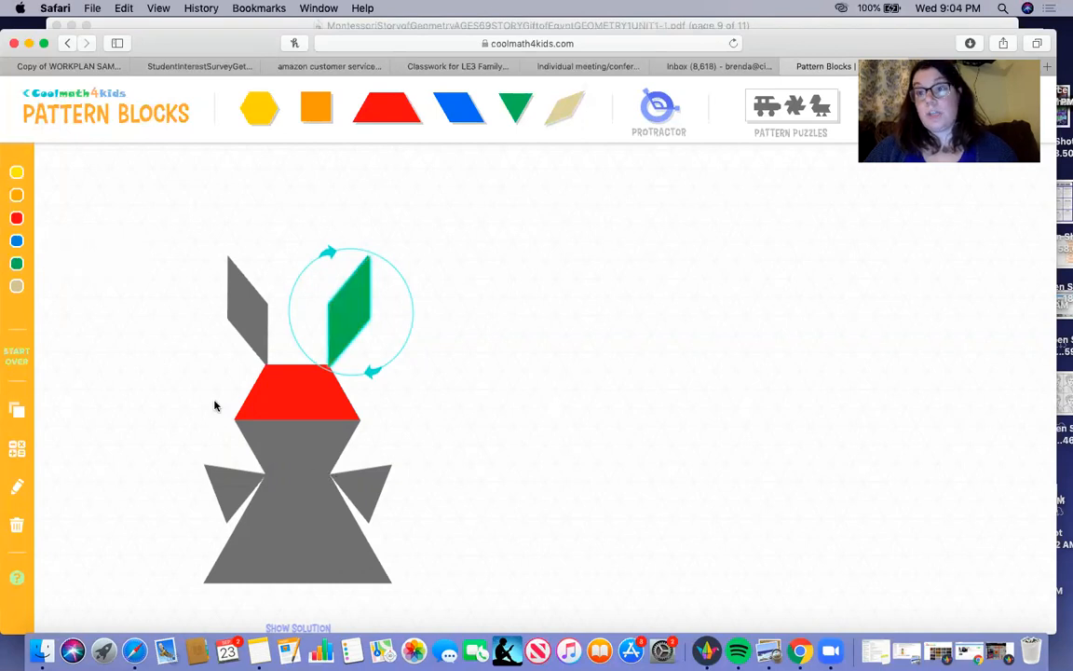
# Step: Open the freehand drawing tools to sketch grey marks over the trapezoid and hexagon
pyautogui.scroll(-3)
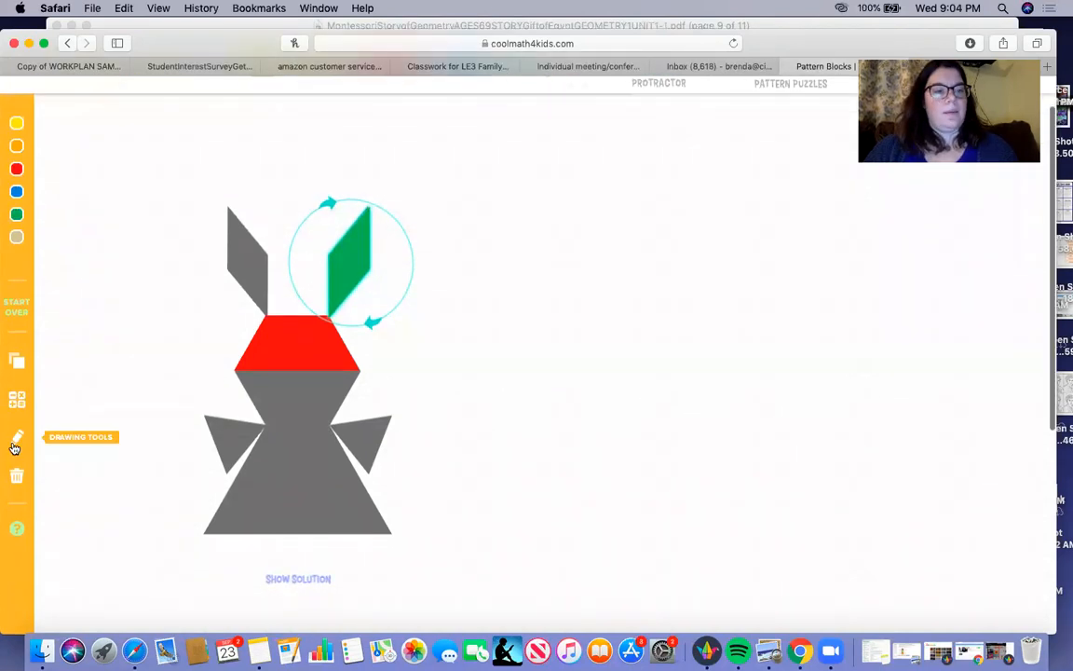
pyautogui.click(16, 437)
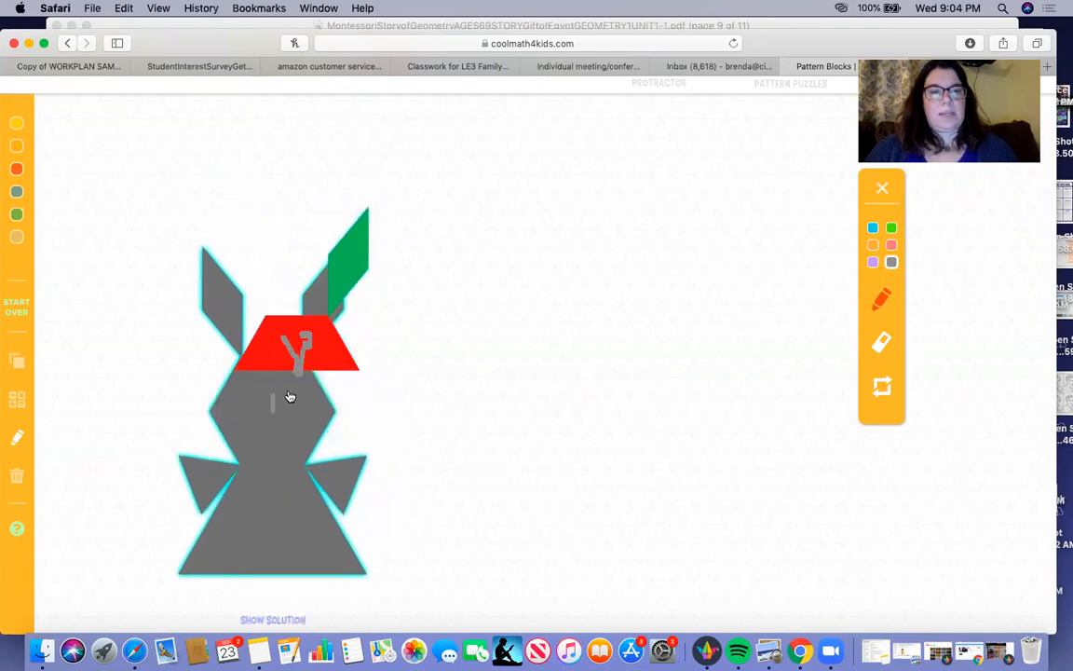
pyautogui.scroll(-3)
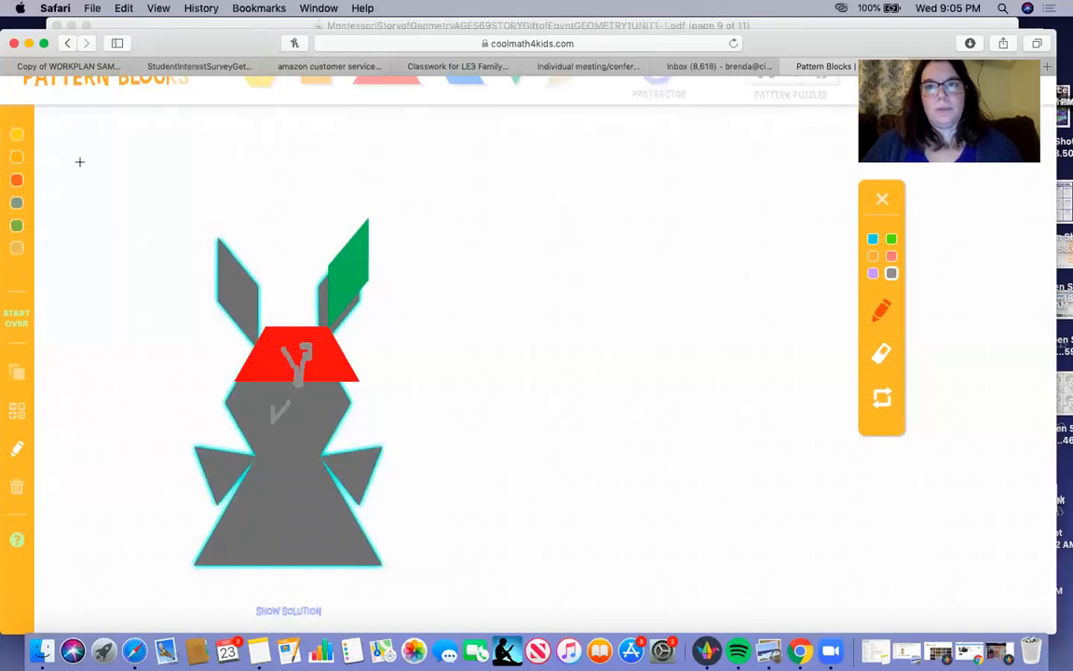
pyautogui.moveTo(17, 450)
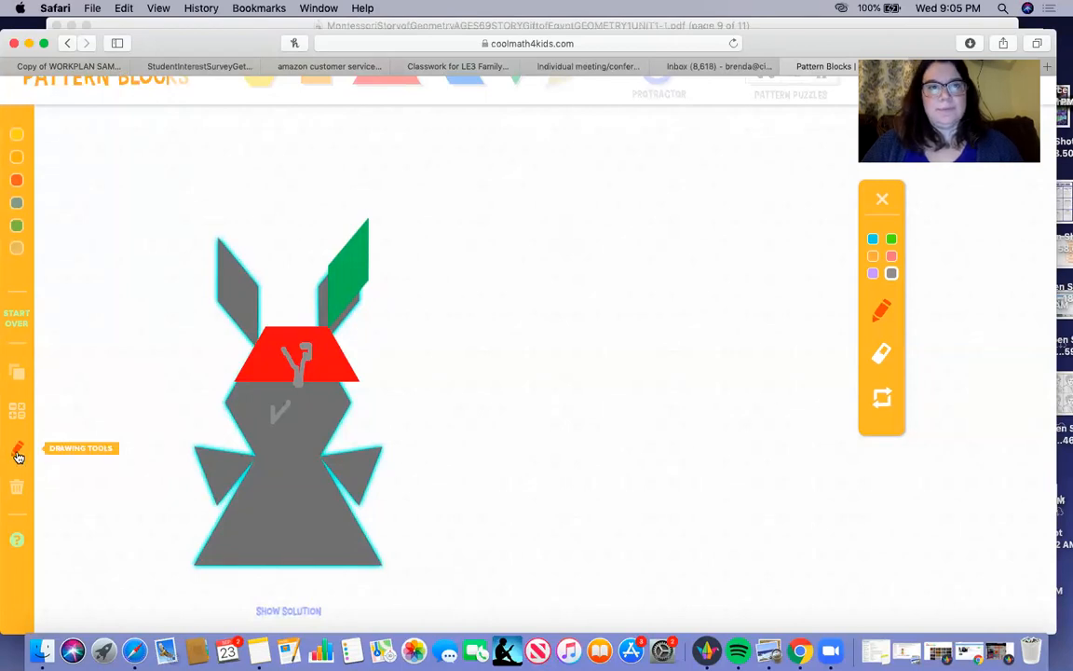
pyautogui.moveTo(17, 411)
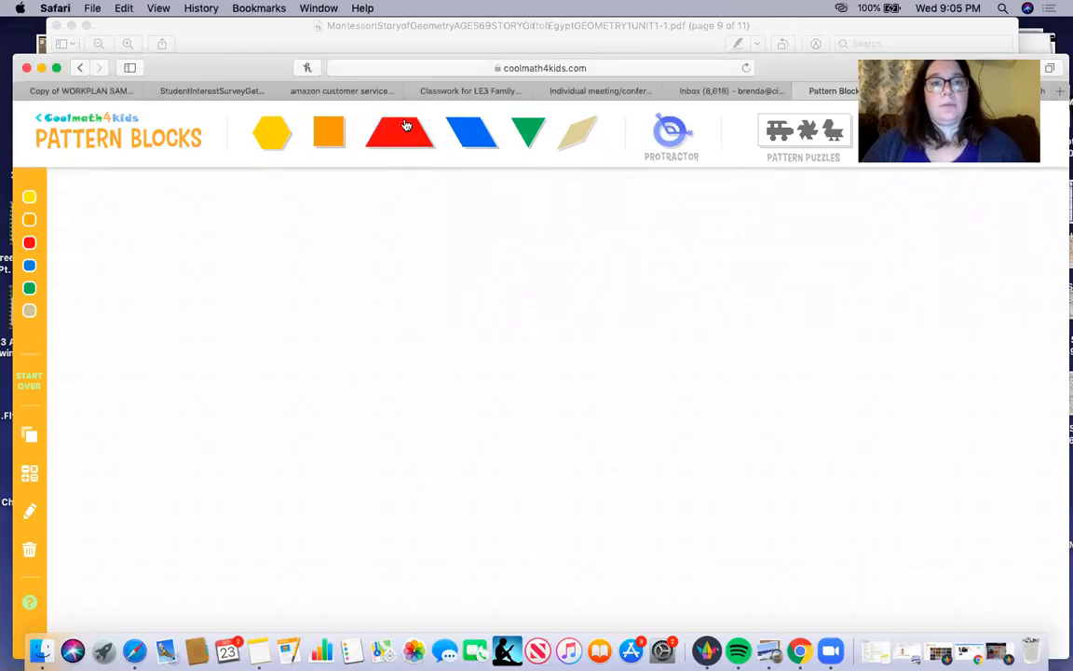
# Step: Add a blue rhombus from the shape bar and fit it flush against the hexagon's left edge
pyautogui.click(399, 133)
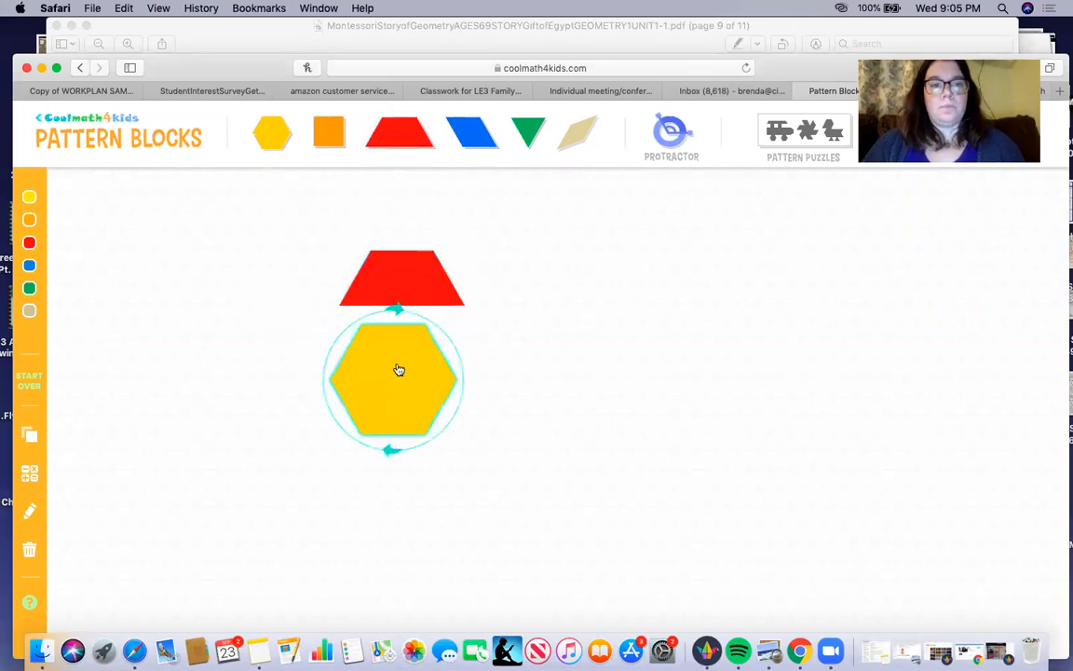
pyautogui.moveTo(399, 369); pyautogui.dragTo(385, 357)
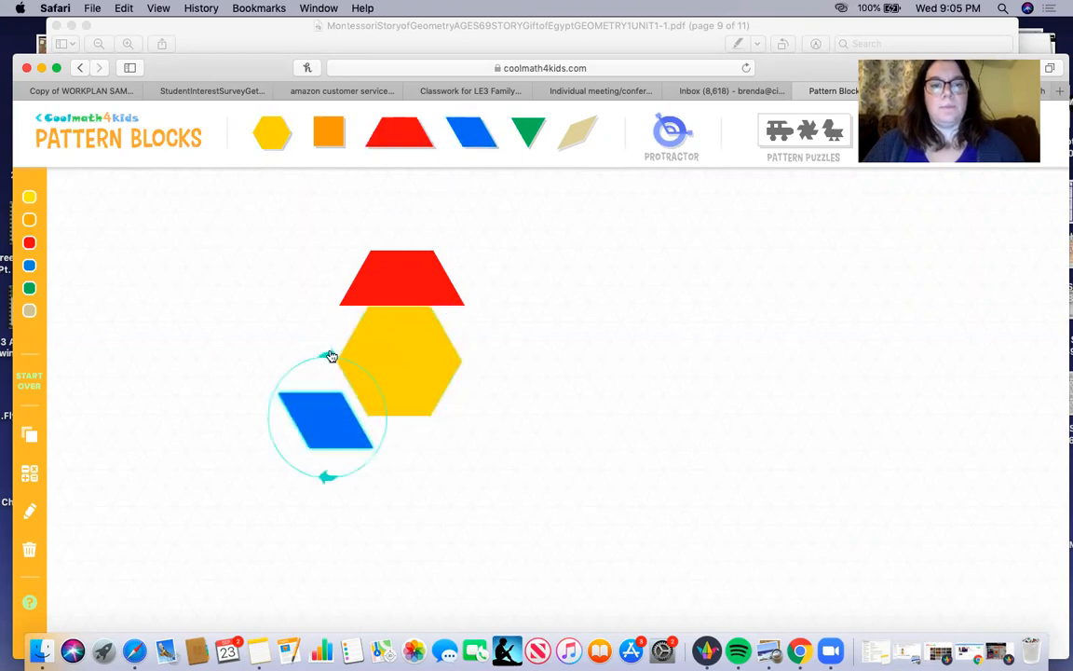
pyautogui.moveTo(326, 420); pyautogui.dragTo(321, 391)
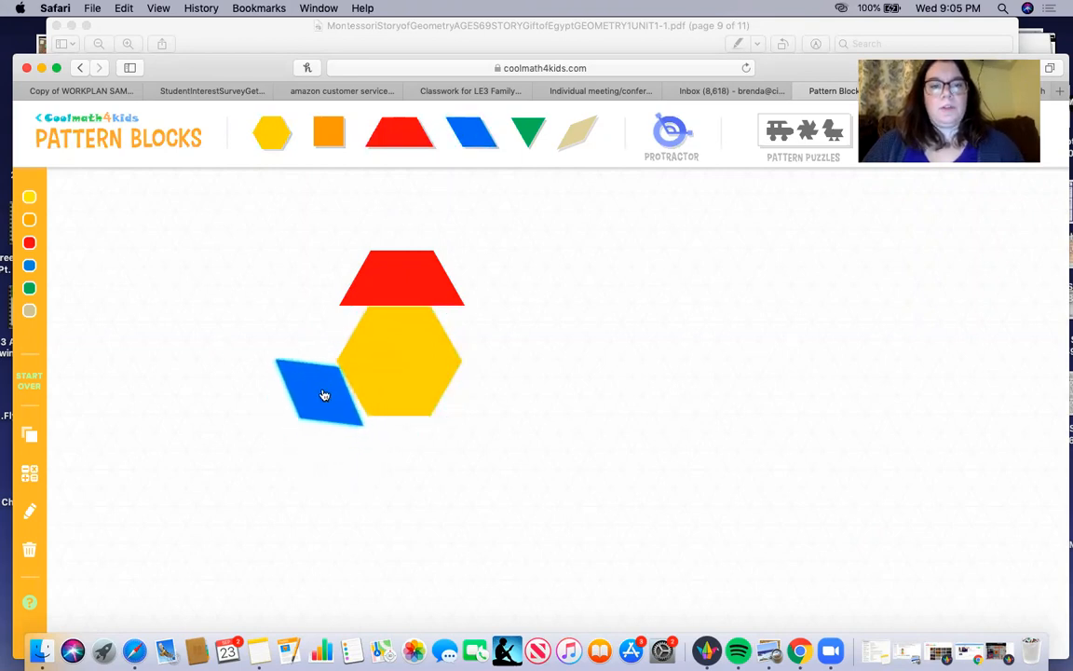
pyautogui.click(324, 395)
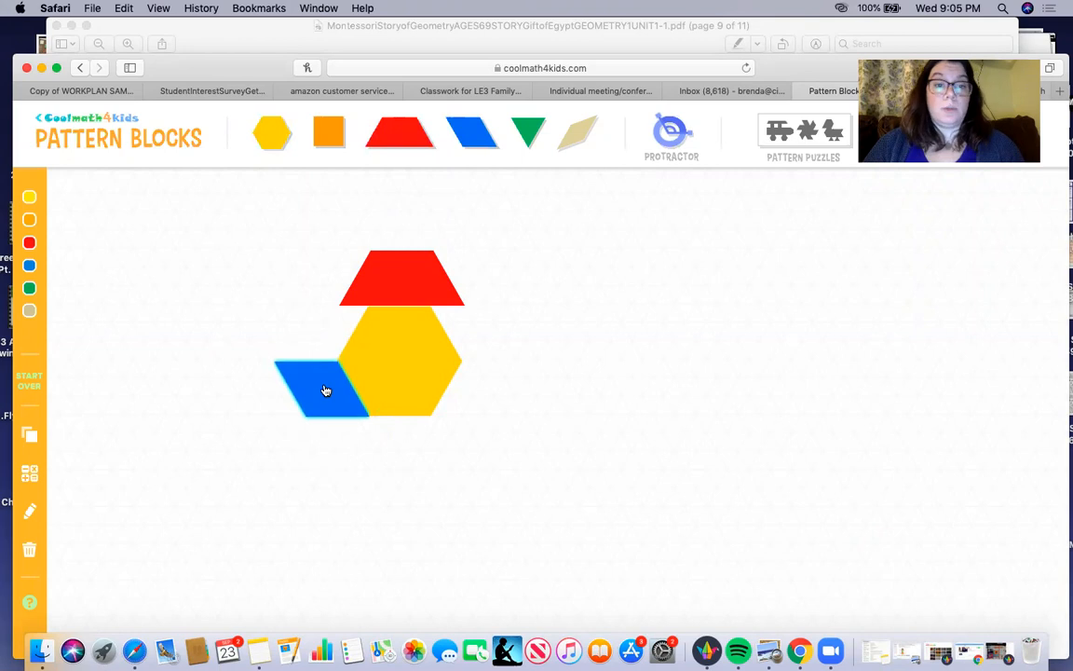
pyautogui.click(326, 390)
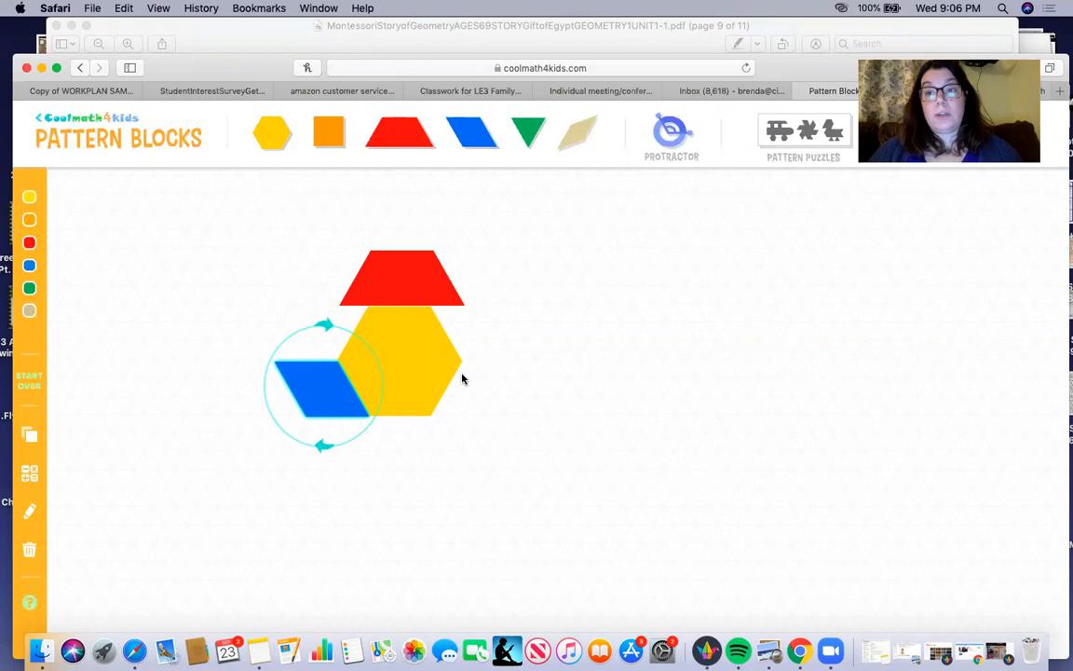
pyautogui.moveTo(397, 353)
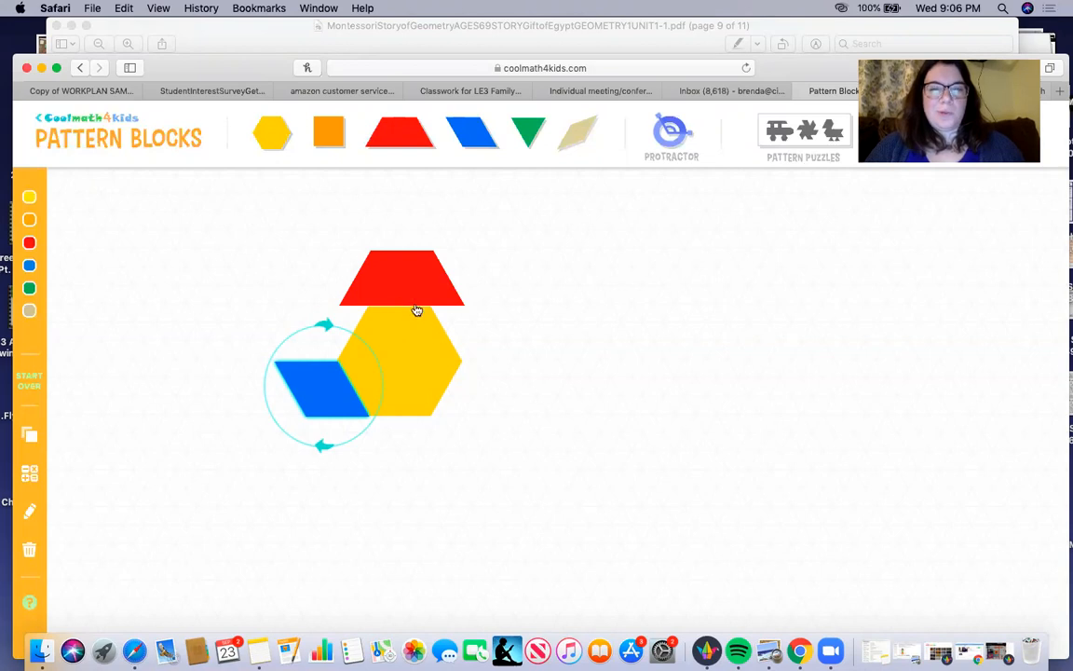
# Step: Drag the yellow hexagon up and right, away from the trapezoid and rhombus
pyautogui.moveTo(401, 358); pyautogui.dragTo(605, 246)
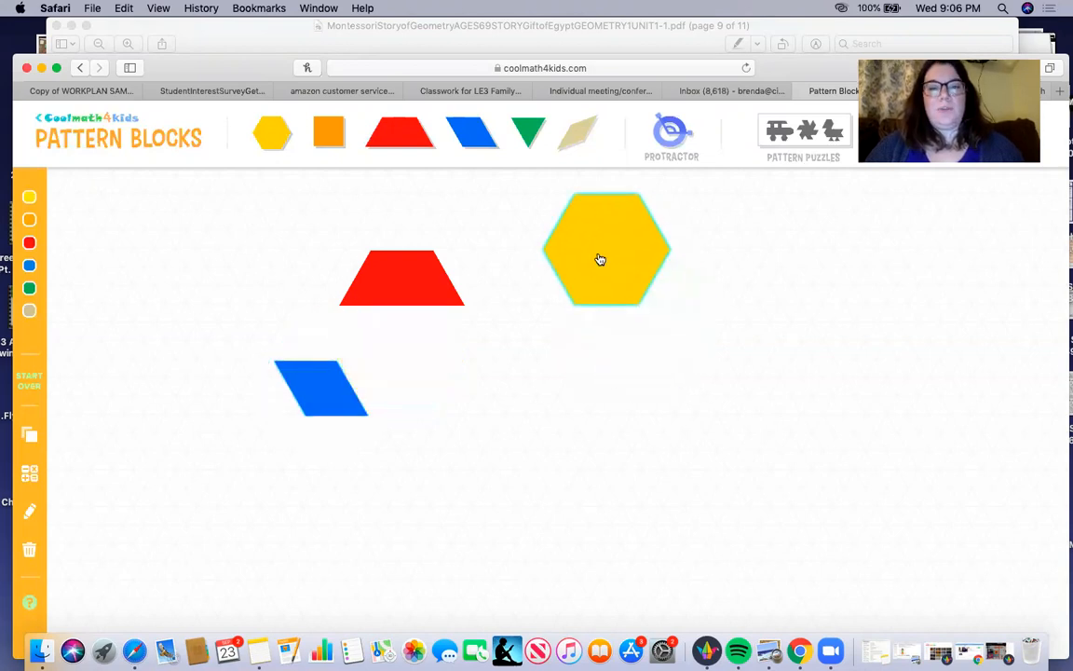
pyautogui.click(601, 259)
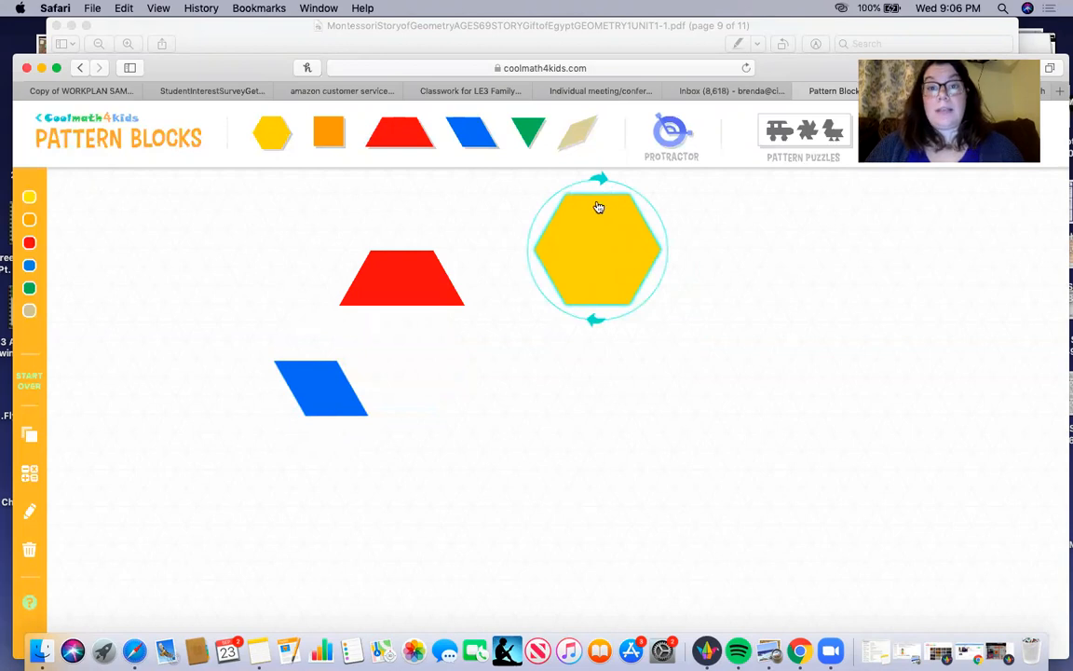
pyautogui.moveTo(538, 279)
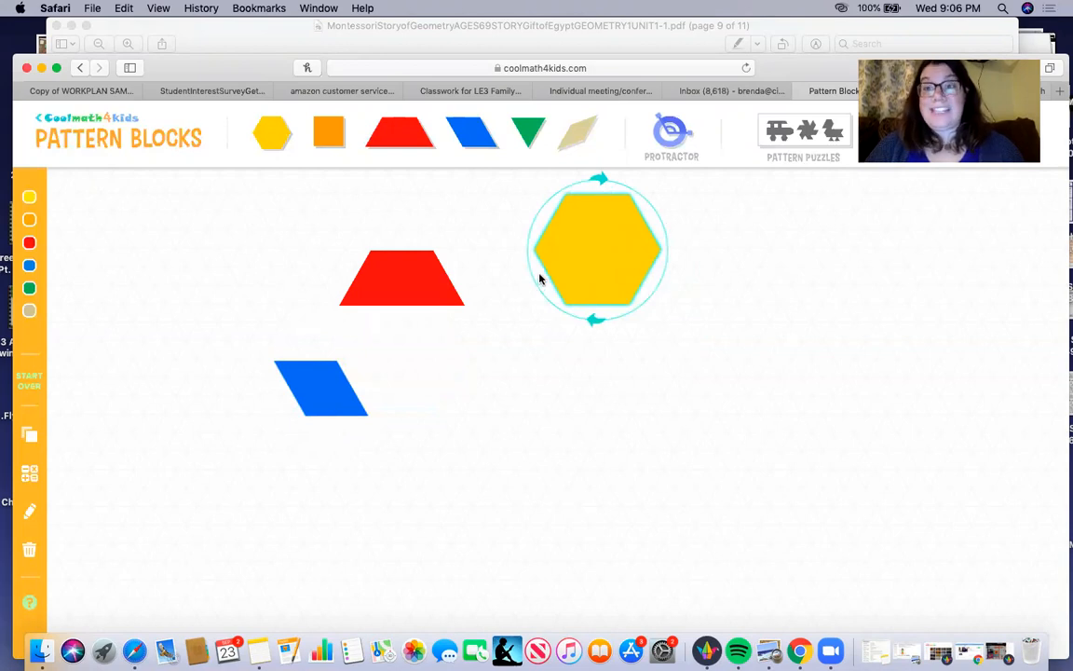
pyautogui.moveTo(551, 210)
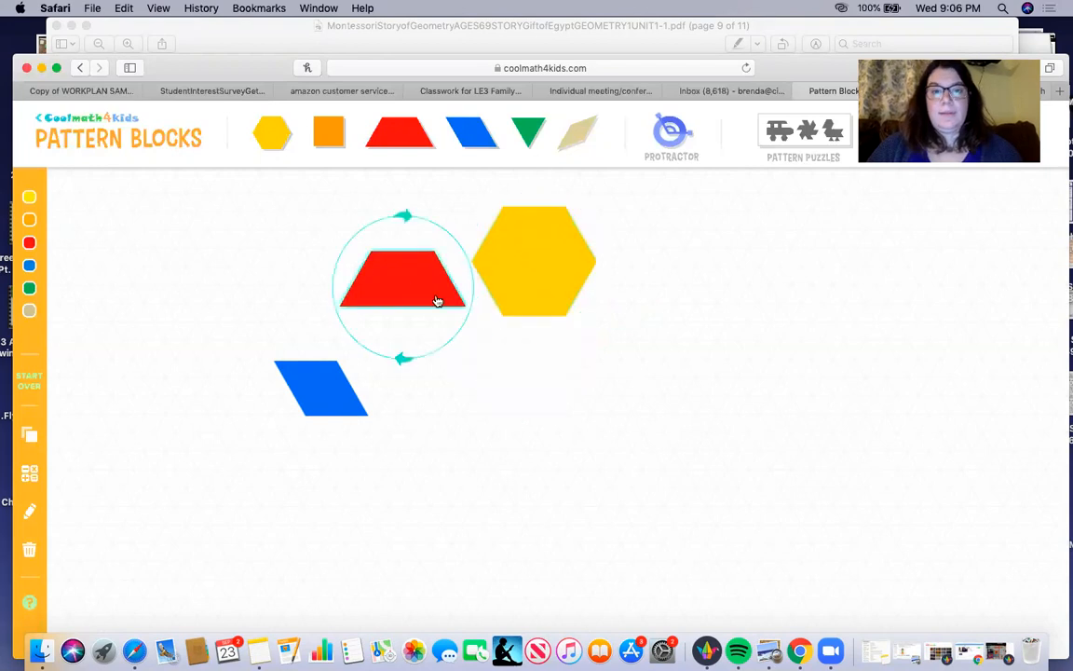
# Step: Arrange rhombus, trapezoid and hexagon in one row, with the trapezoid in the middle
pyautogui.moveTo(403, 285); pyautogui.dragTo(440, 298)
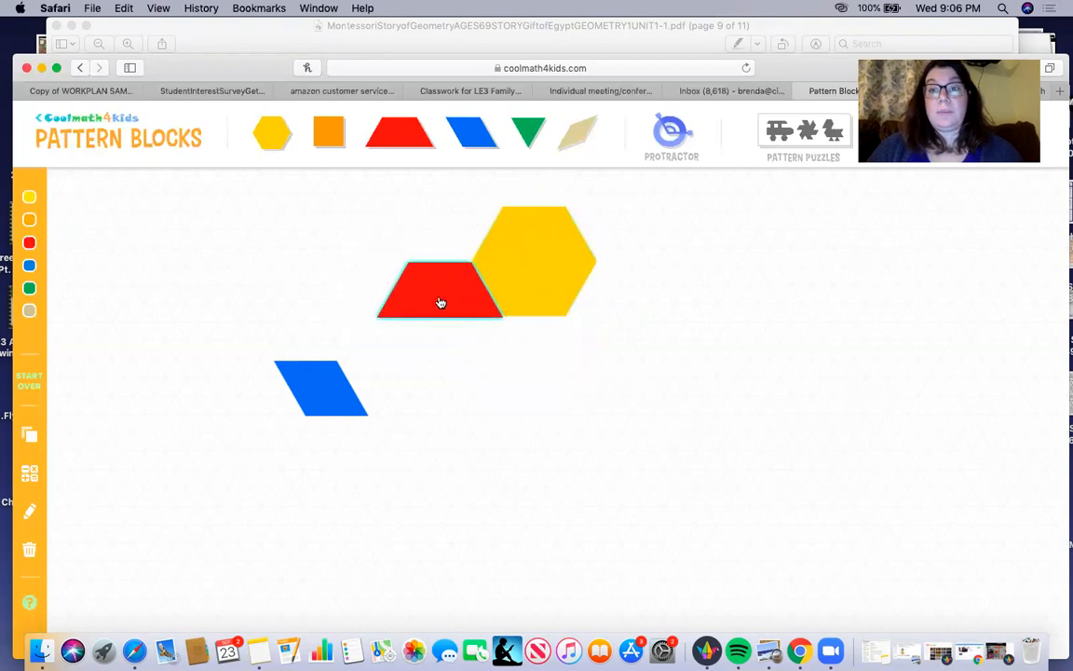
pyautogui.click(440, 303)
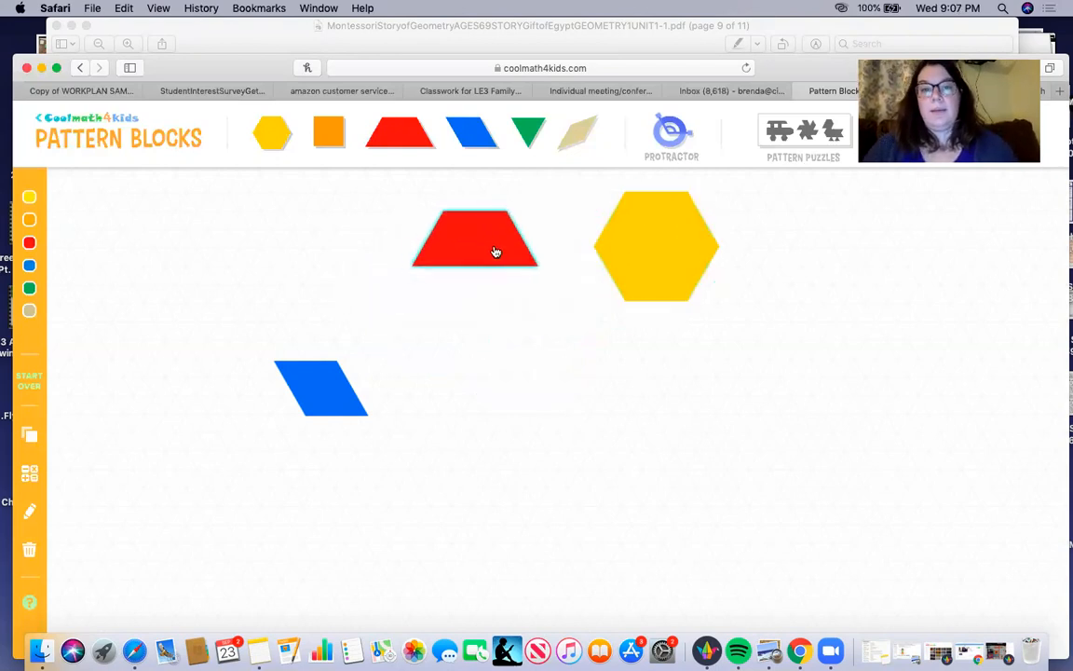
pyautogui.moveTo(475, 241); pyautogui.dragTo(558, 284)
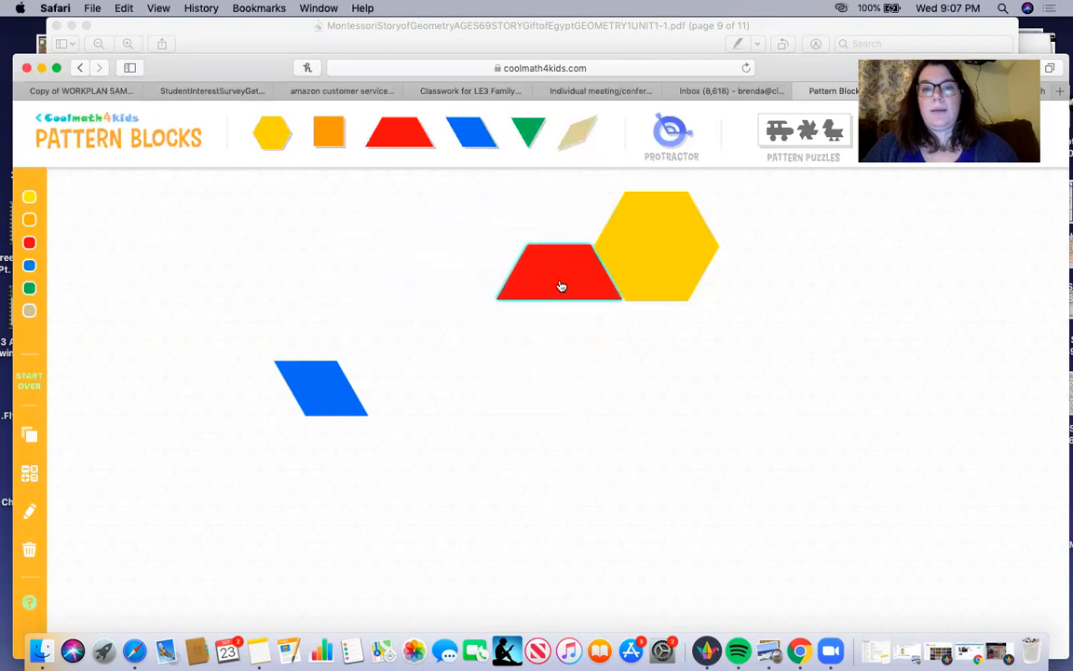
pyautogui.moveTo(322, 388); pyautogui.dragTo(416, 275)
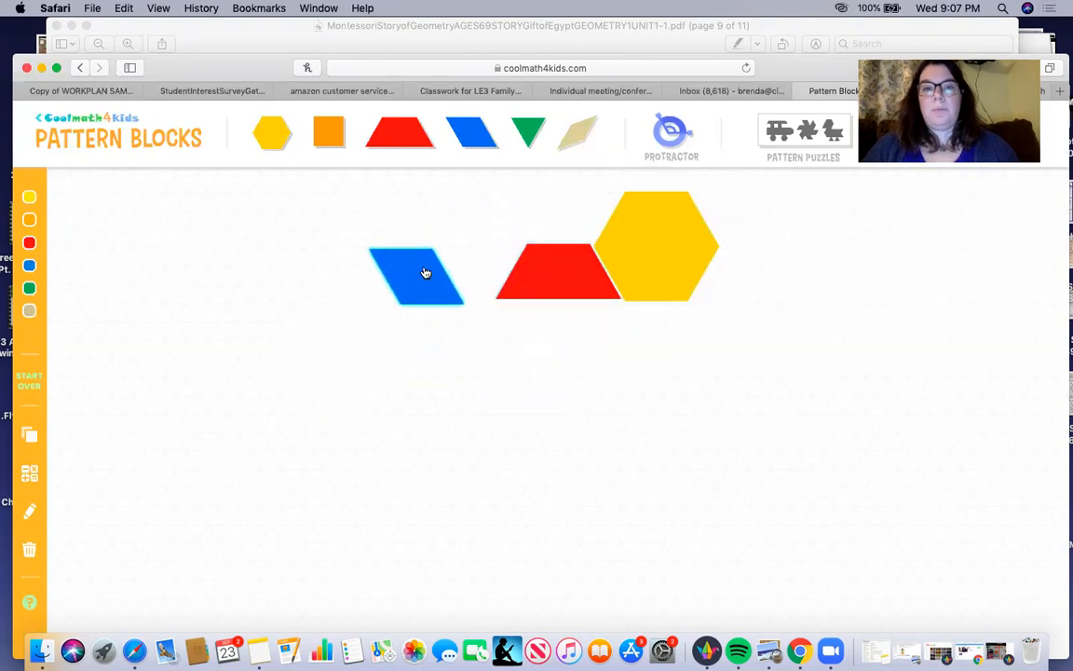
pyautogui.click(425, 273)
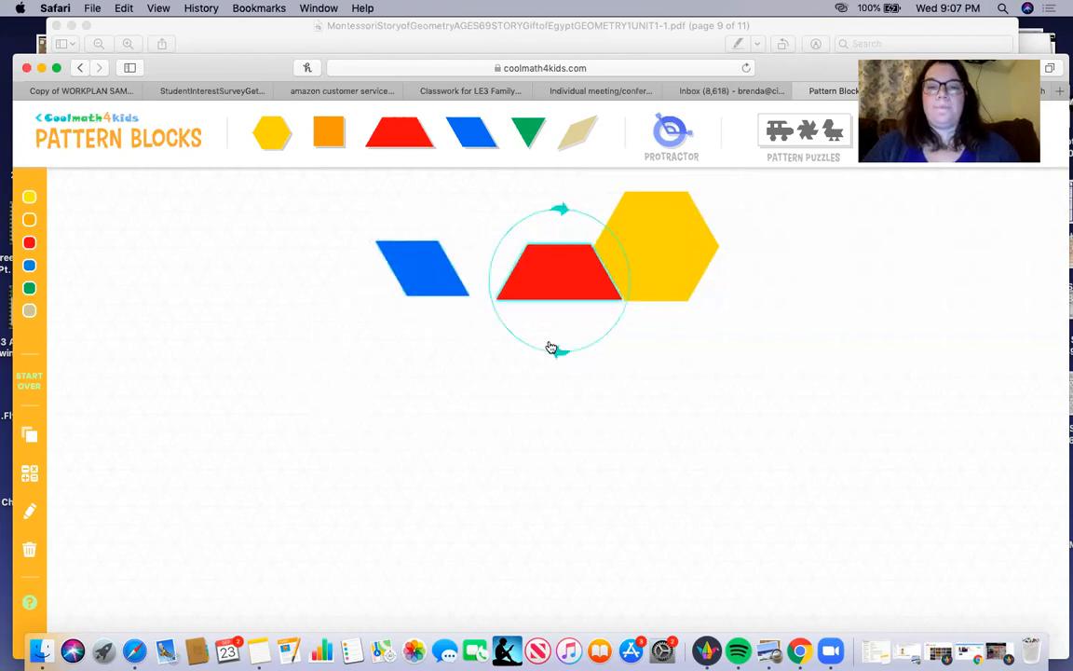
pyautogui.moveTo(559, 273); pyautogui.dragTo(524, 331)
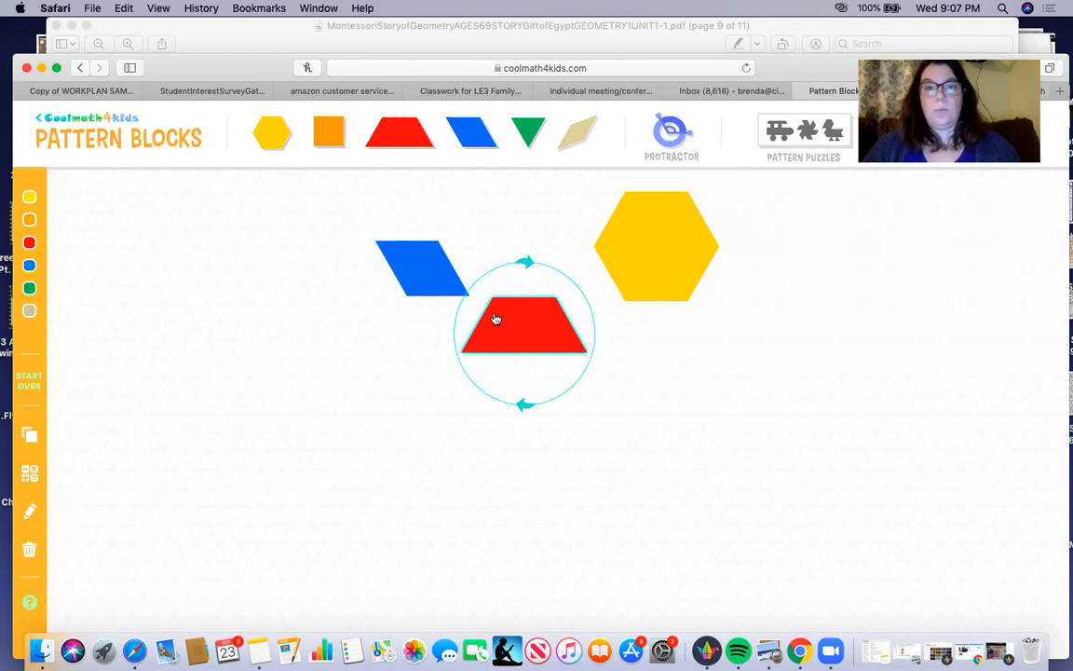
pyautogui.moveTo(524, 332); pyautogui.dragTo(508, 267)
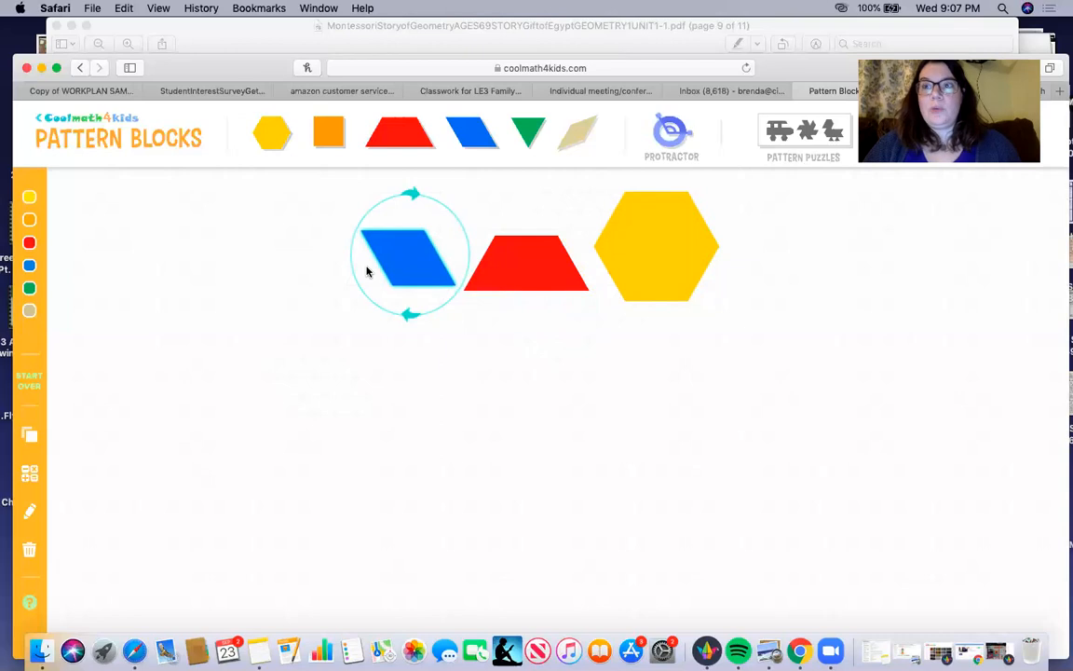
pyautogui.moveTo(456, 271)
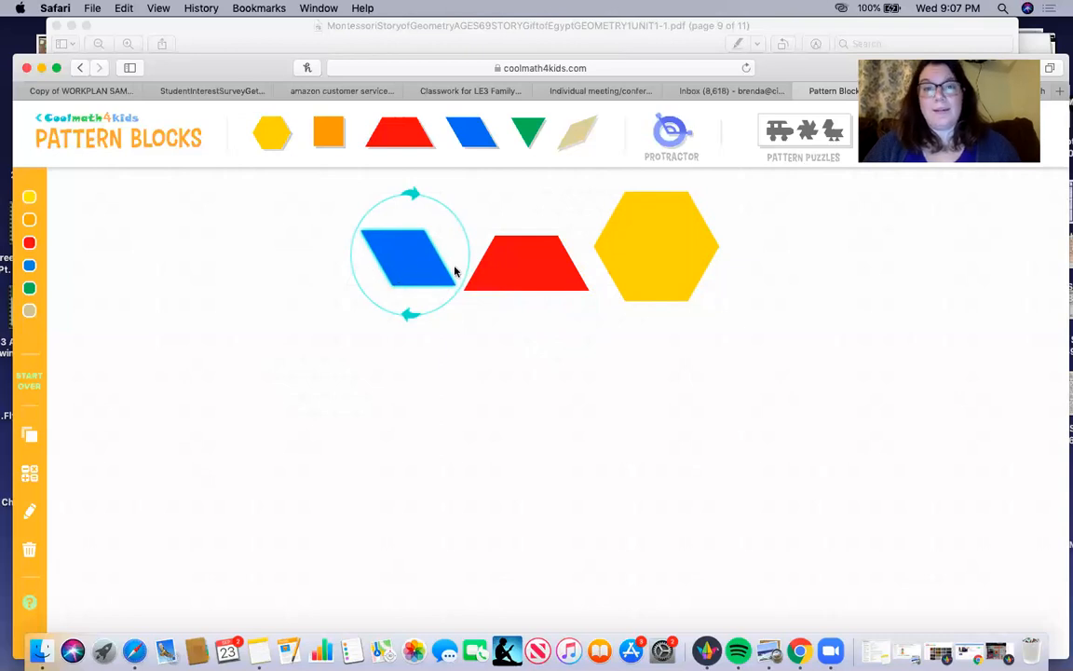
# Step: Select the rhombus, then drop a green triangle onto the middle of the red trapezoid
pyautogui.click(412, 264)
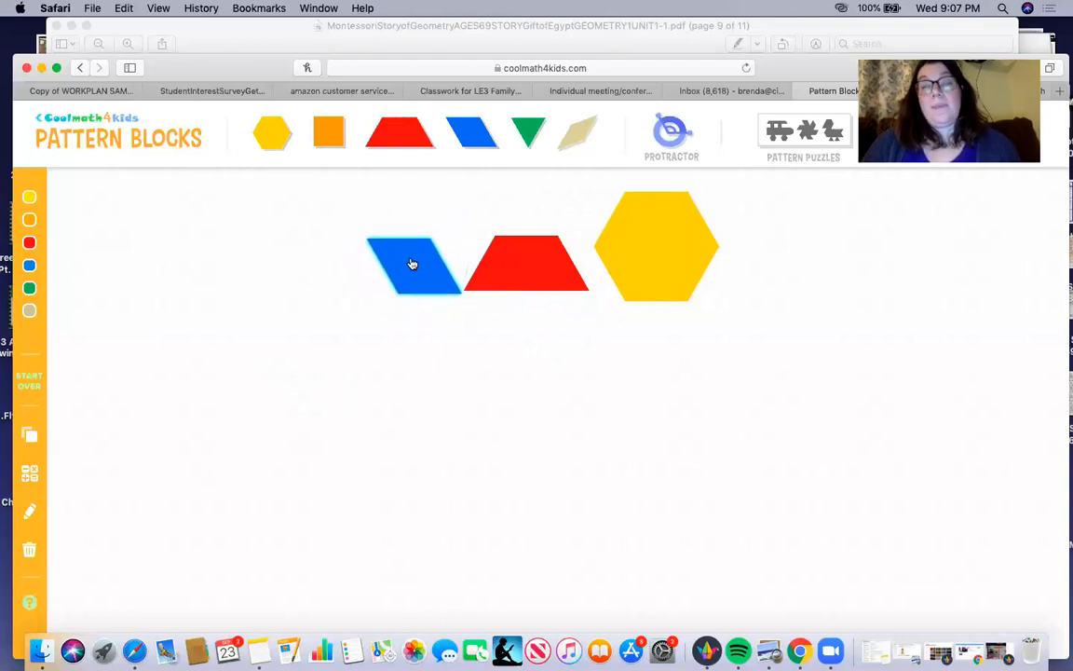
pyautogui.click(412, 263)
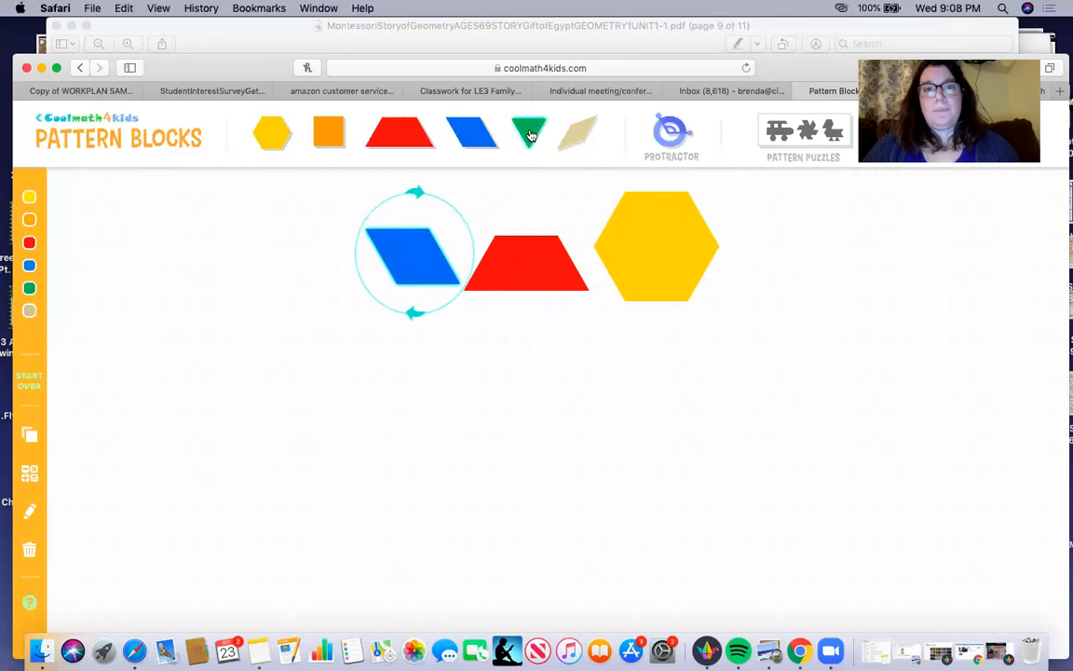
pyautogui.moveTo(529, 133); pyautogui.dragTo(524, 221)
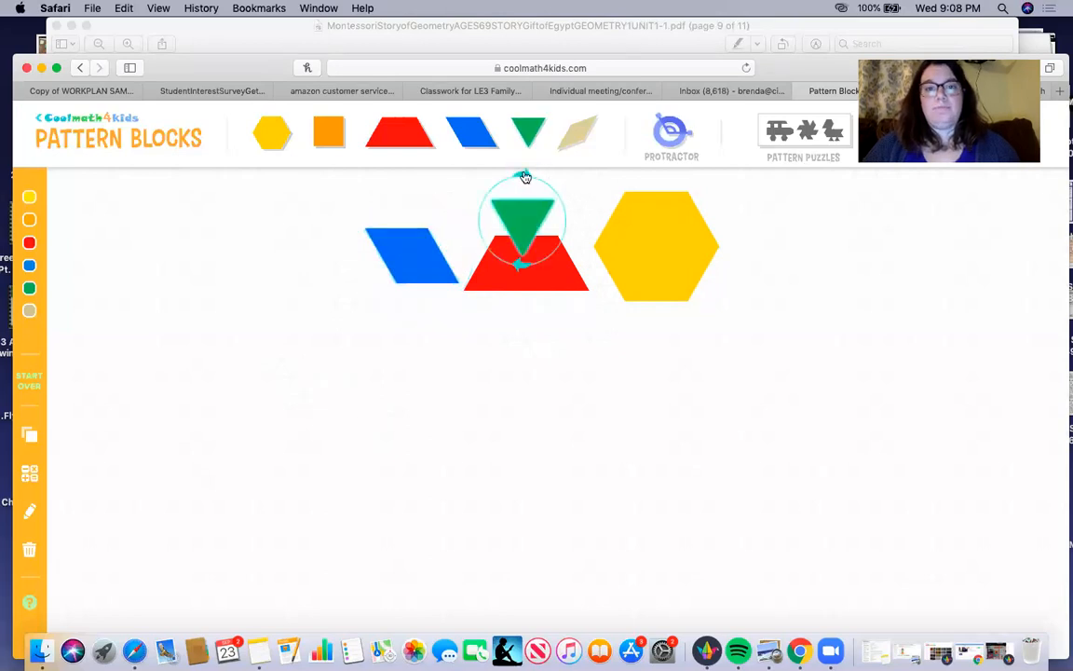